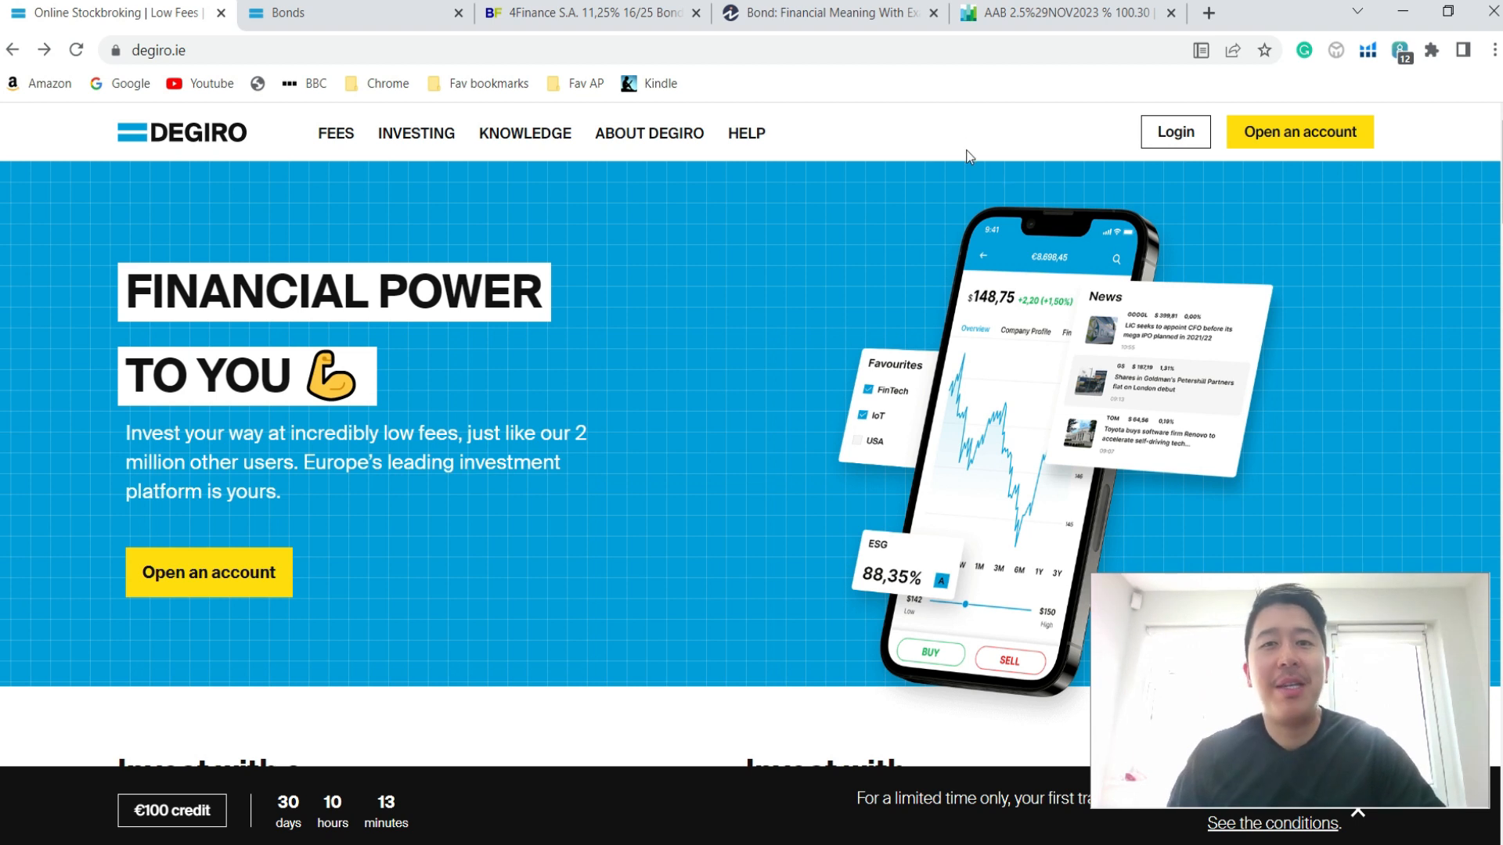
mouse_move(960, 140)
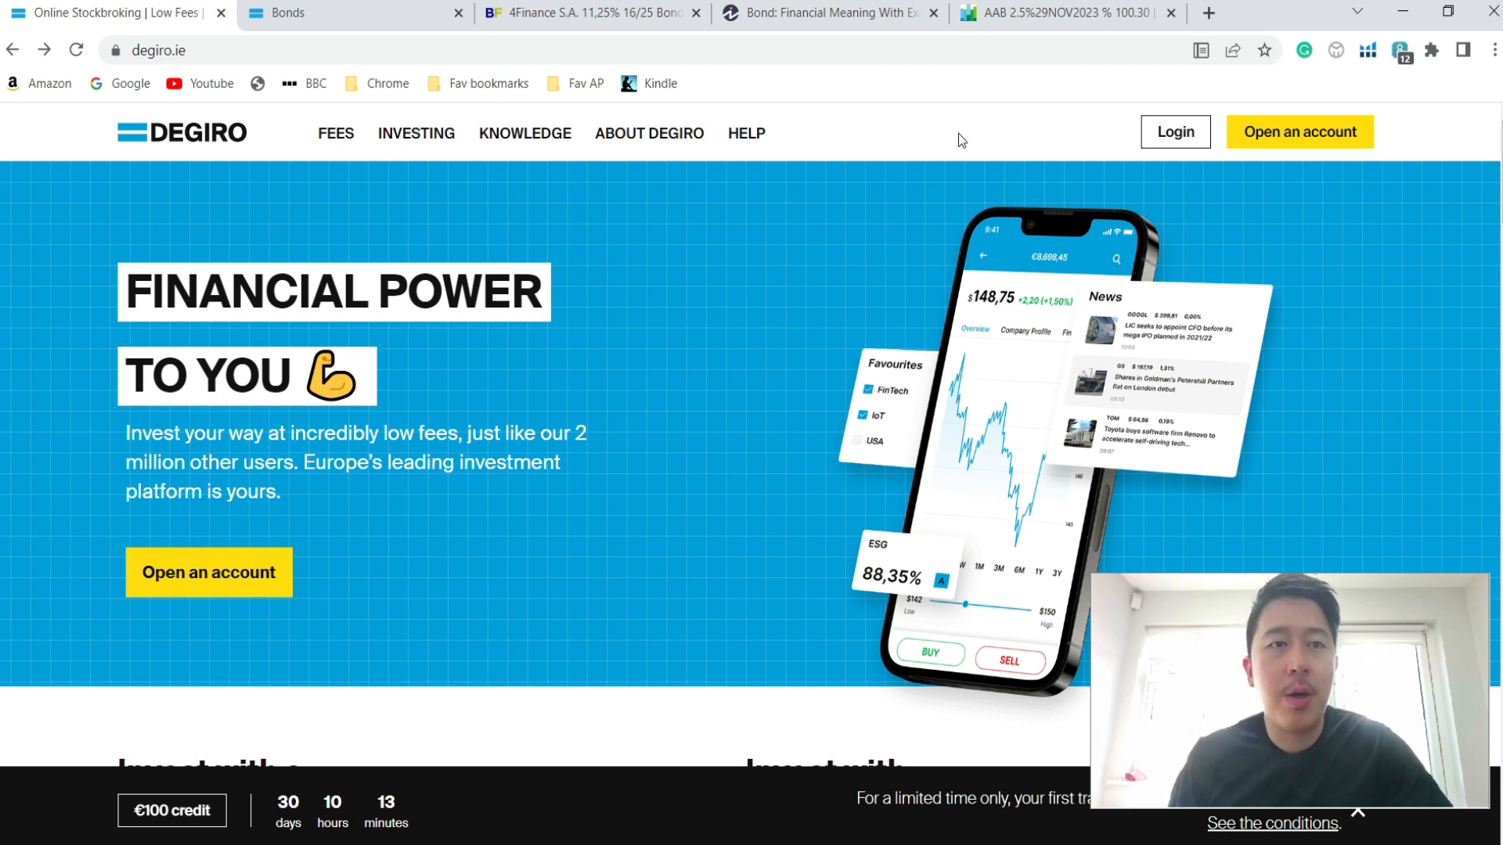
mouse_move(947, 132)
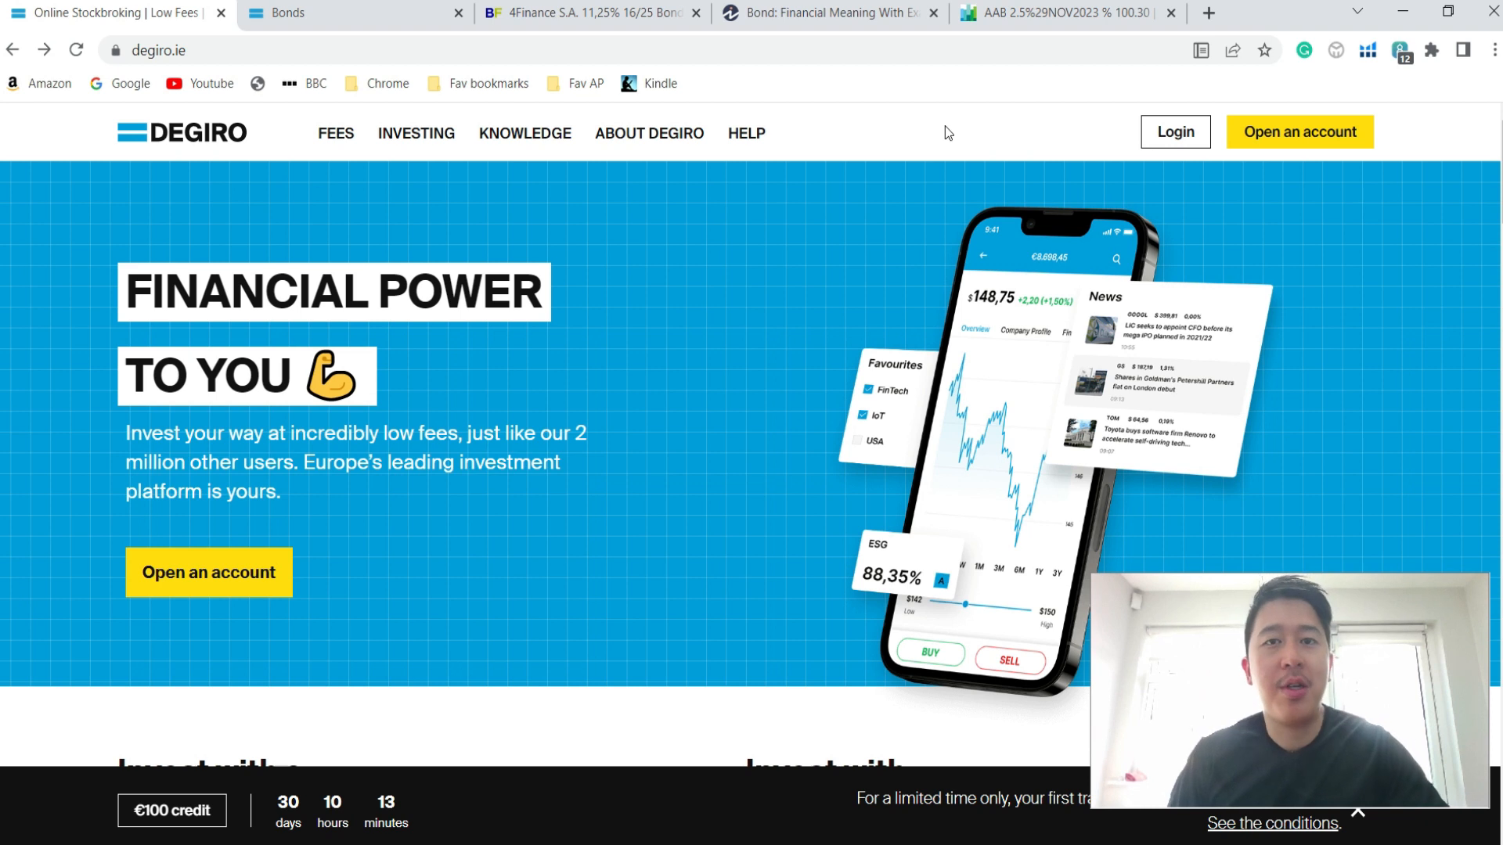
mouse_move(933, 120)
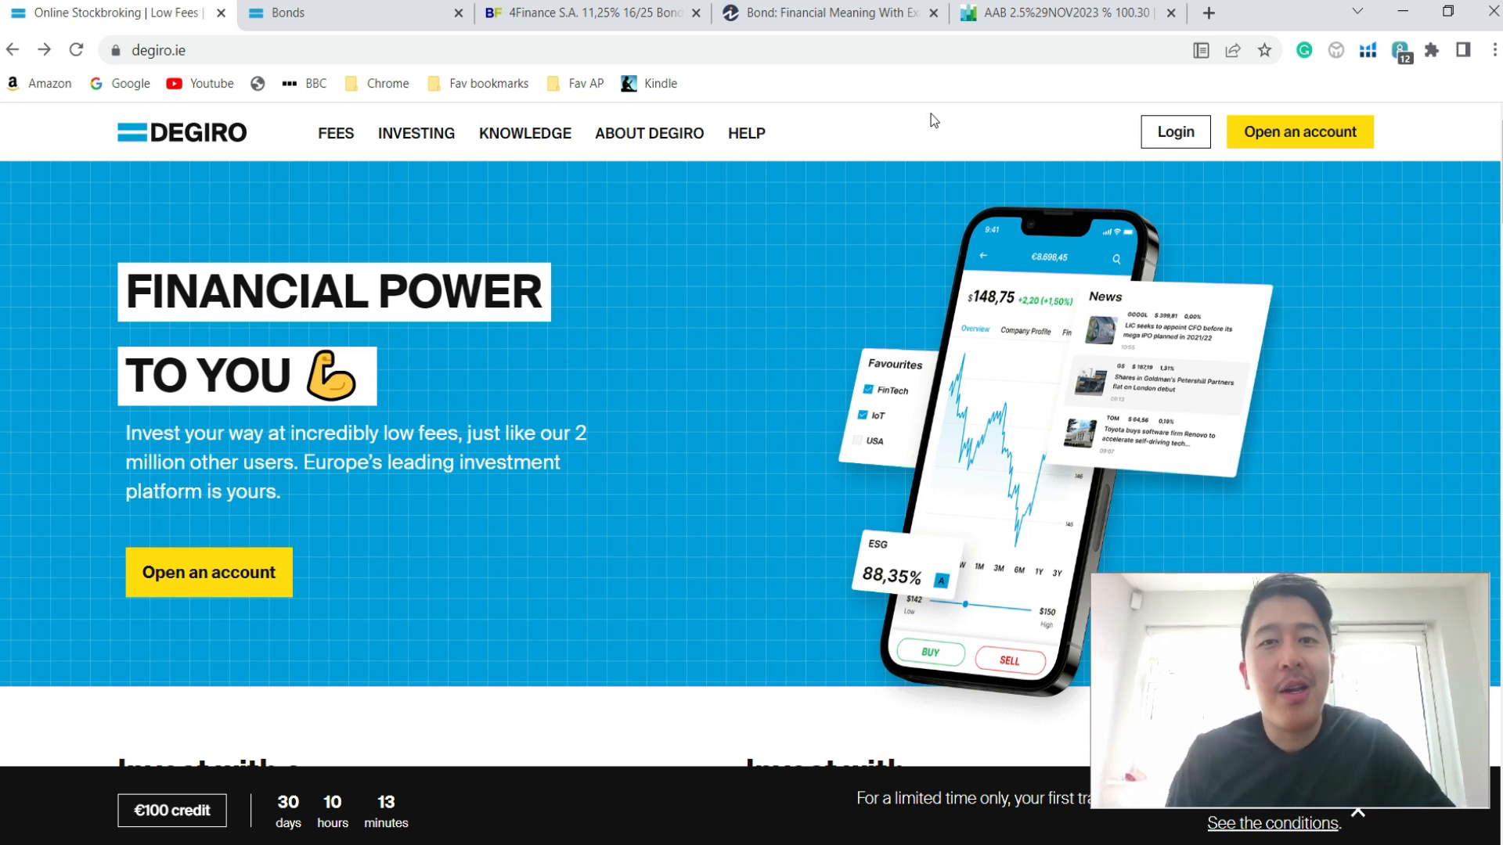
Read the 'Bond: Financial Meaning' article past how bonds work to their advantages and disadvantages
click(830, 13)
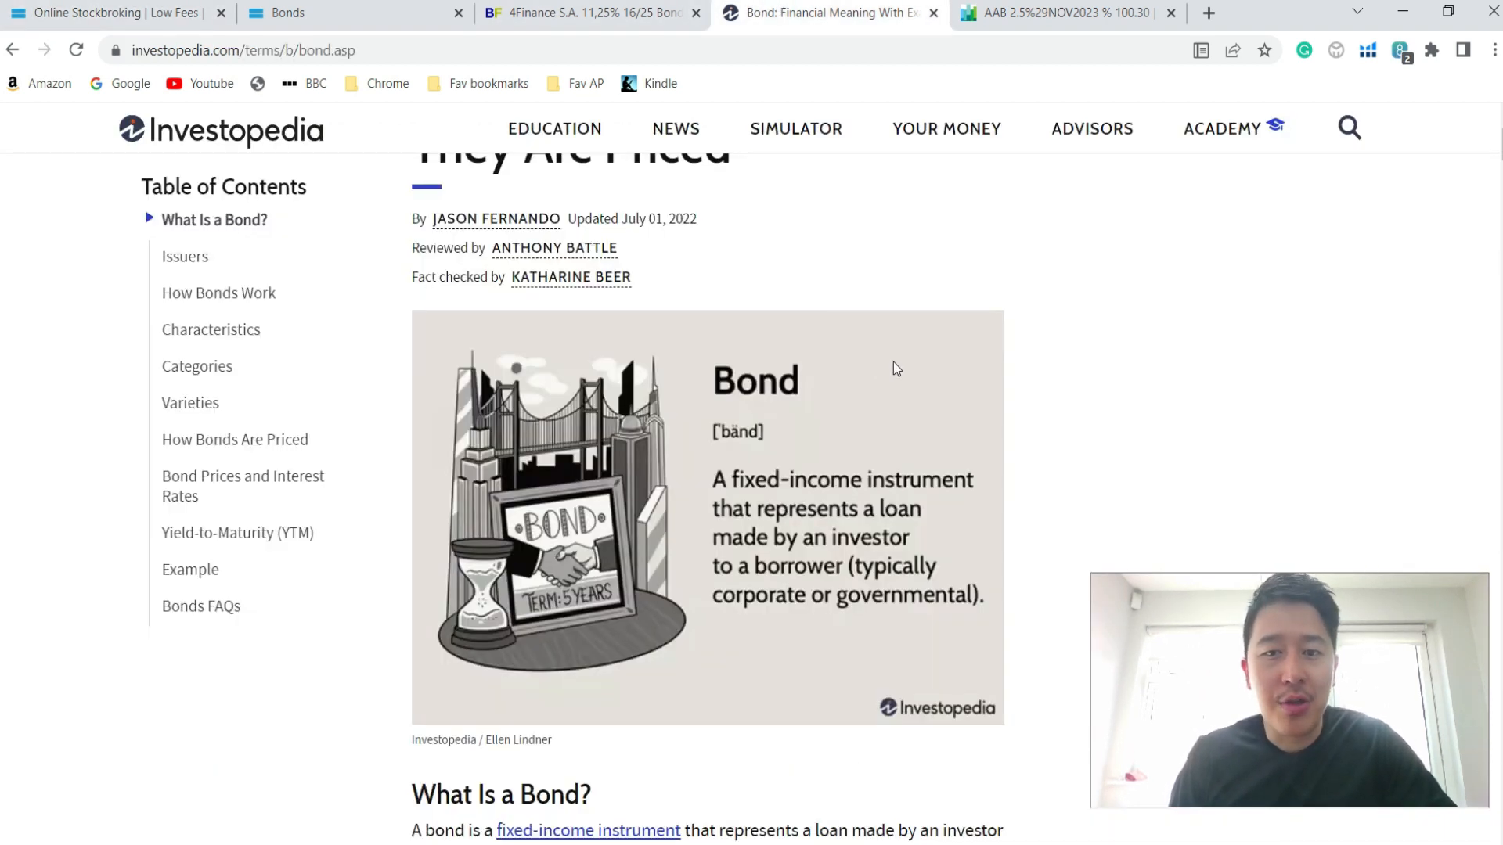
scroll(down, 3)
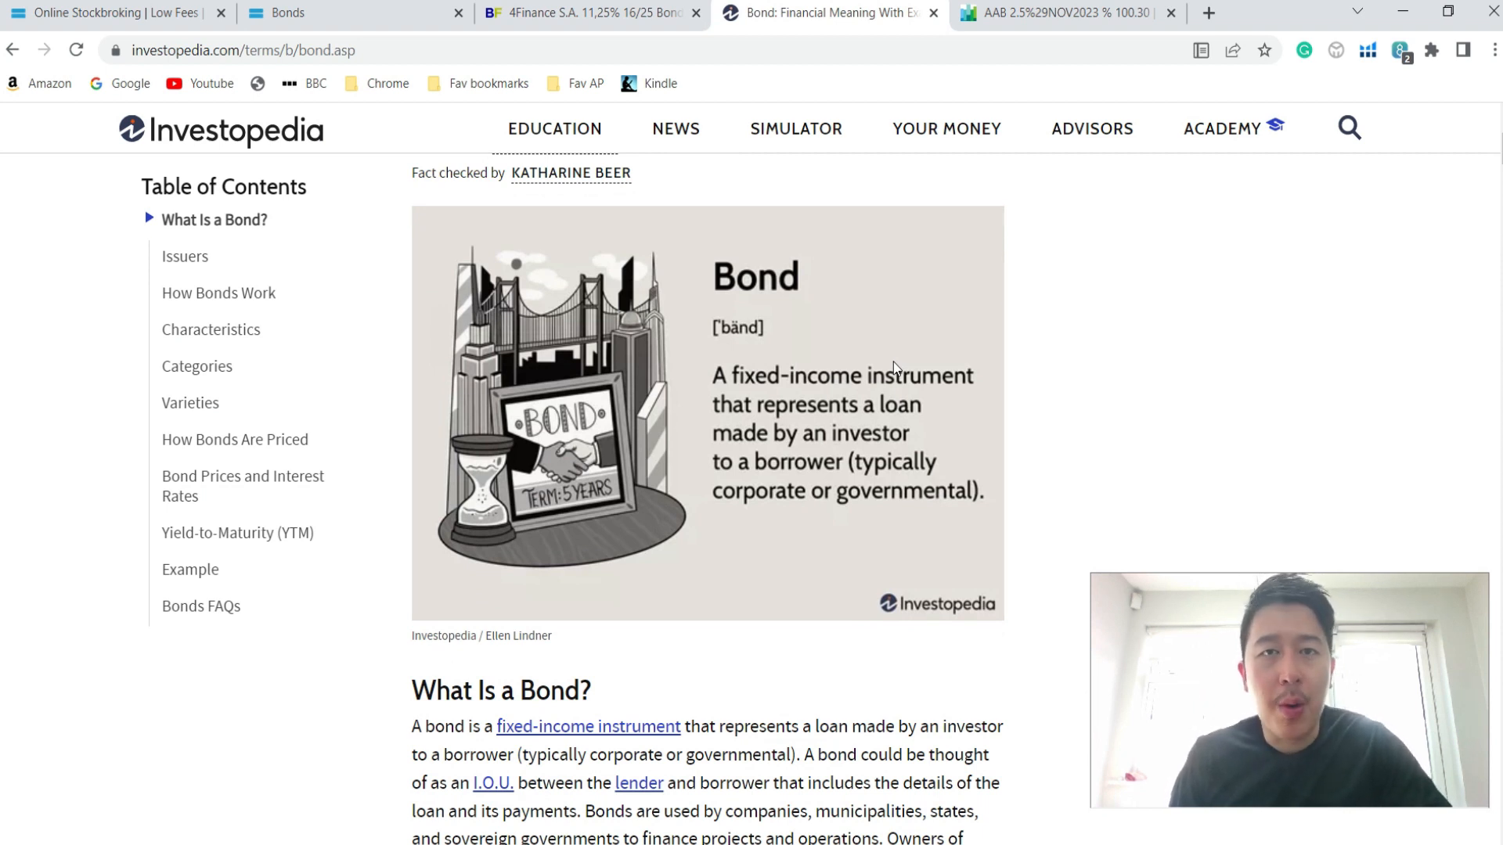
mouse_move(890, 381)
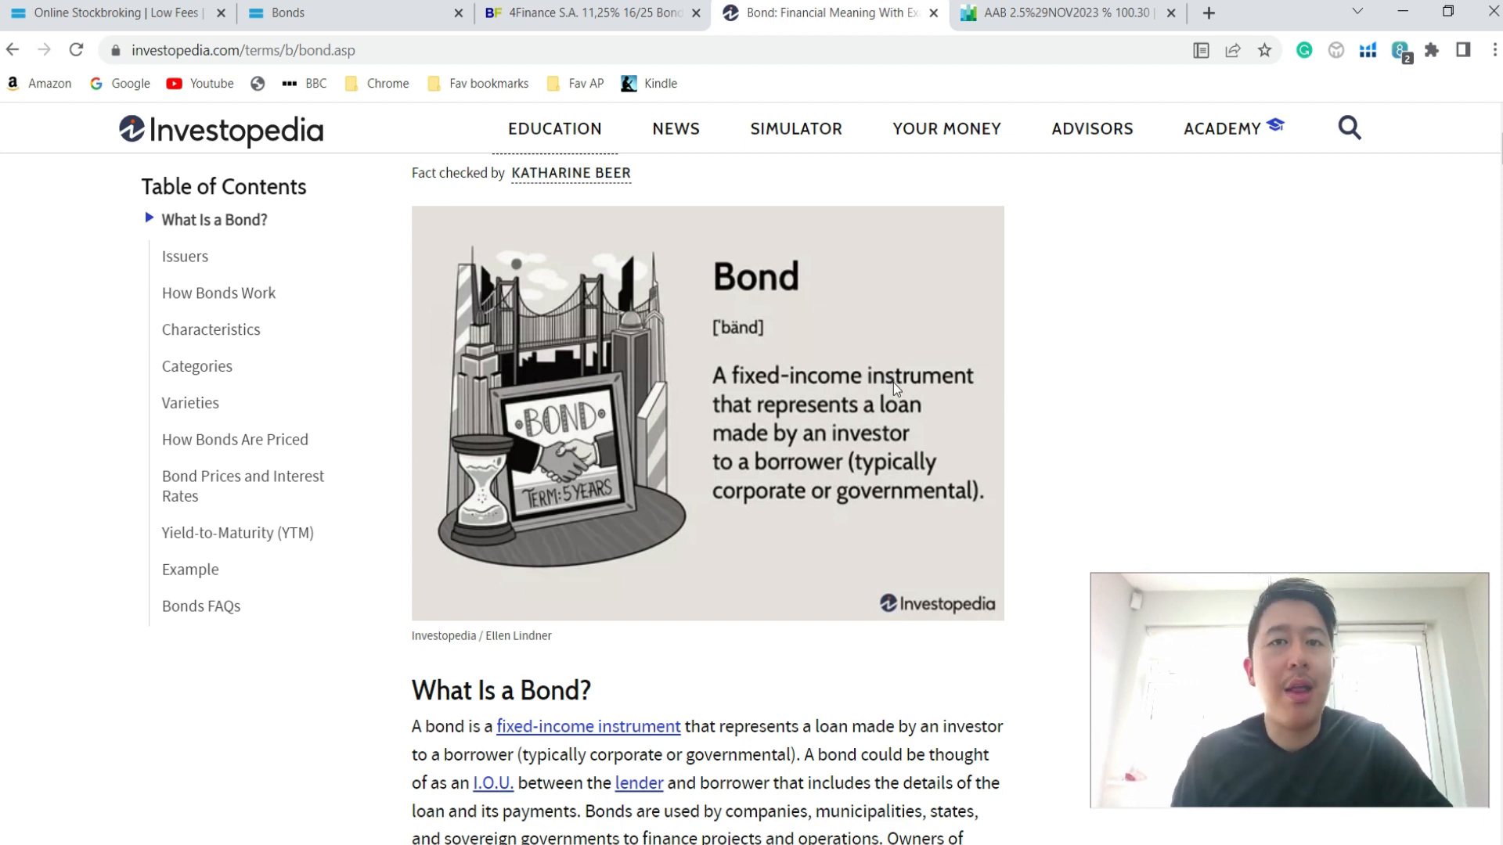
scroll(down, 3)
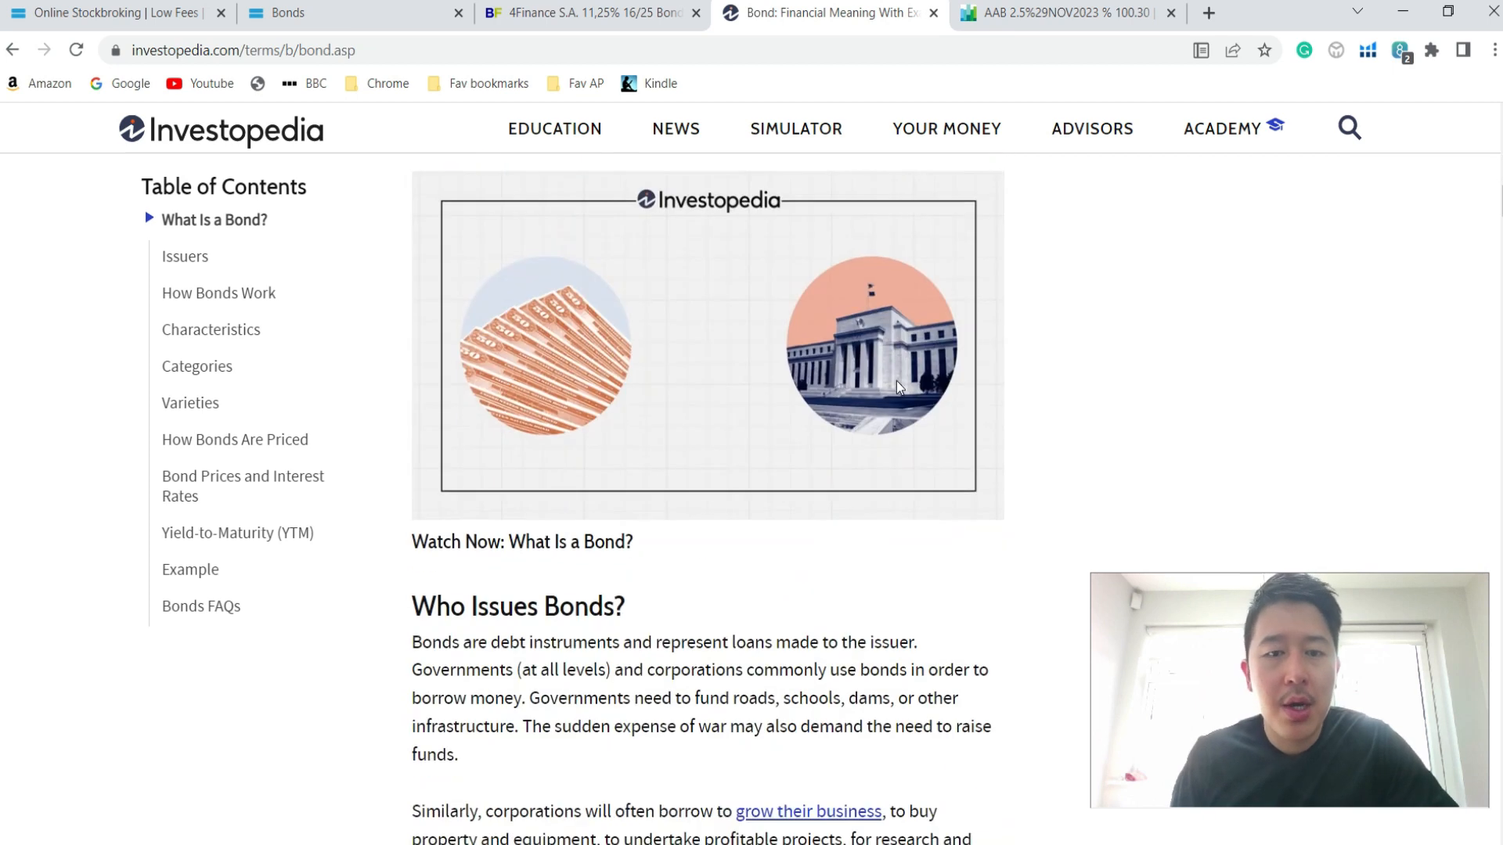
scroll(down, 3)
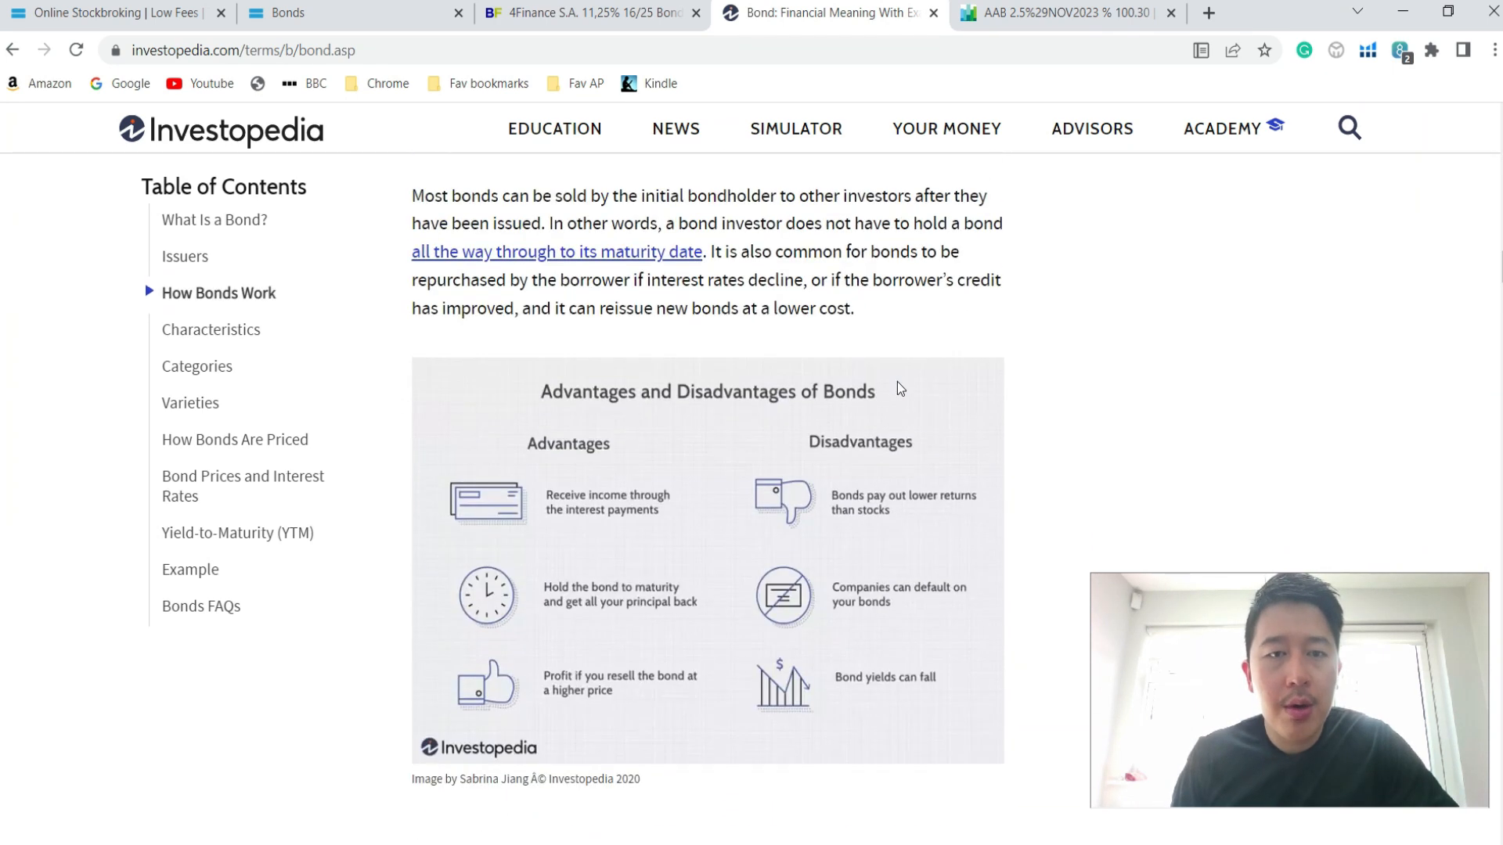
scroll(down, 3)
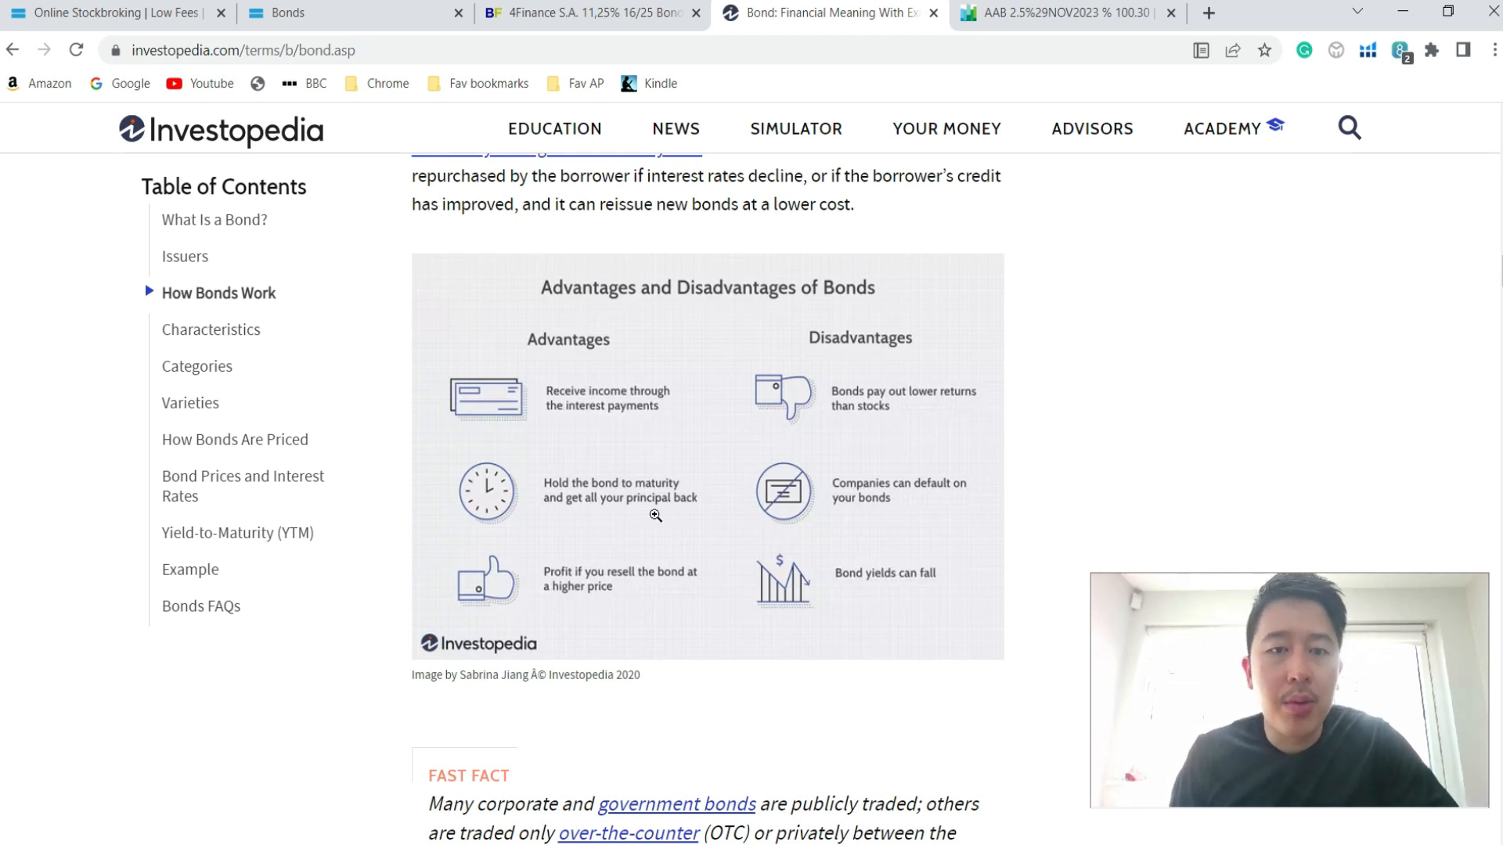
mouse_move(682, 511)
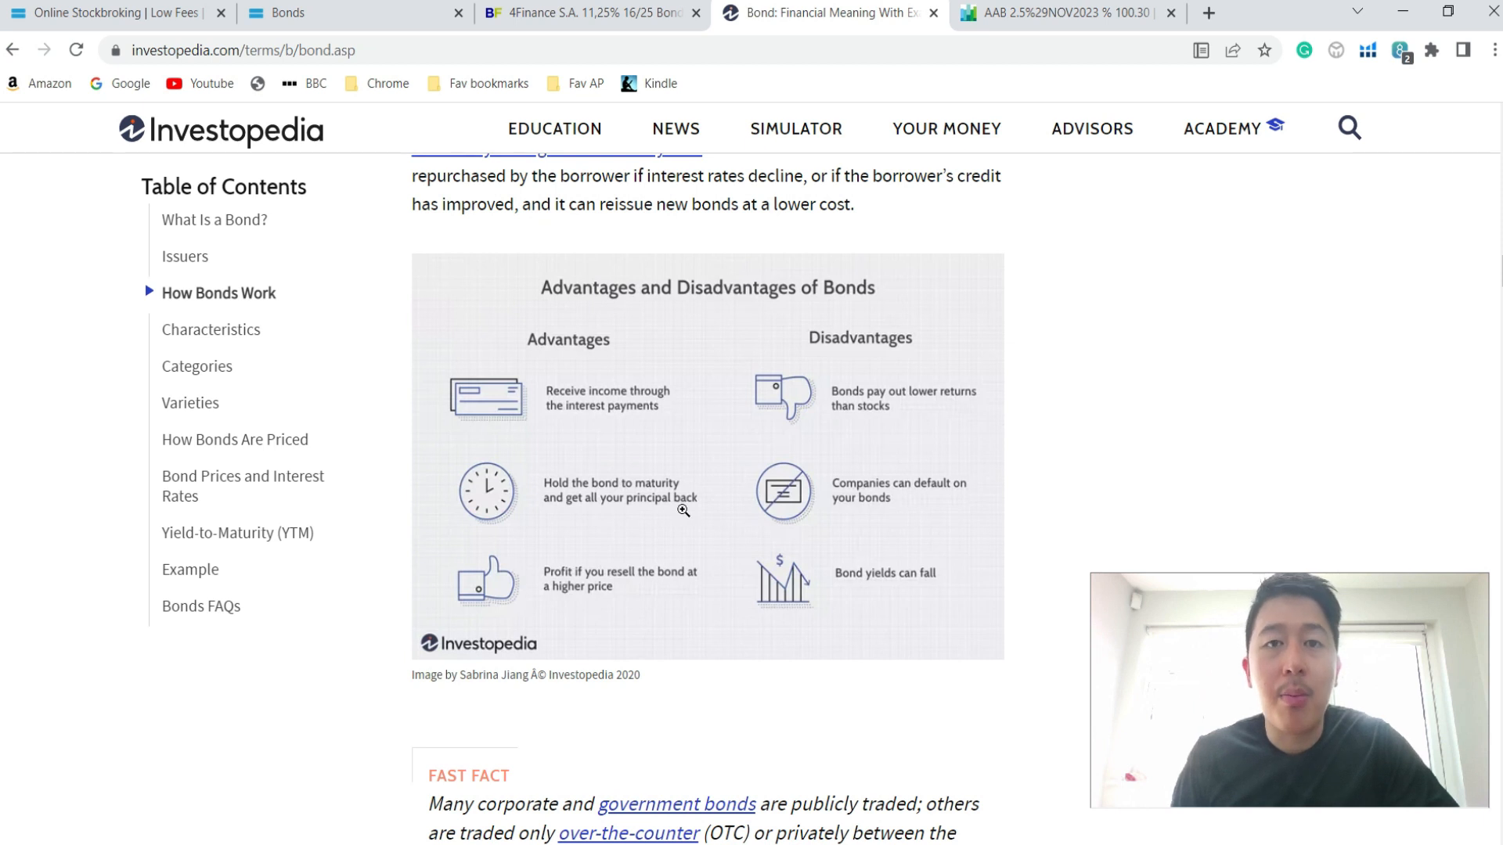
mouse_move(628, 591)
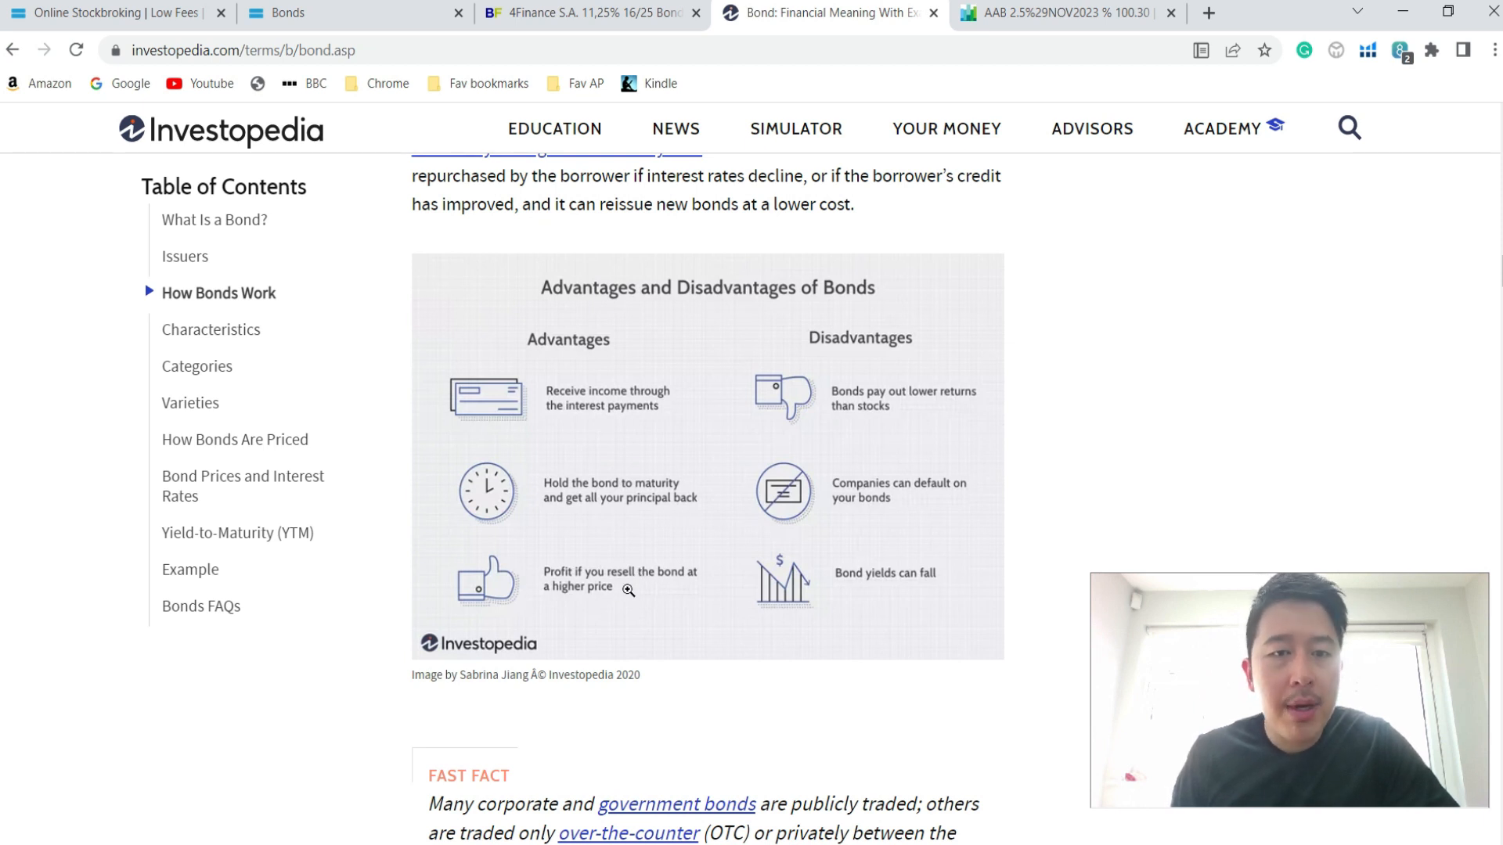
mouse_move(641, 593)
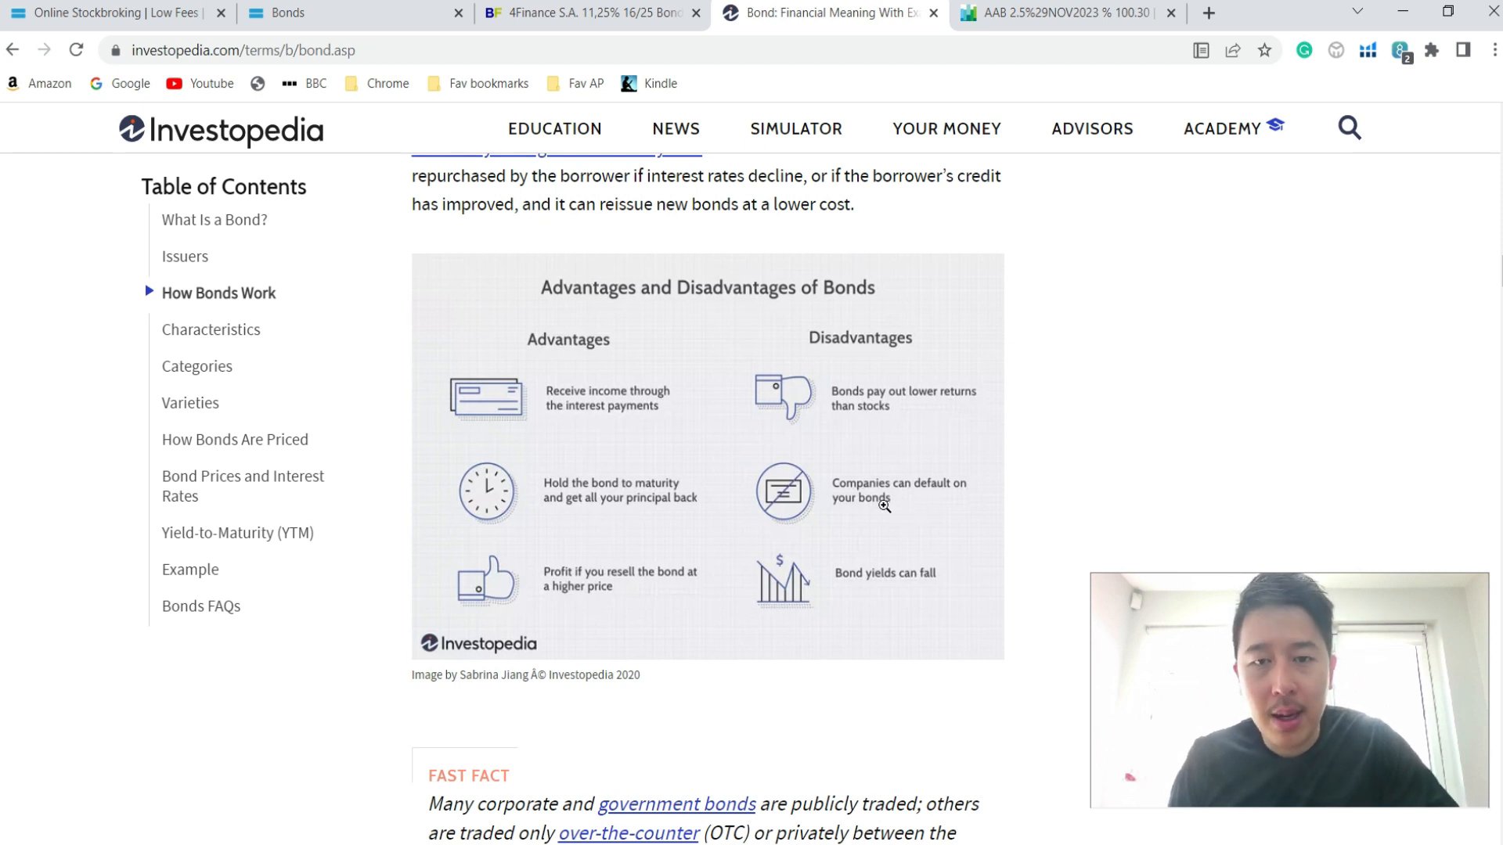
mouse_move(945, 596)
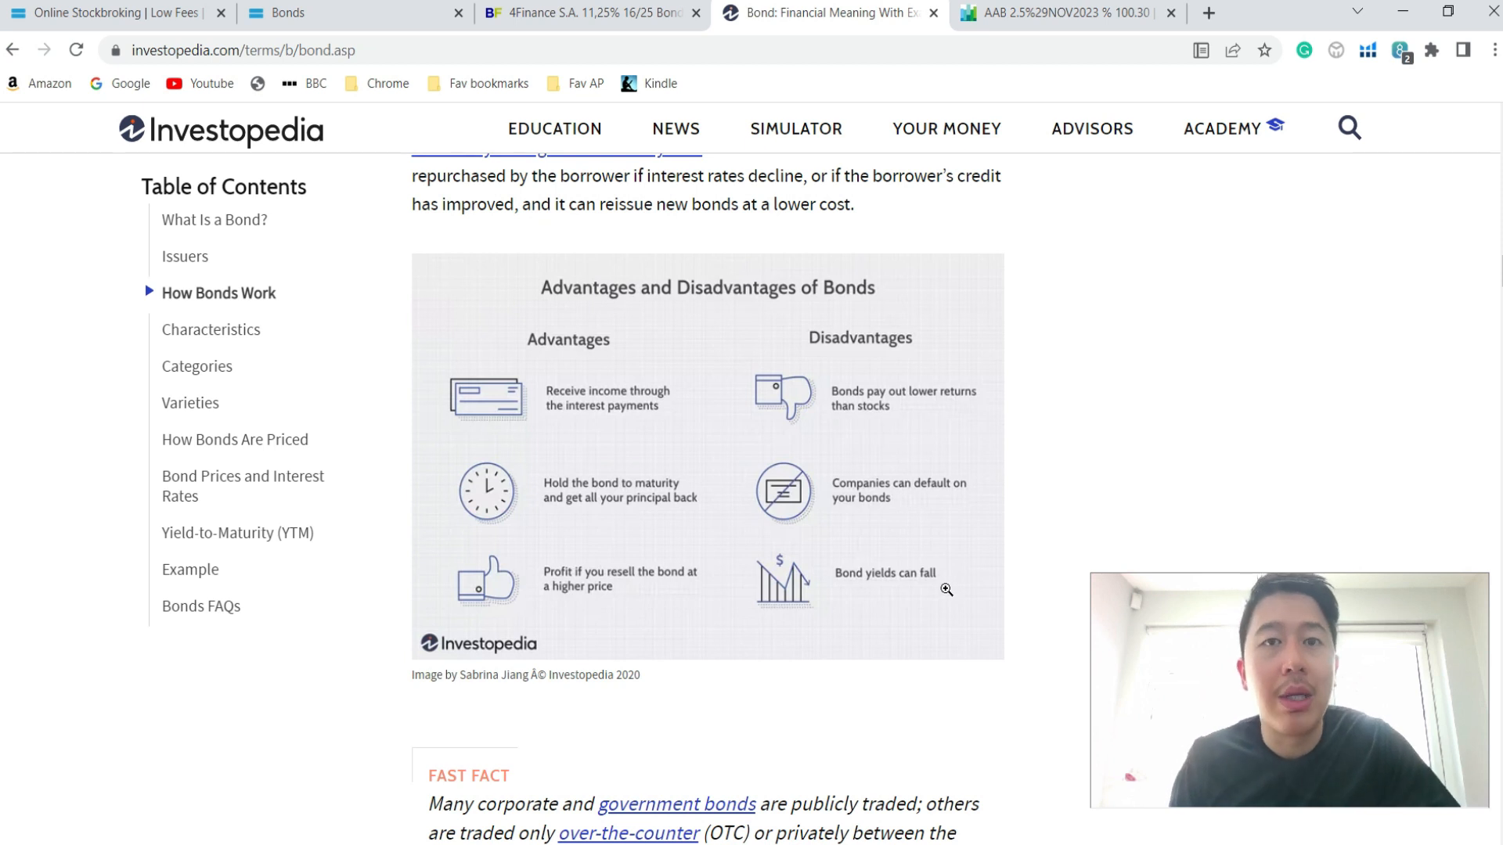
mouse_move(947, 575)
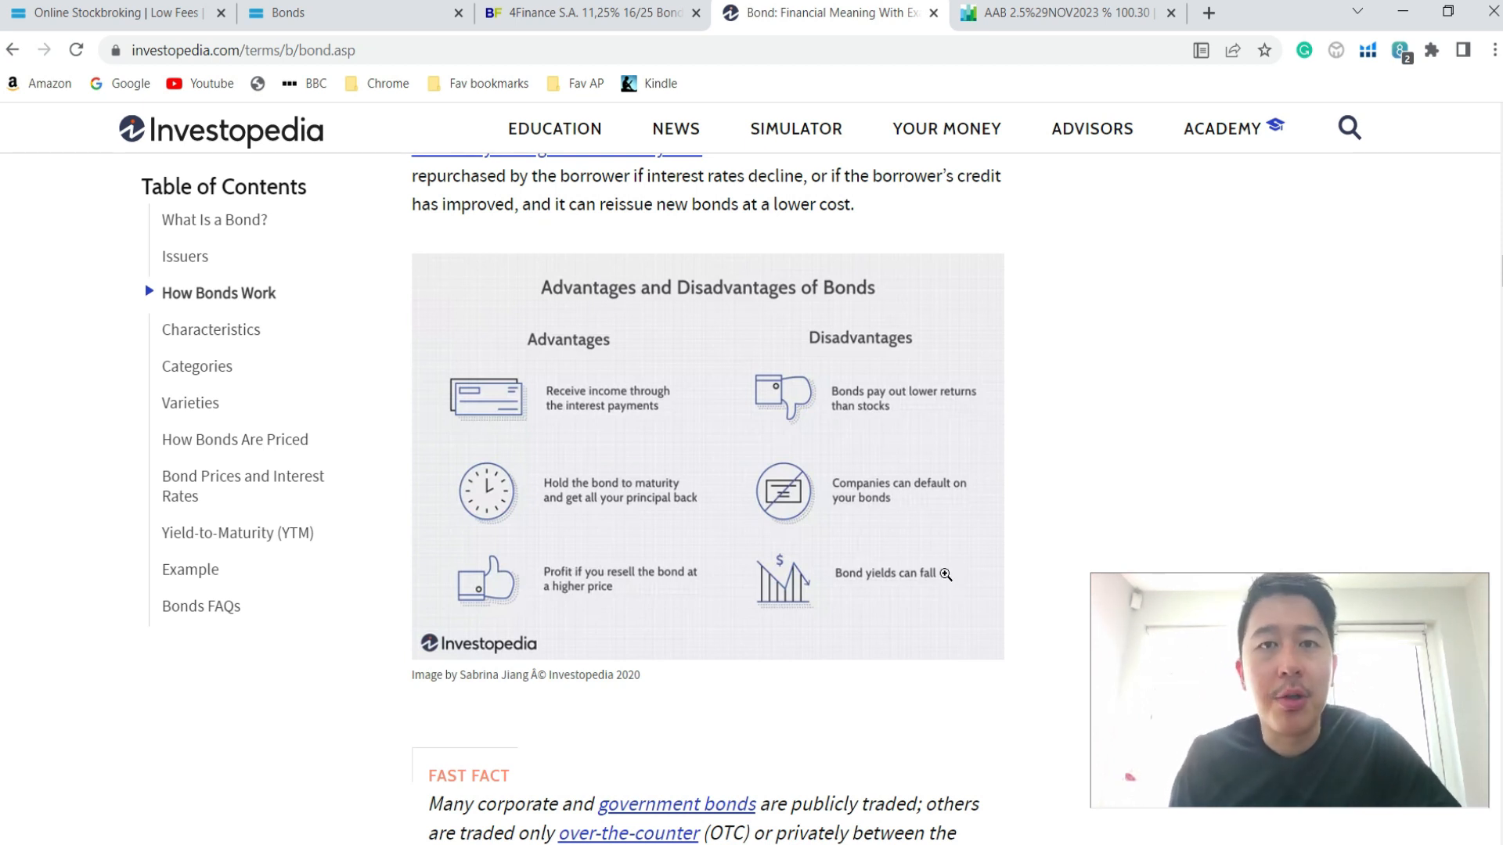
Log into DEGIRO from its home page to reach indices and FTSE 100 winners and losers
click(110, 12)
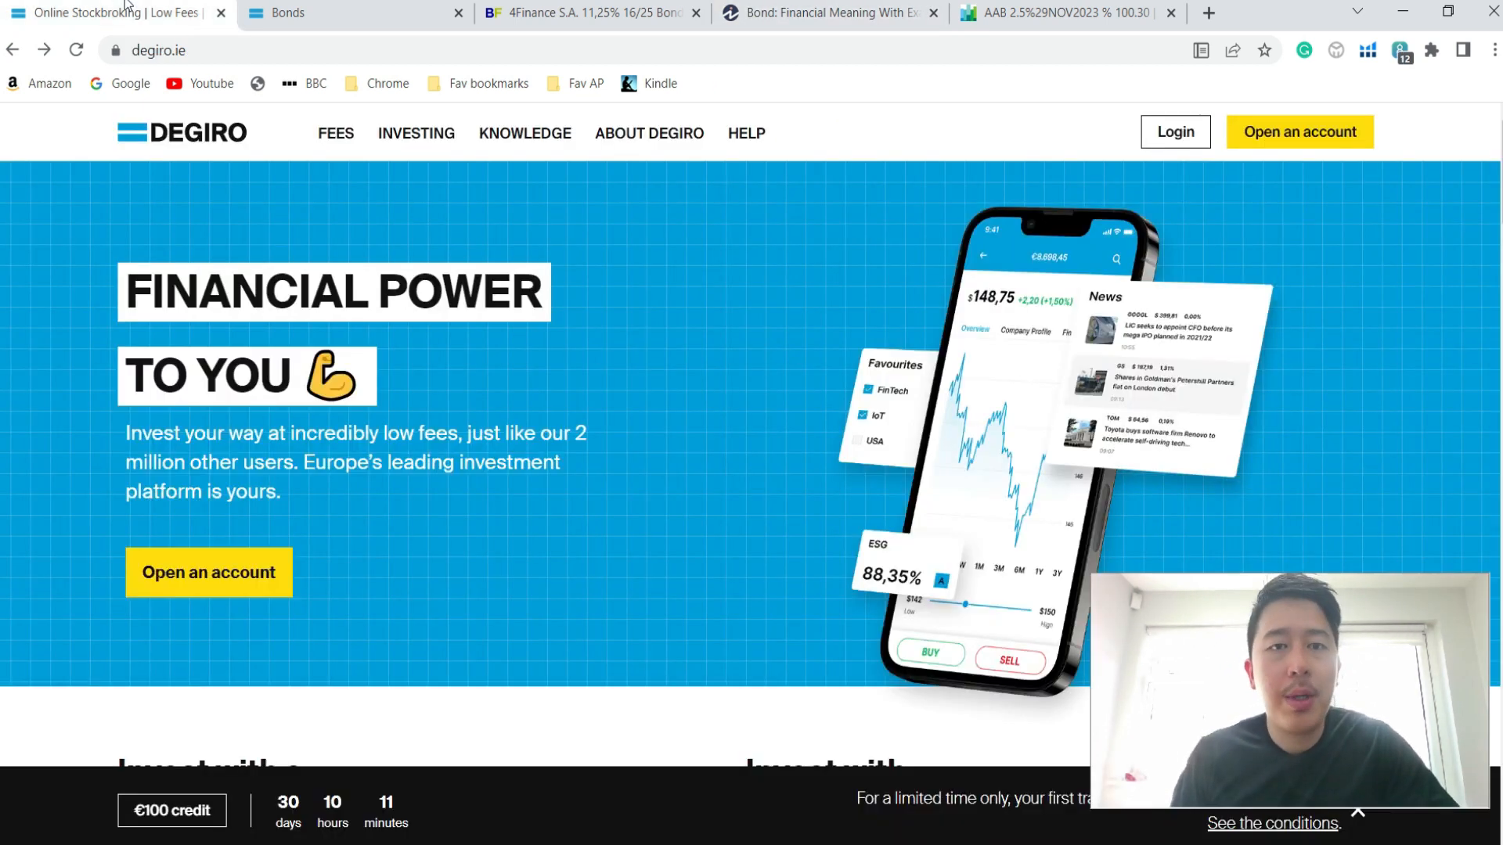
mouse_move(715, 363)
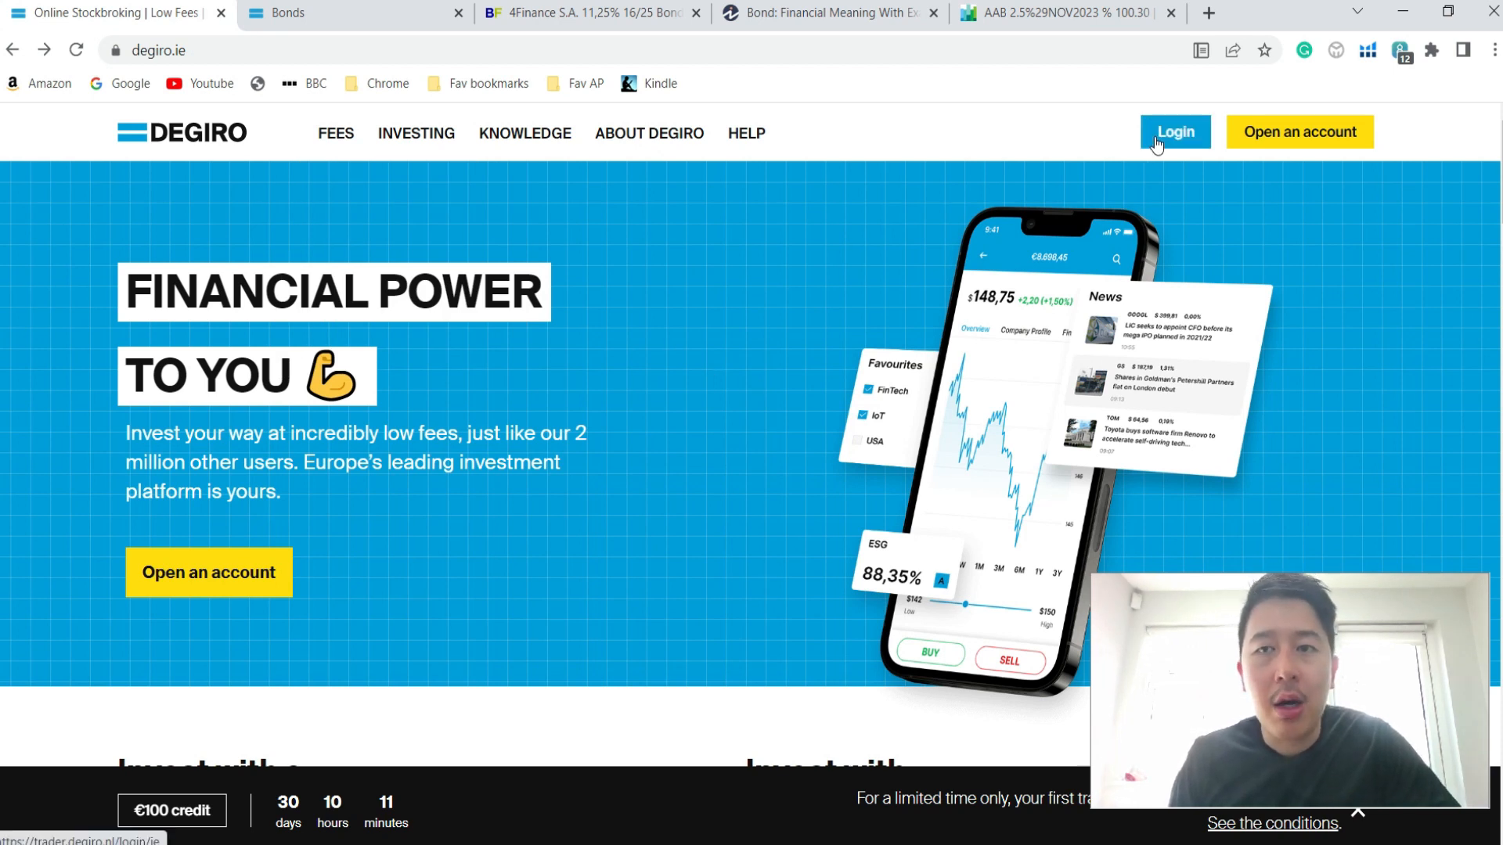
click(1175, 131)
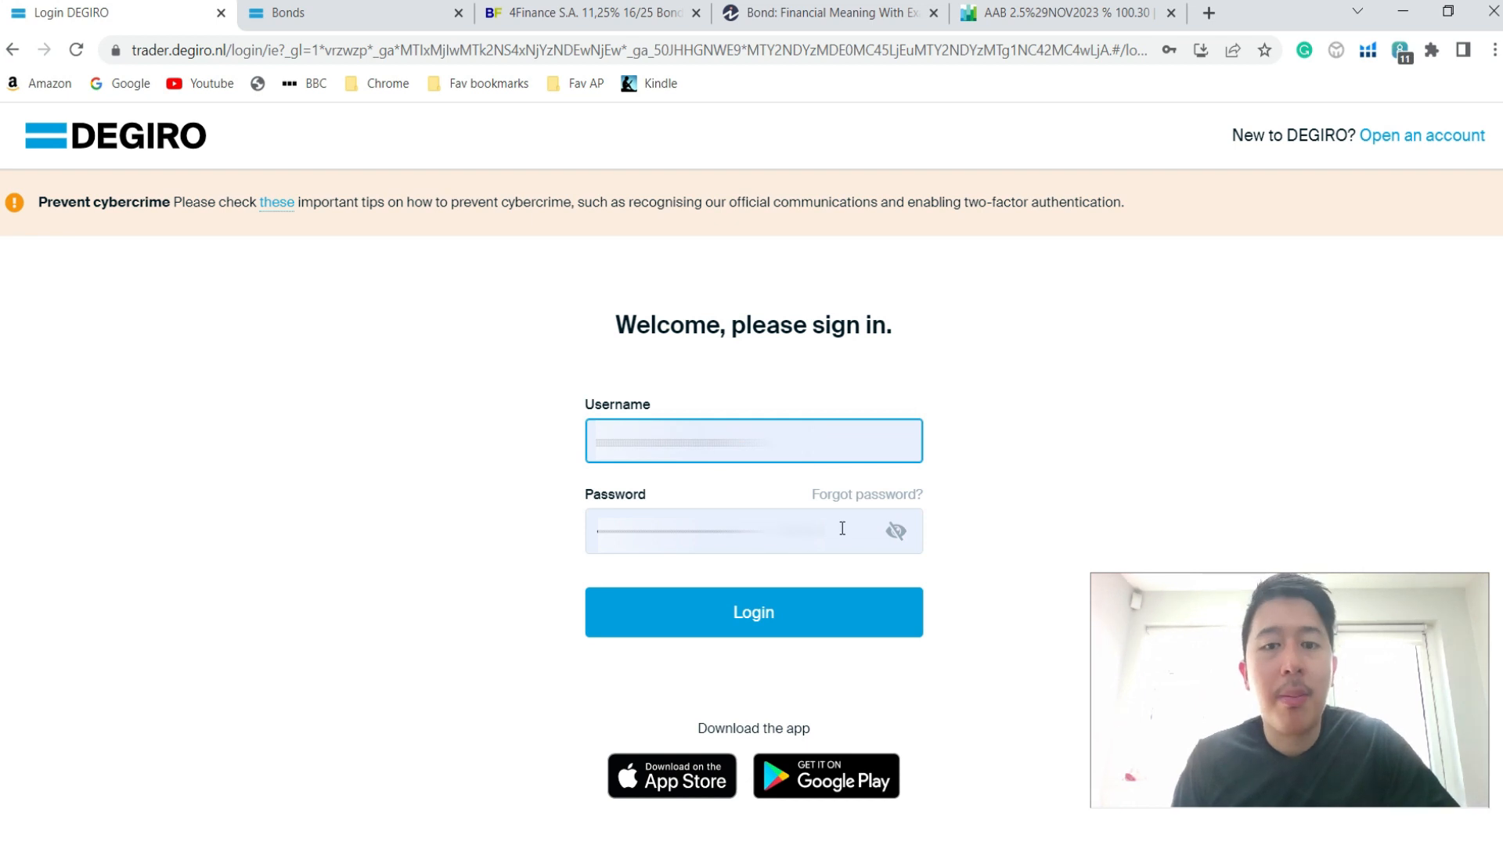
click(753, 613)
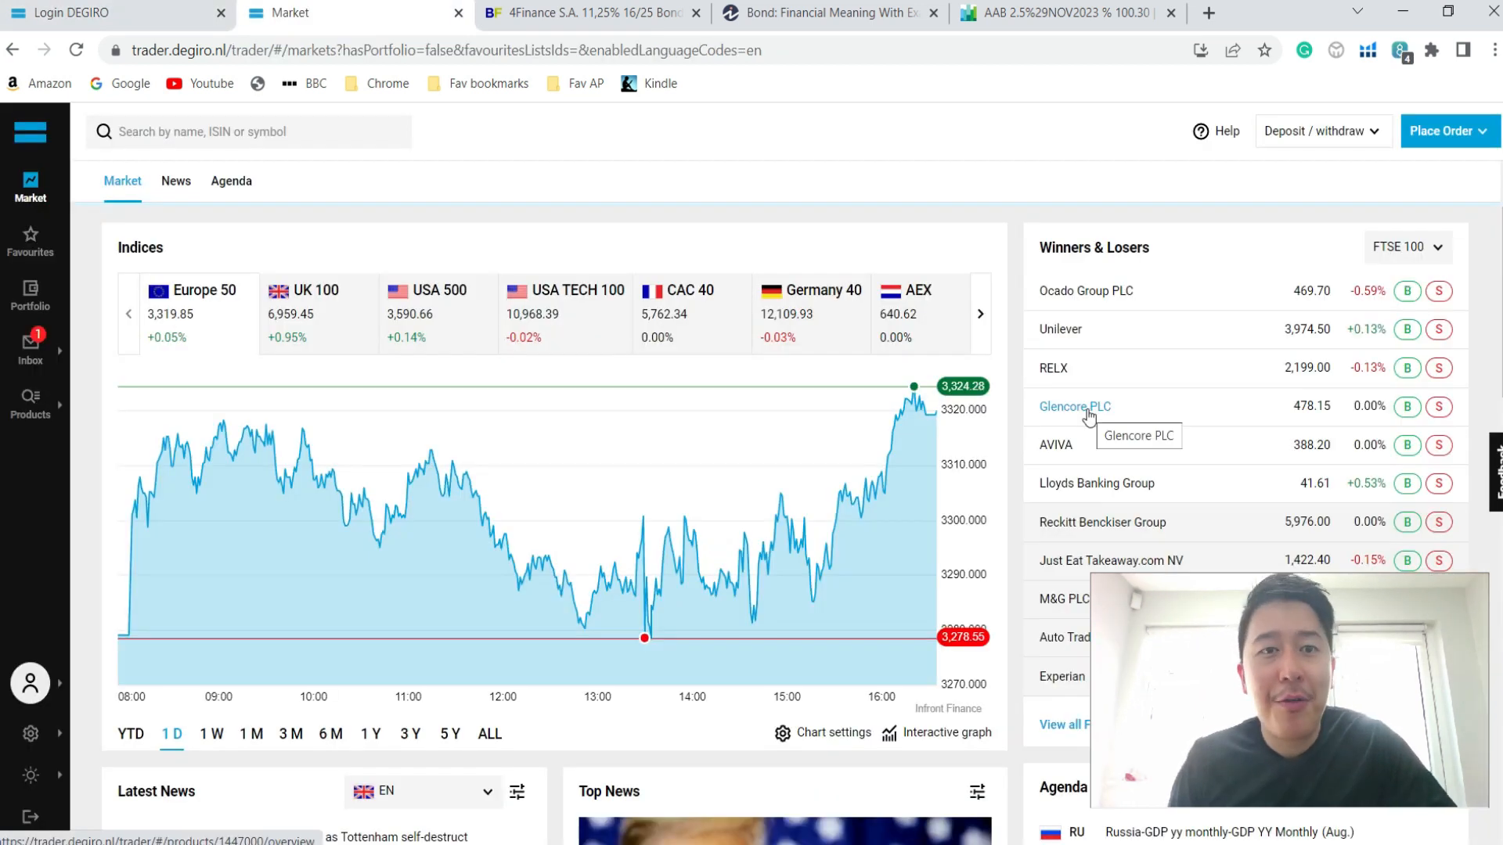
mouse_move(844, 429)
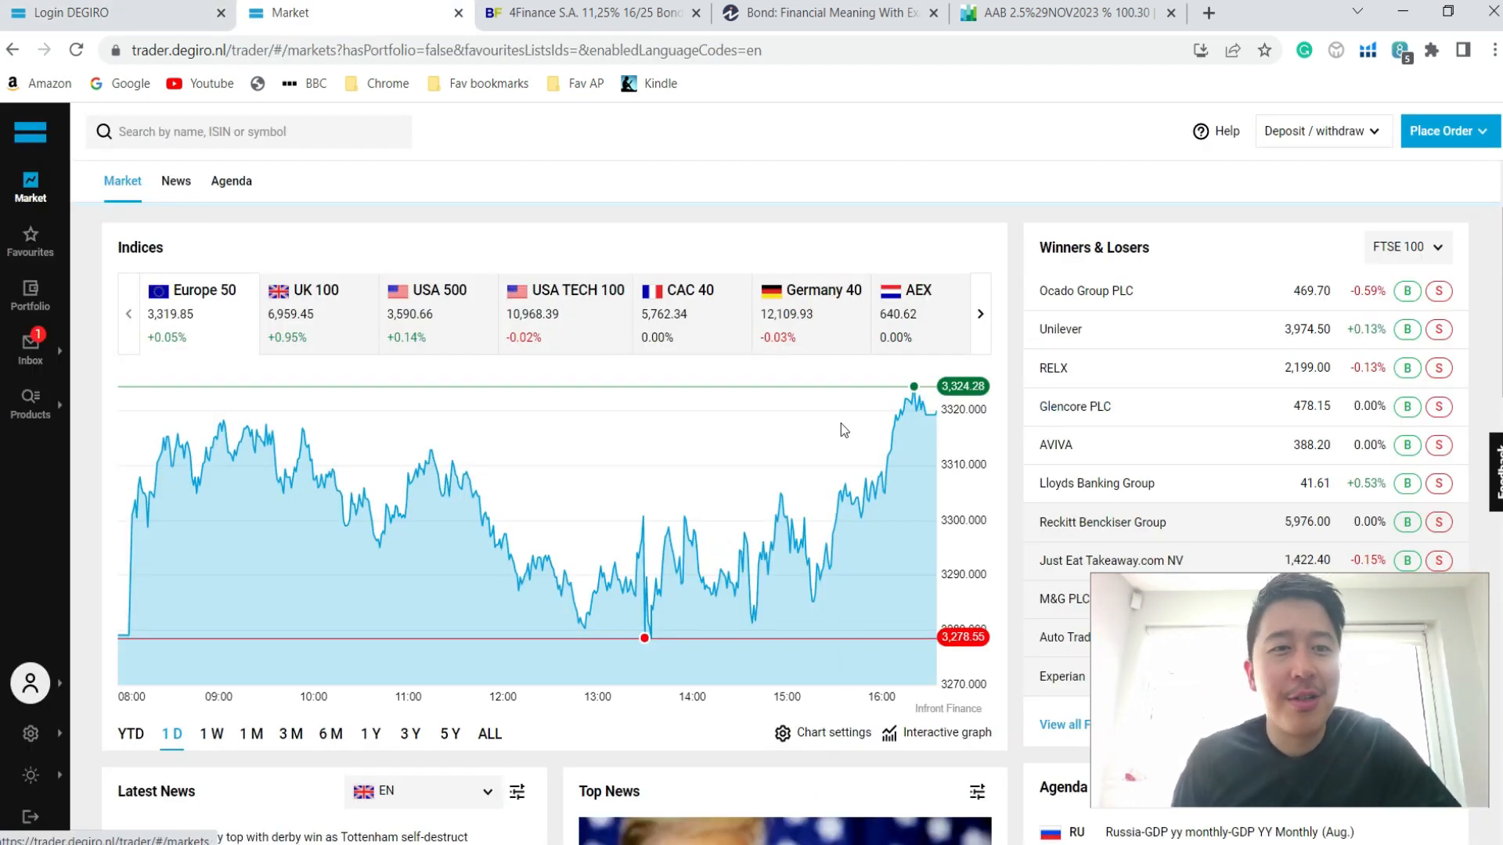
Open the Bonds product list and check the government/corporate and stock exchange filter choices
click(29, 402)
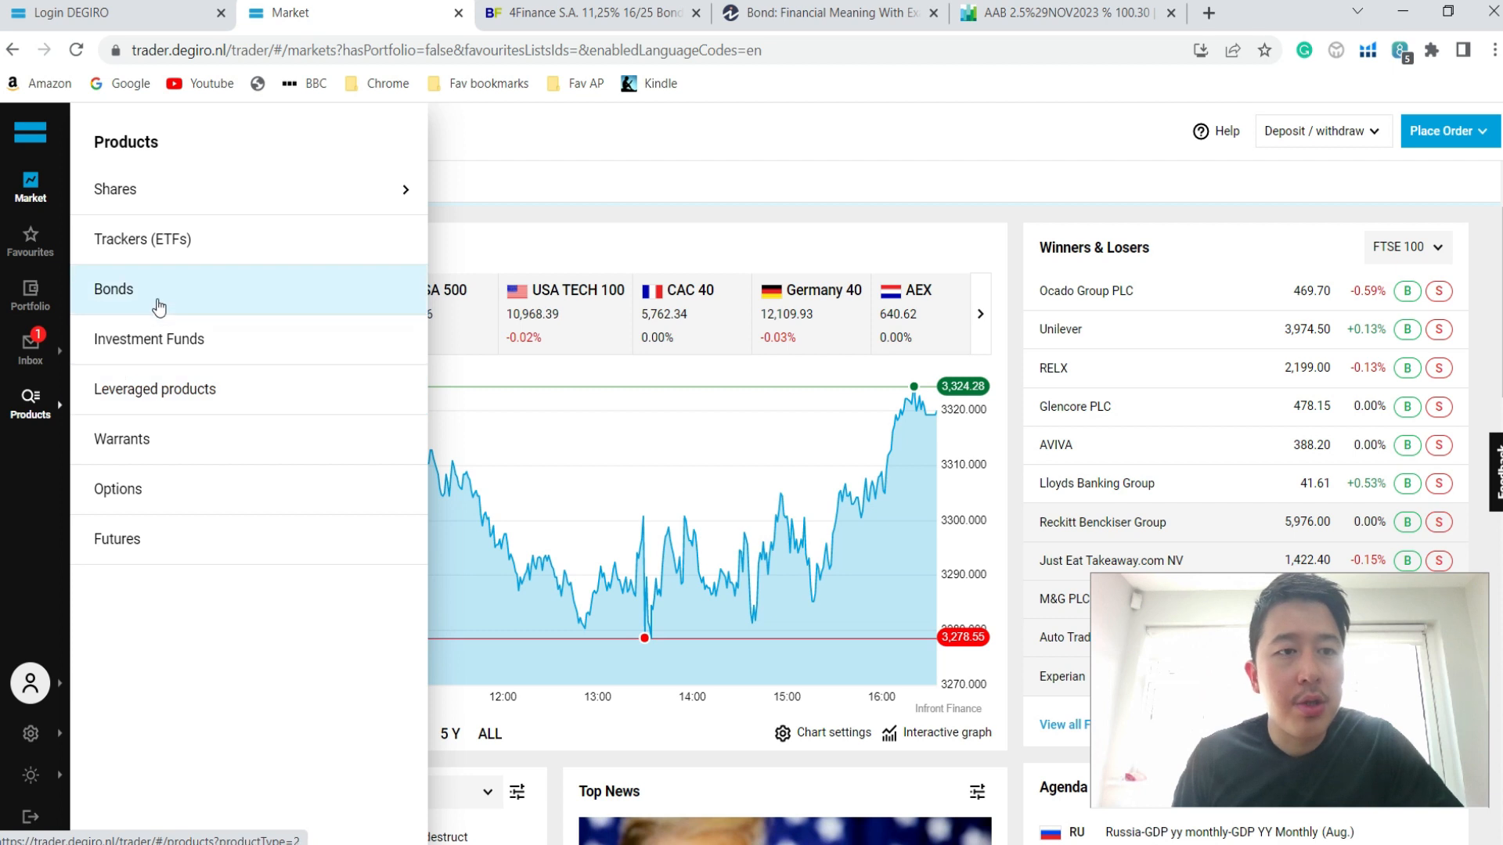
click(113, 289)
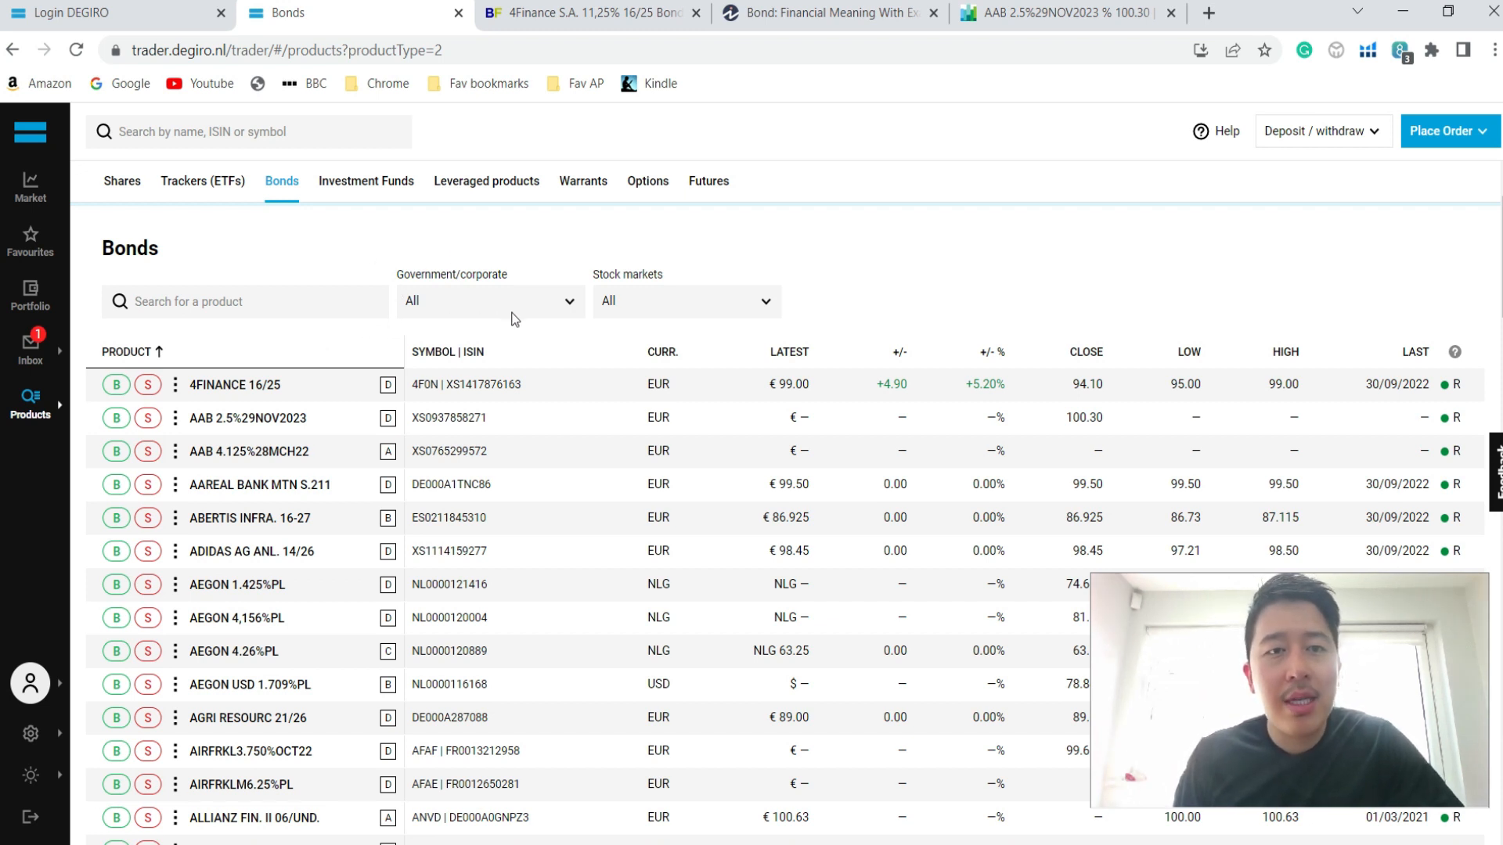
click(490, 300)
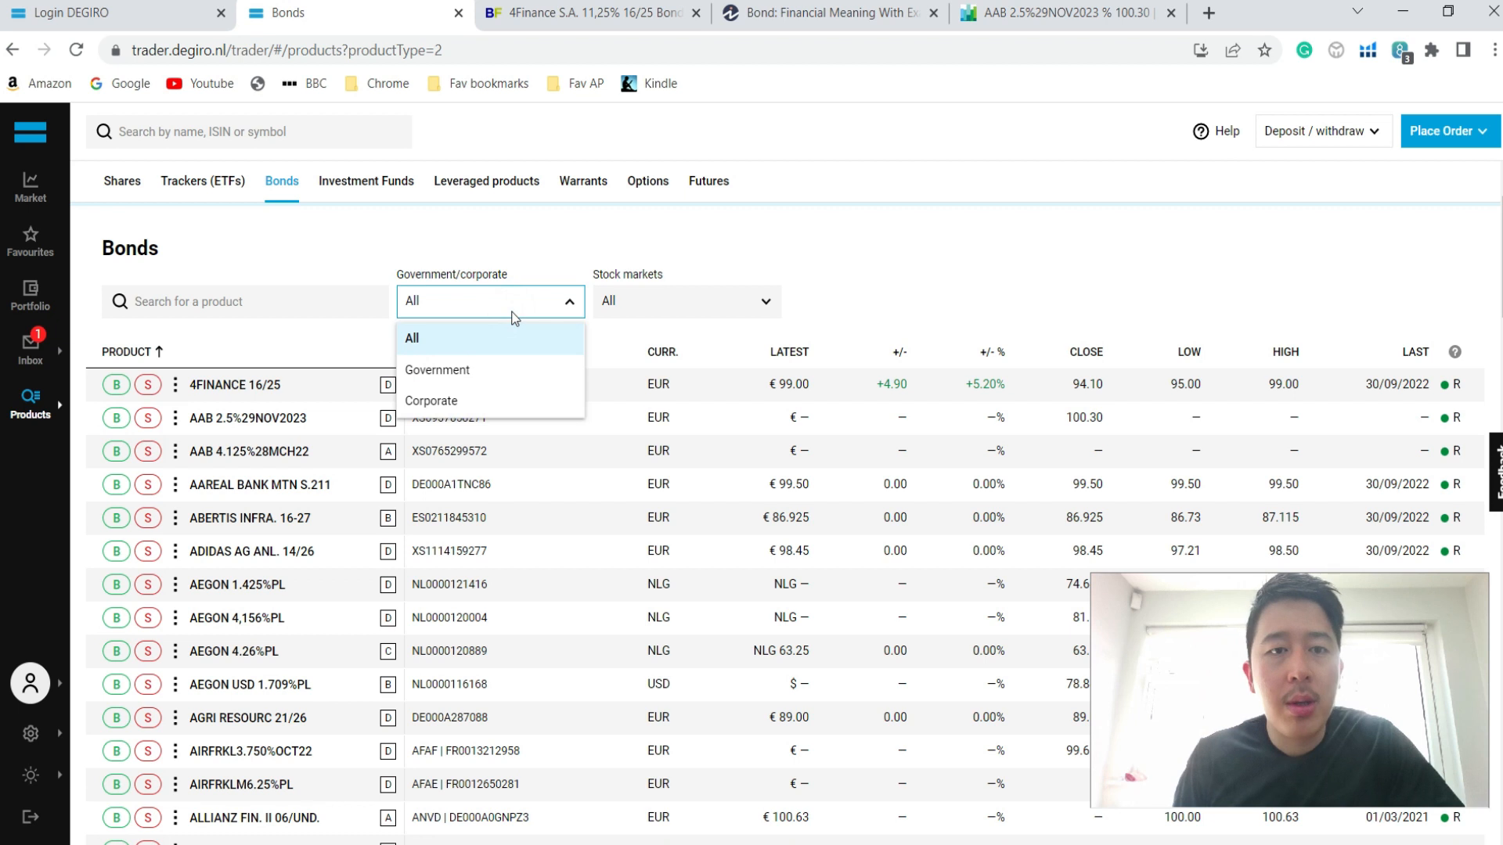
click(686, 301)
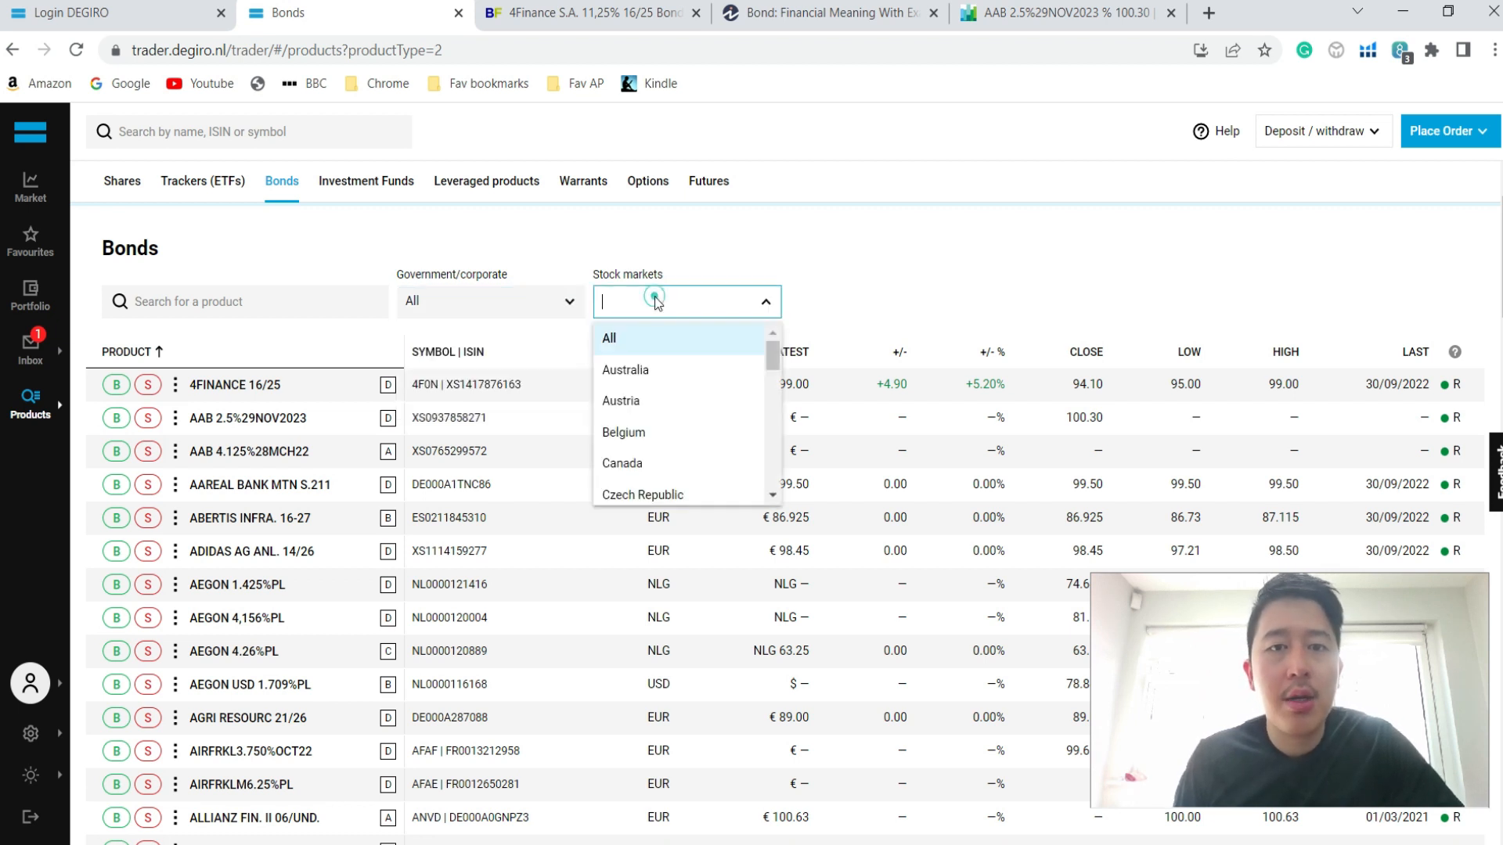
Scroll the bond list, open 4FINANCE 16/25 and bring up its Börse Frankfurt page
scroll(down, 3)
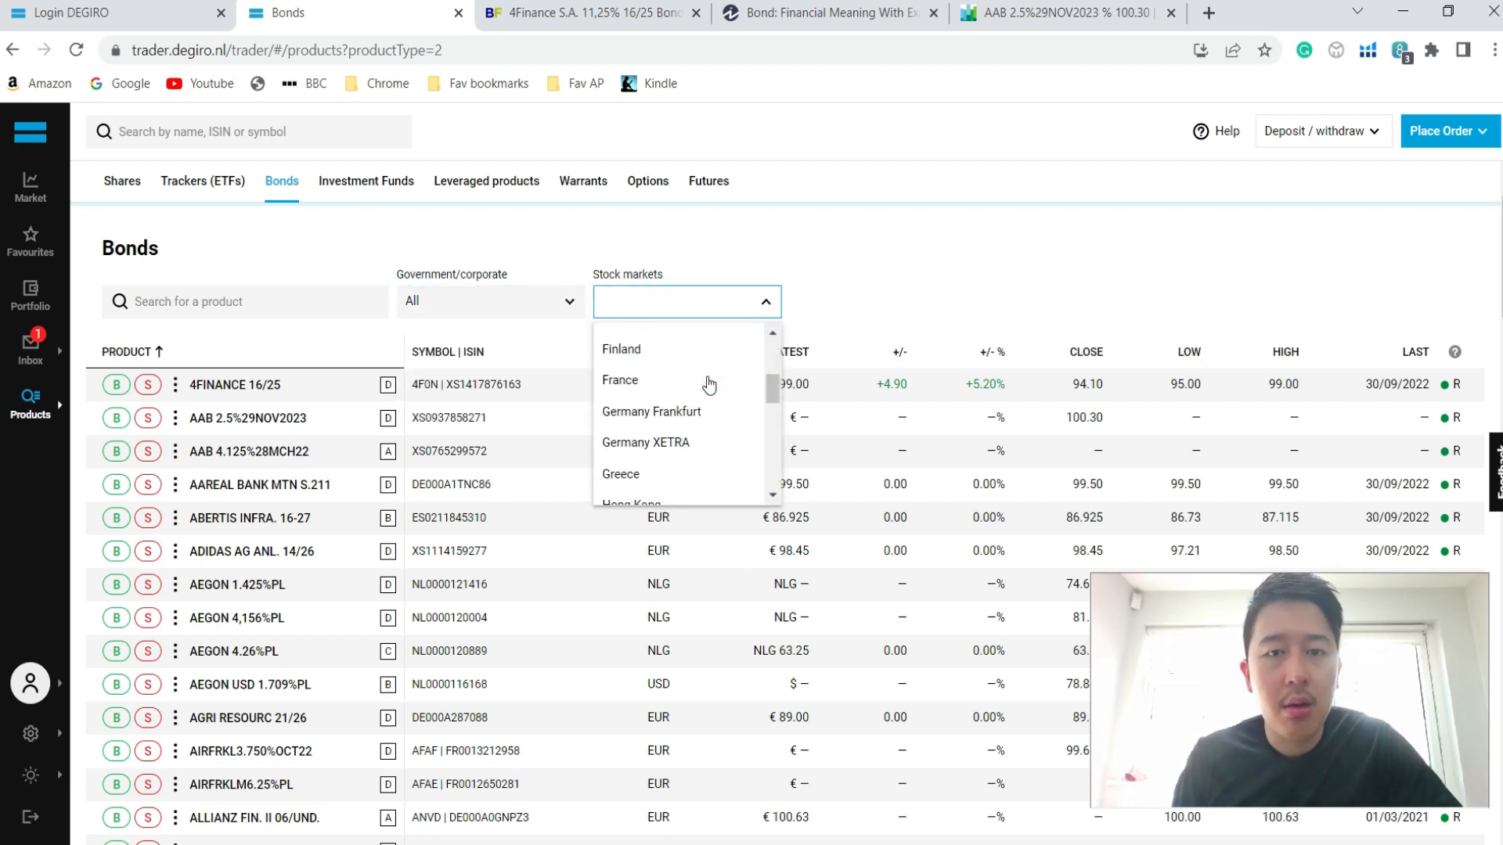
scroll(down, 3)
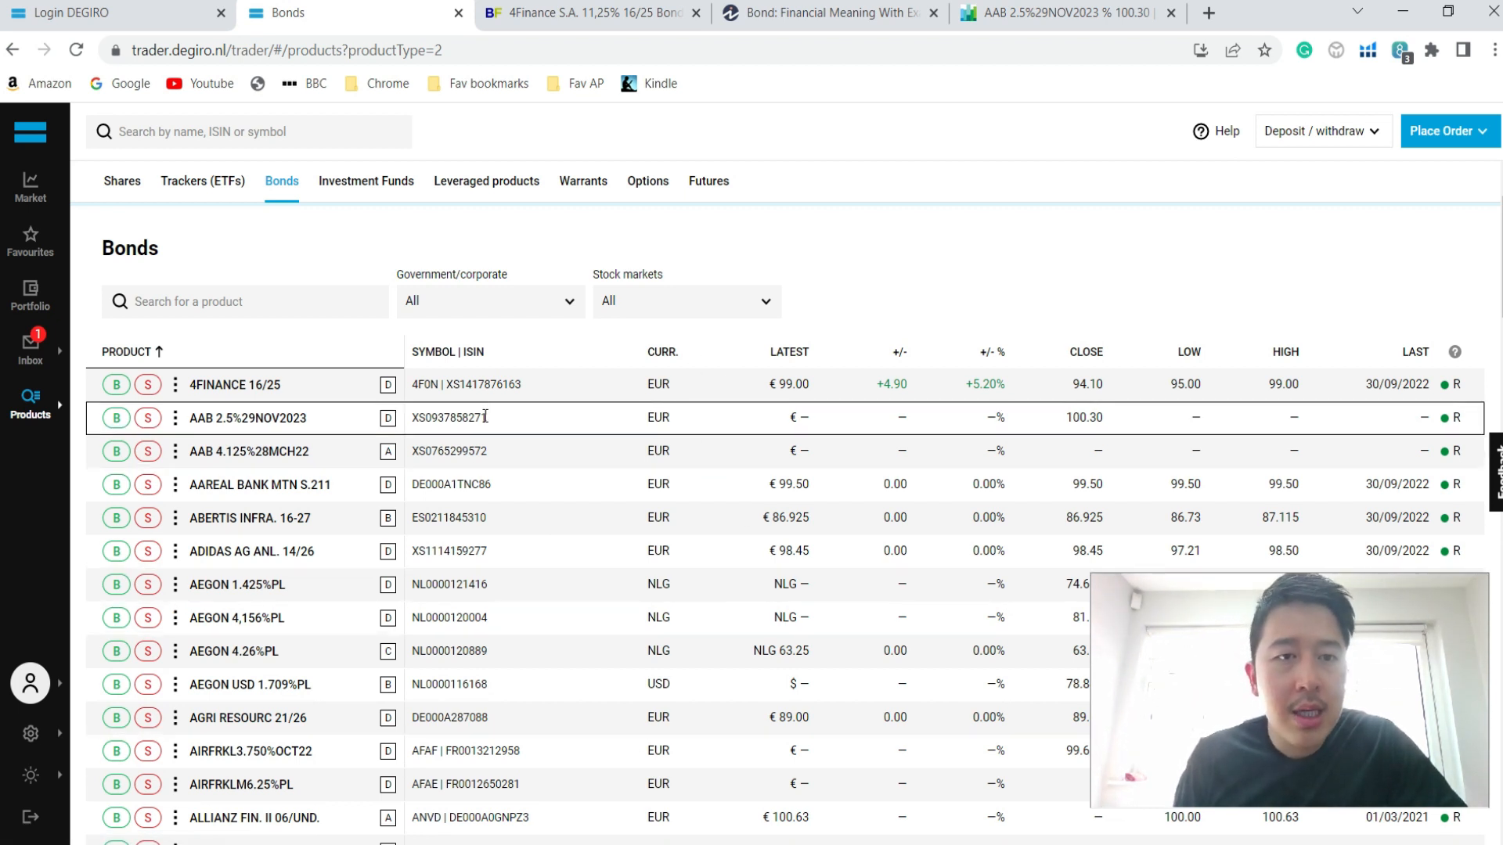
mouse_move(205, 434)
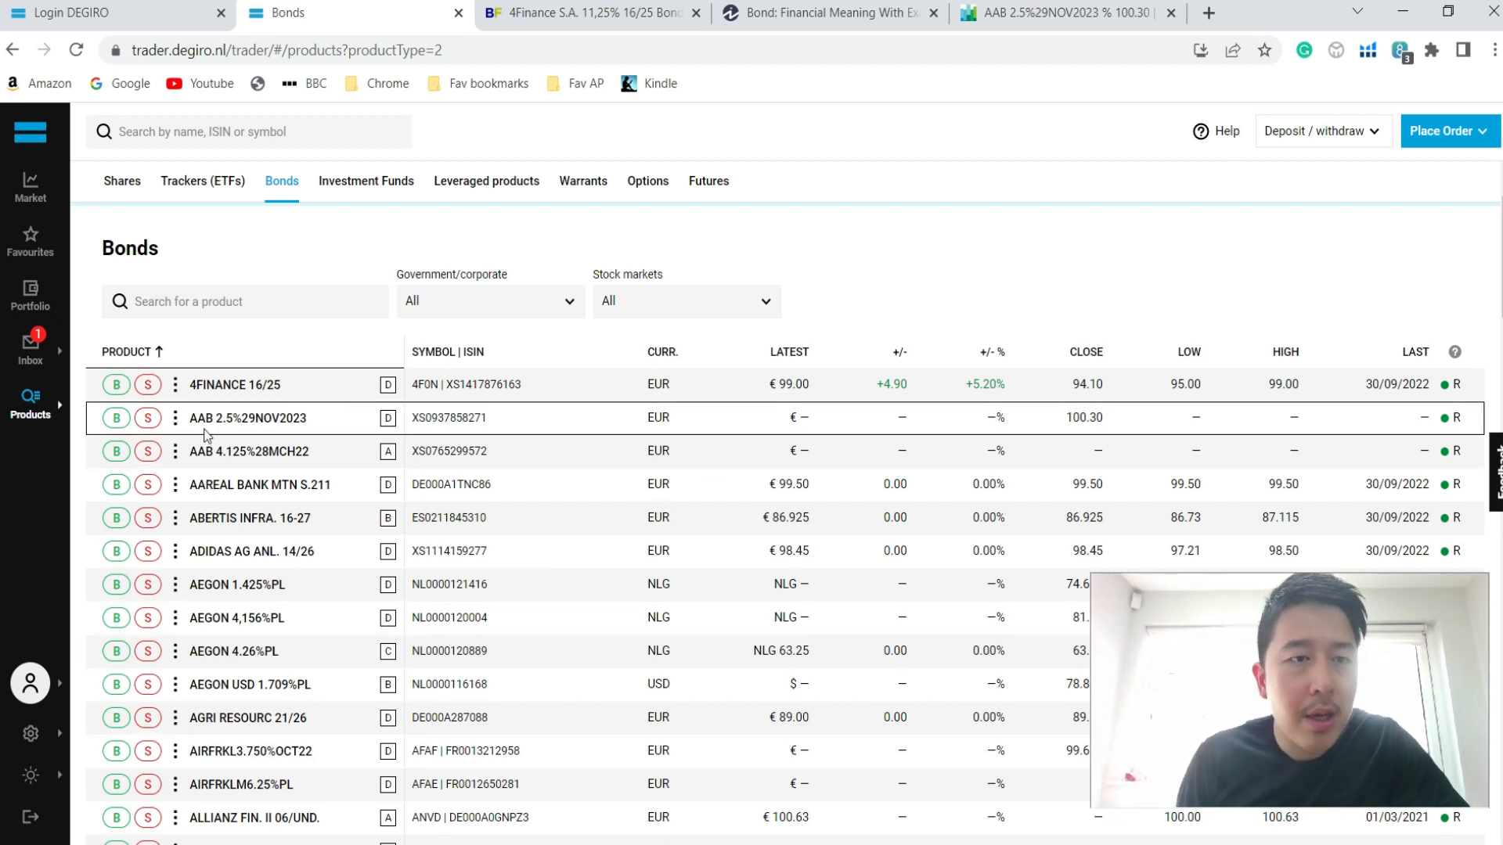
mouse_move(235, 393)
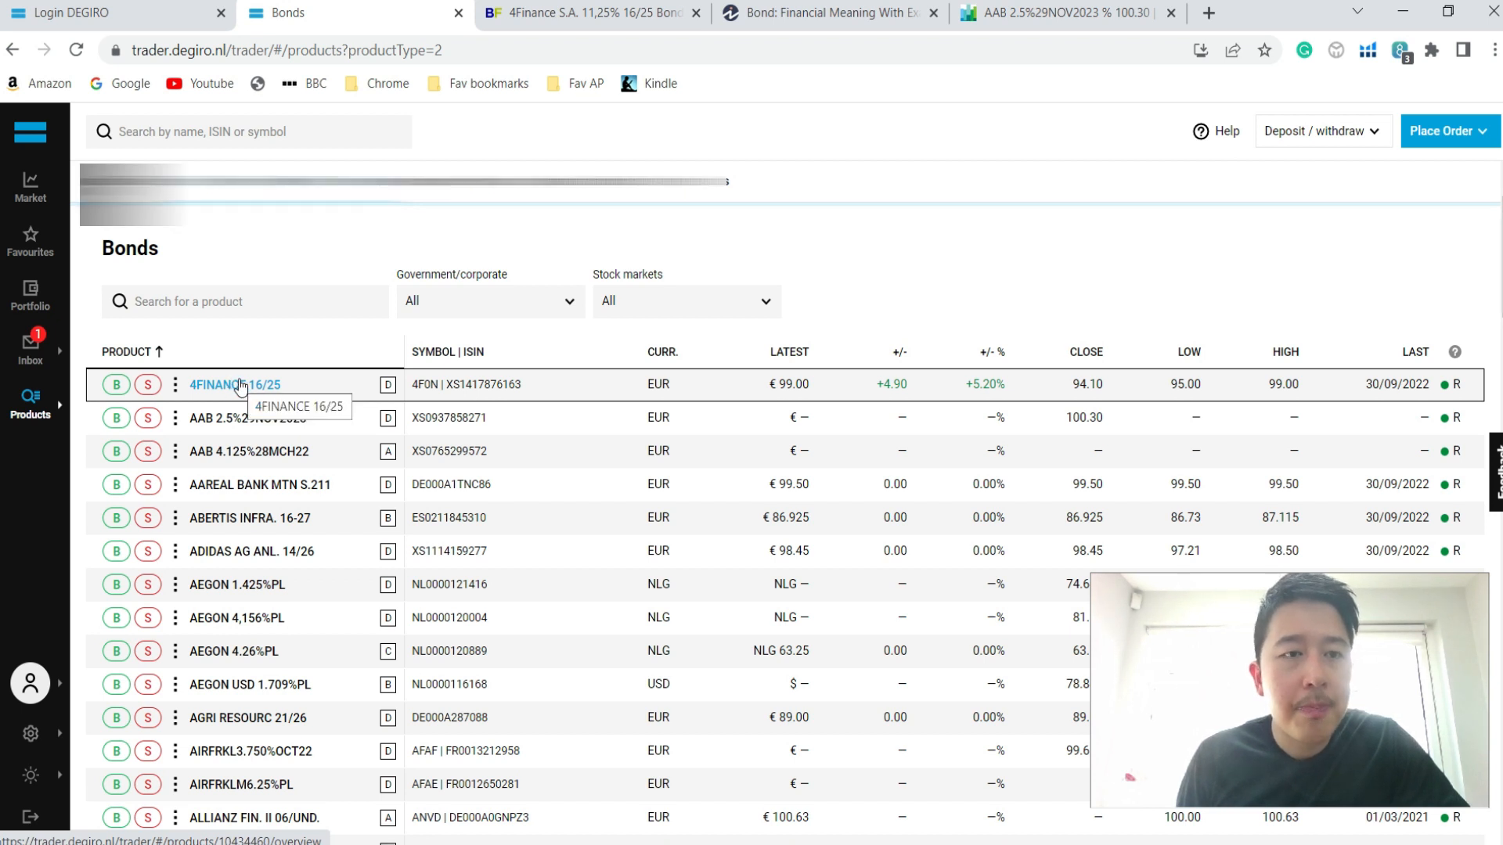
click(227, 385)
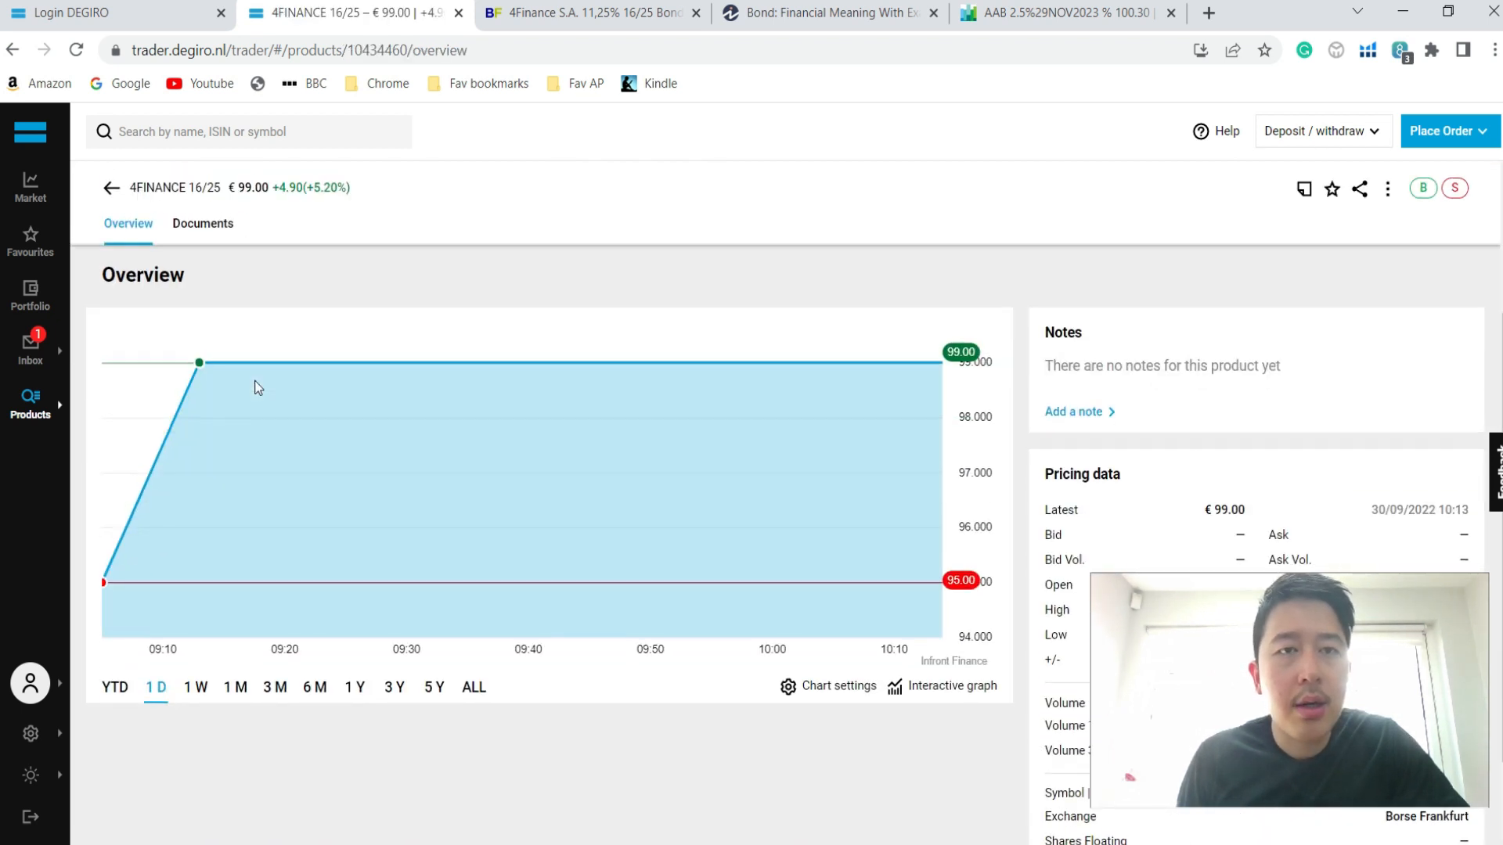
click(589, 12)
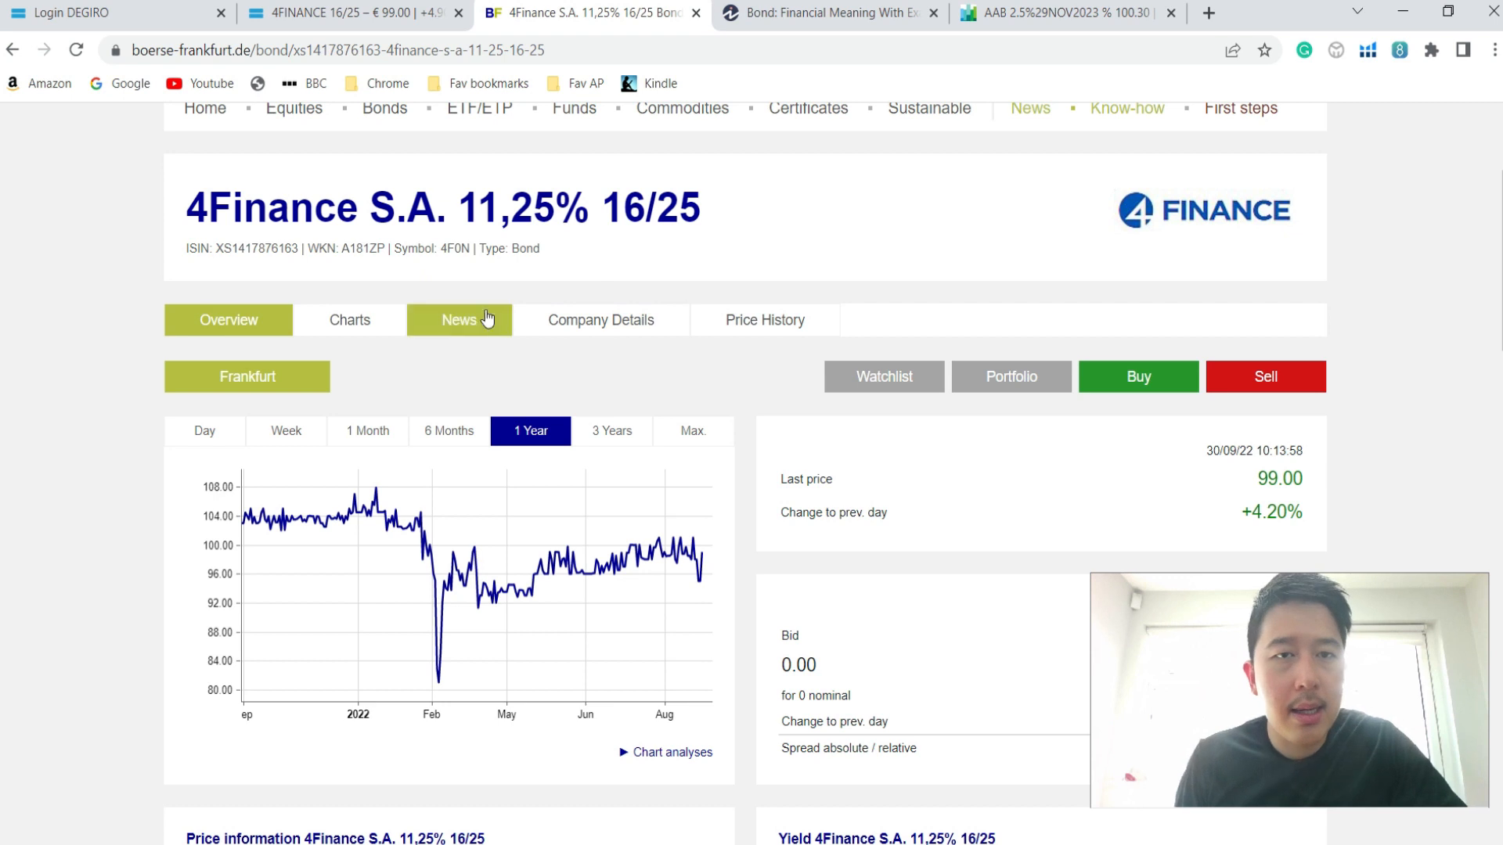
scroll(down, 3)
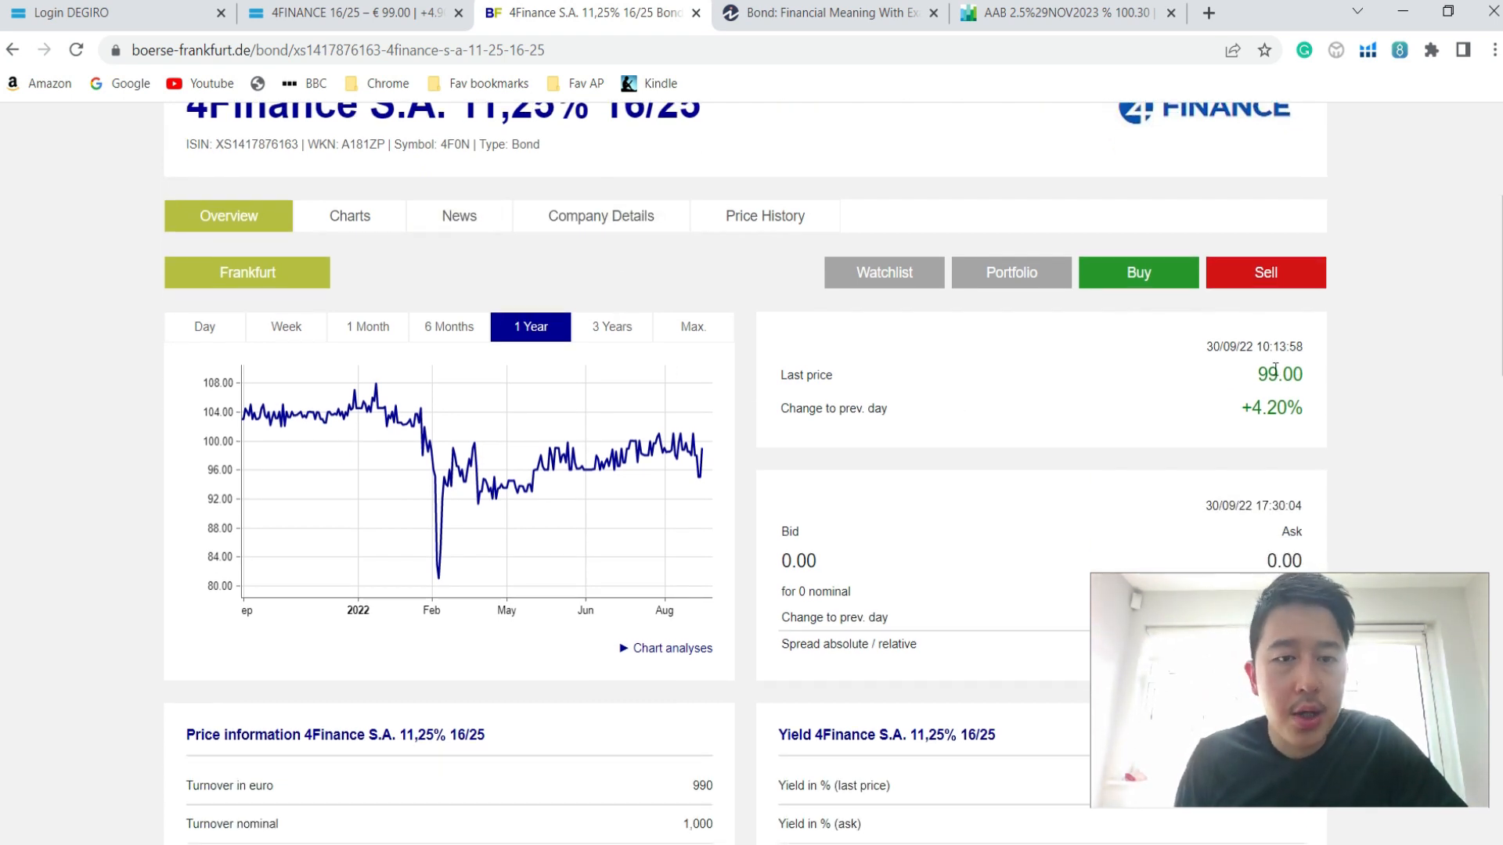
scroll(down, 3)
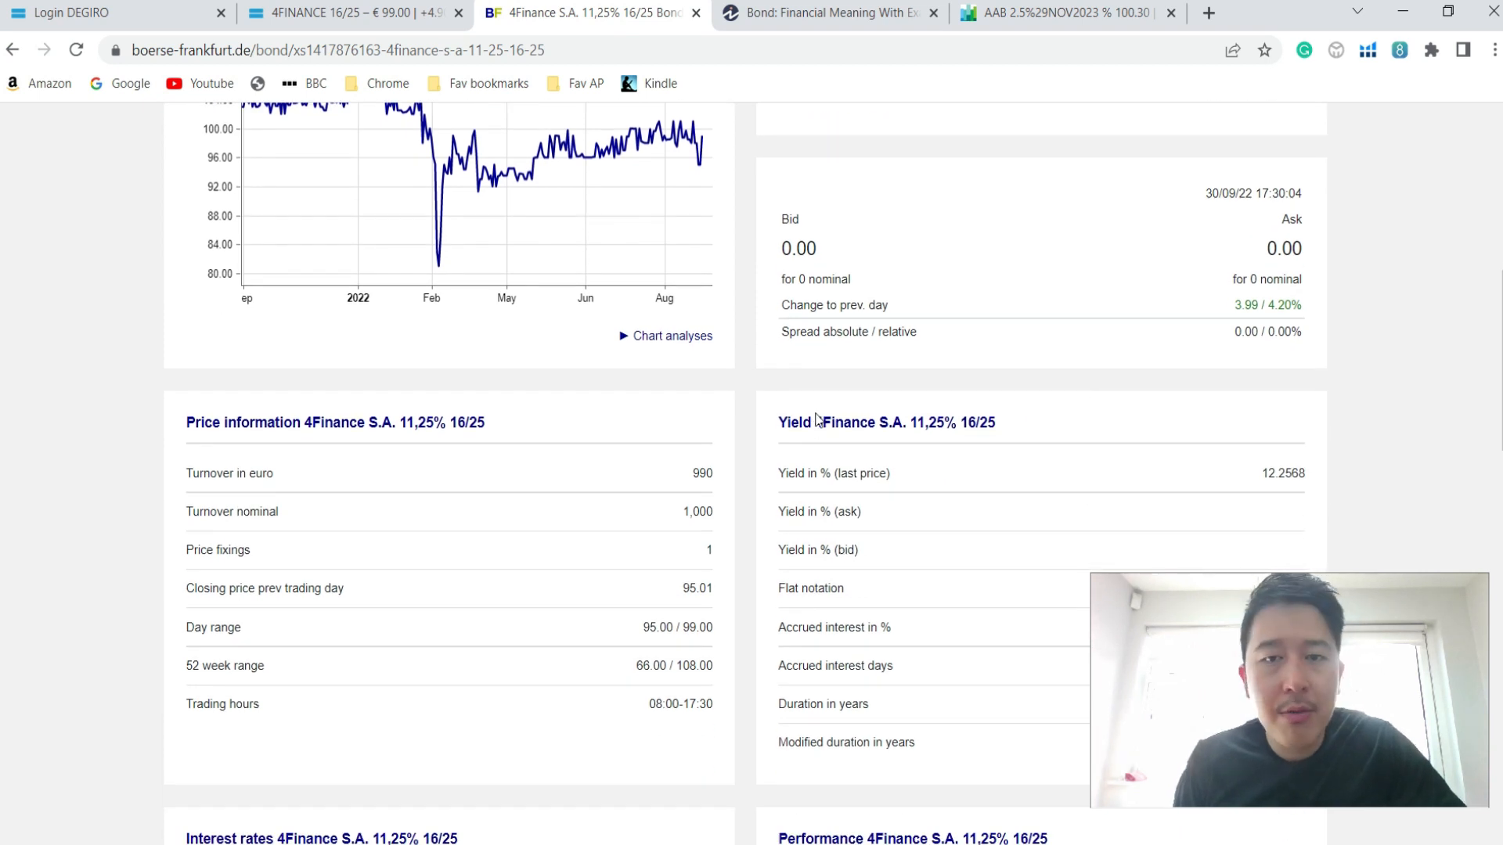
scroll(down, 3)
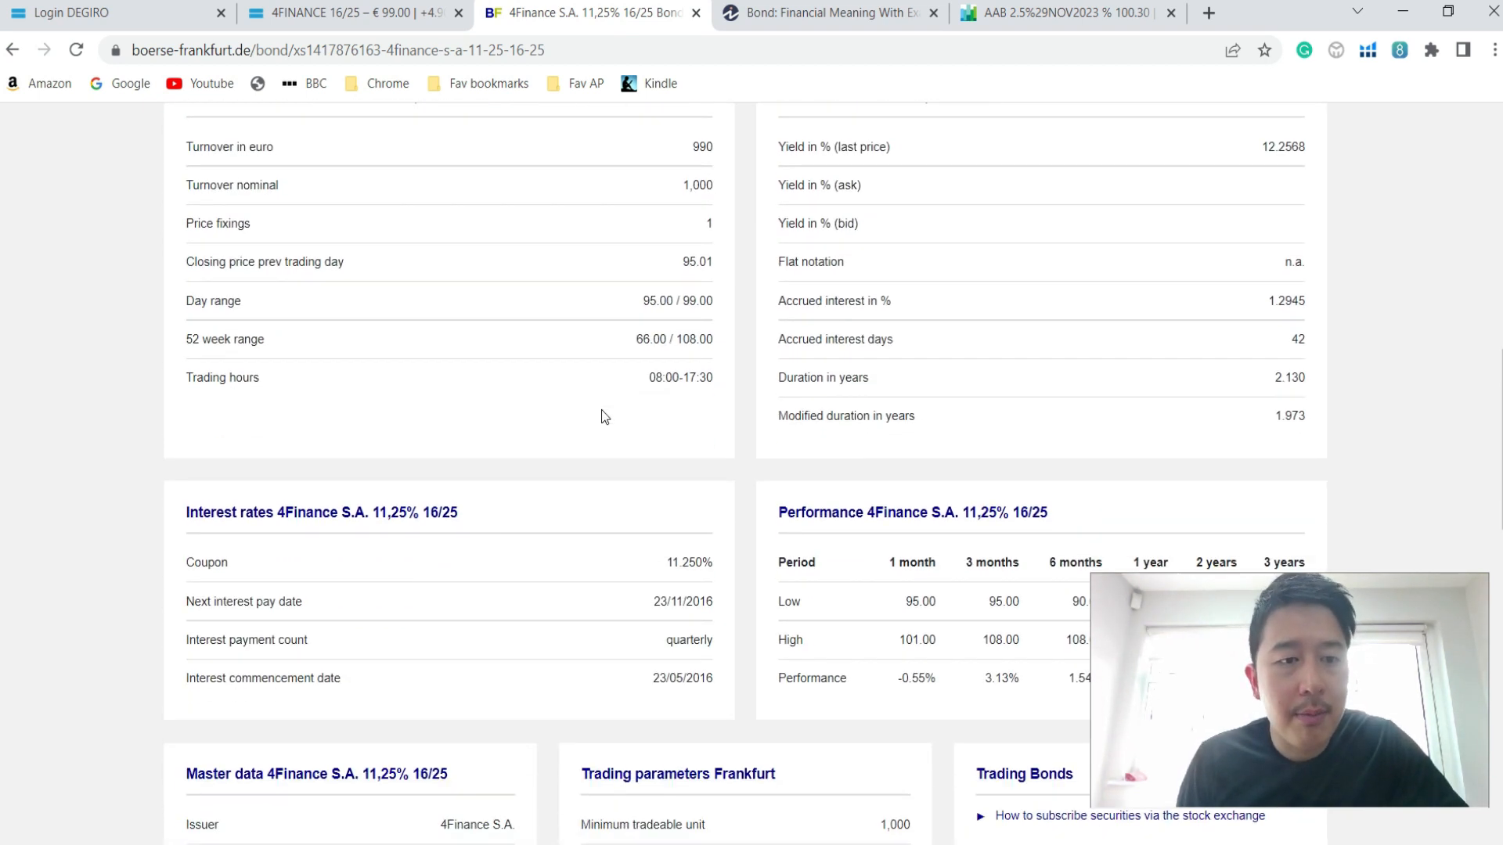
scroll(down, 3)
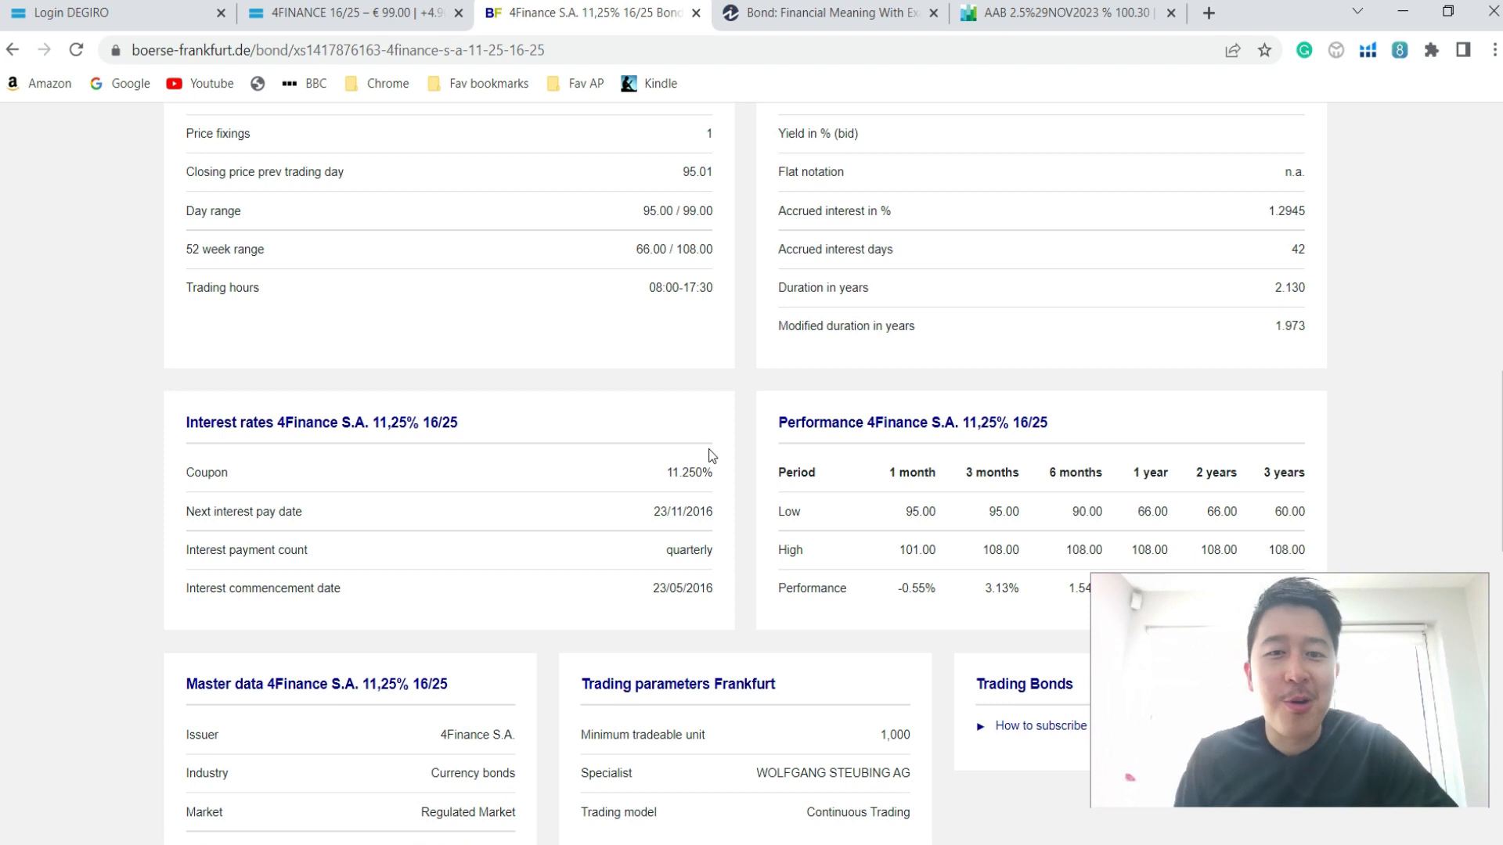
mouse_move(690, 459)
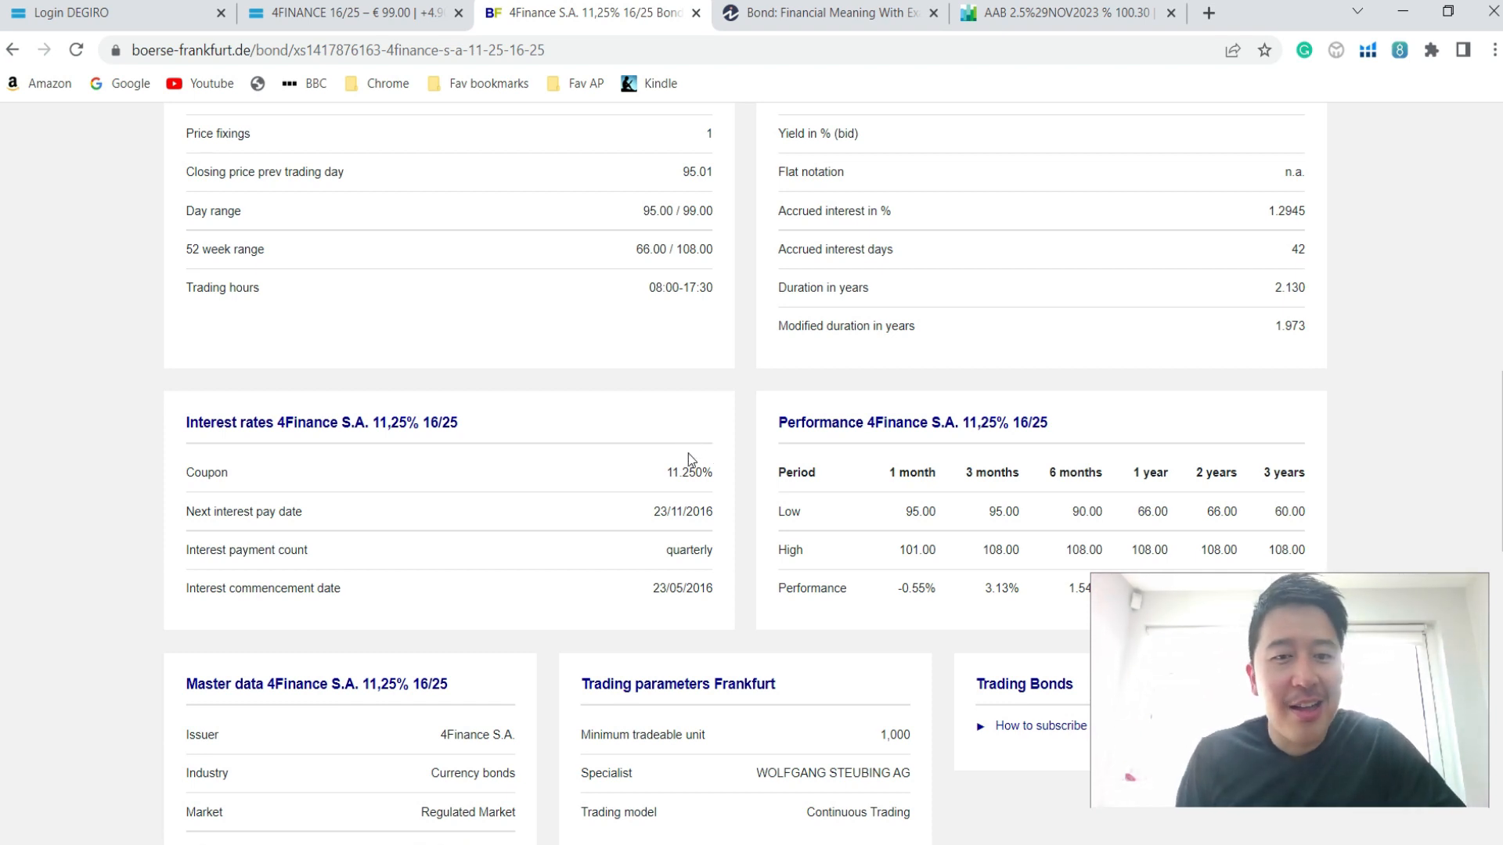
scroll(down, 3)
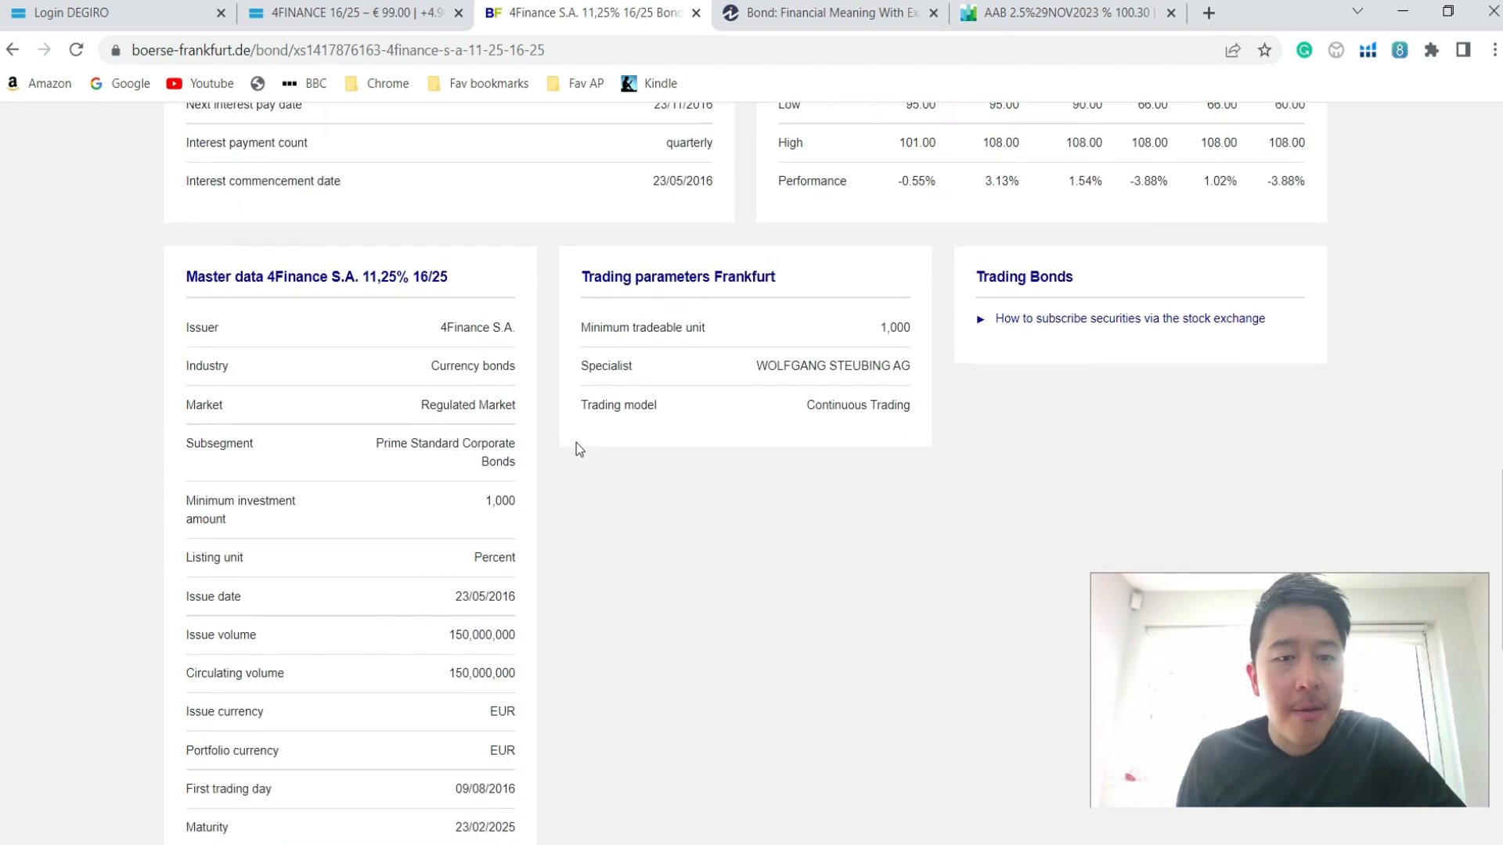
scroll(down, 3)
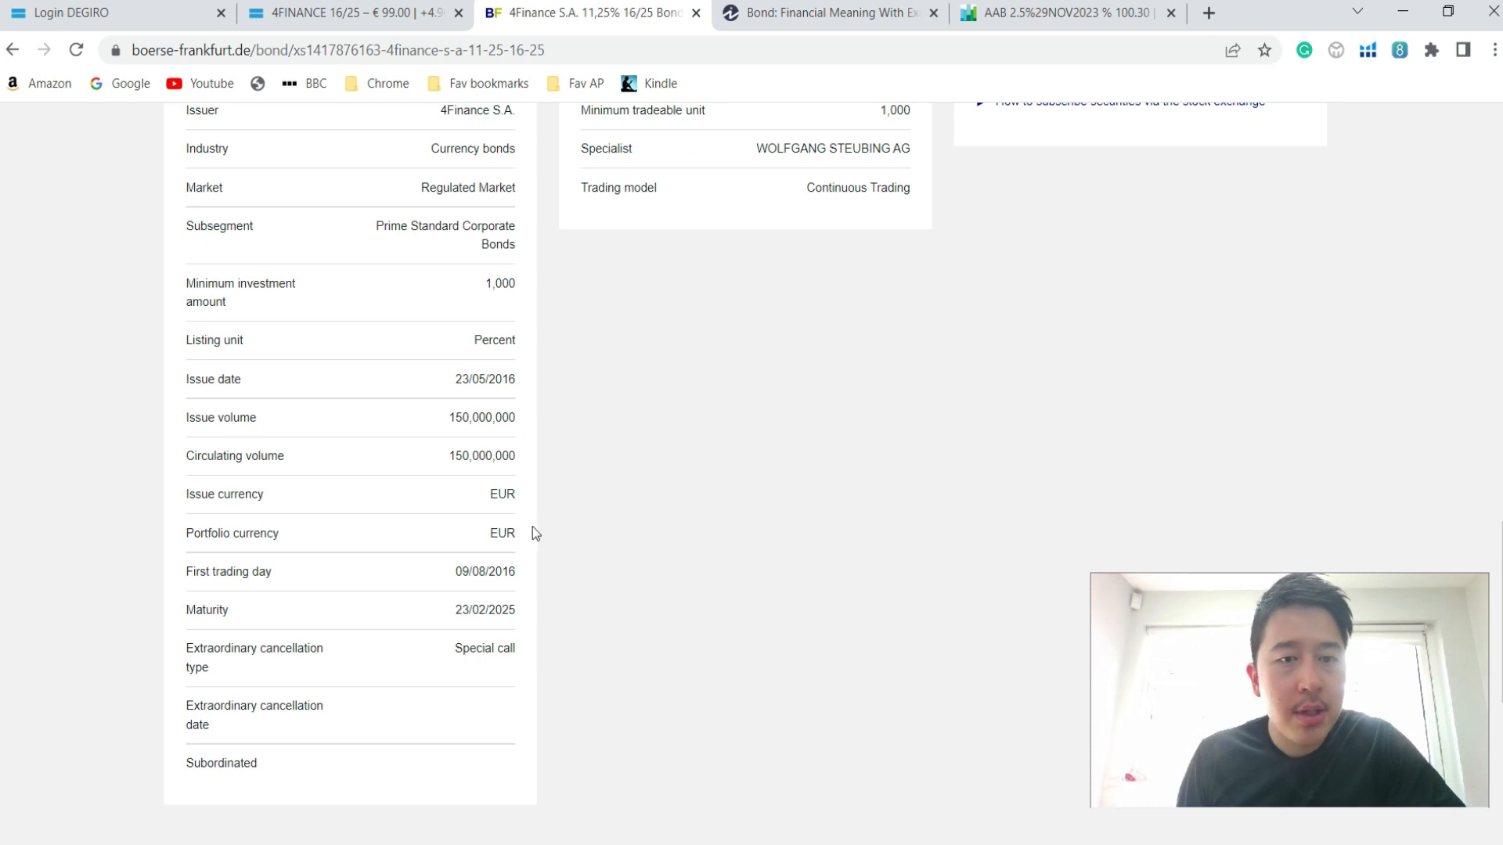
mouse_move(471, 395)
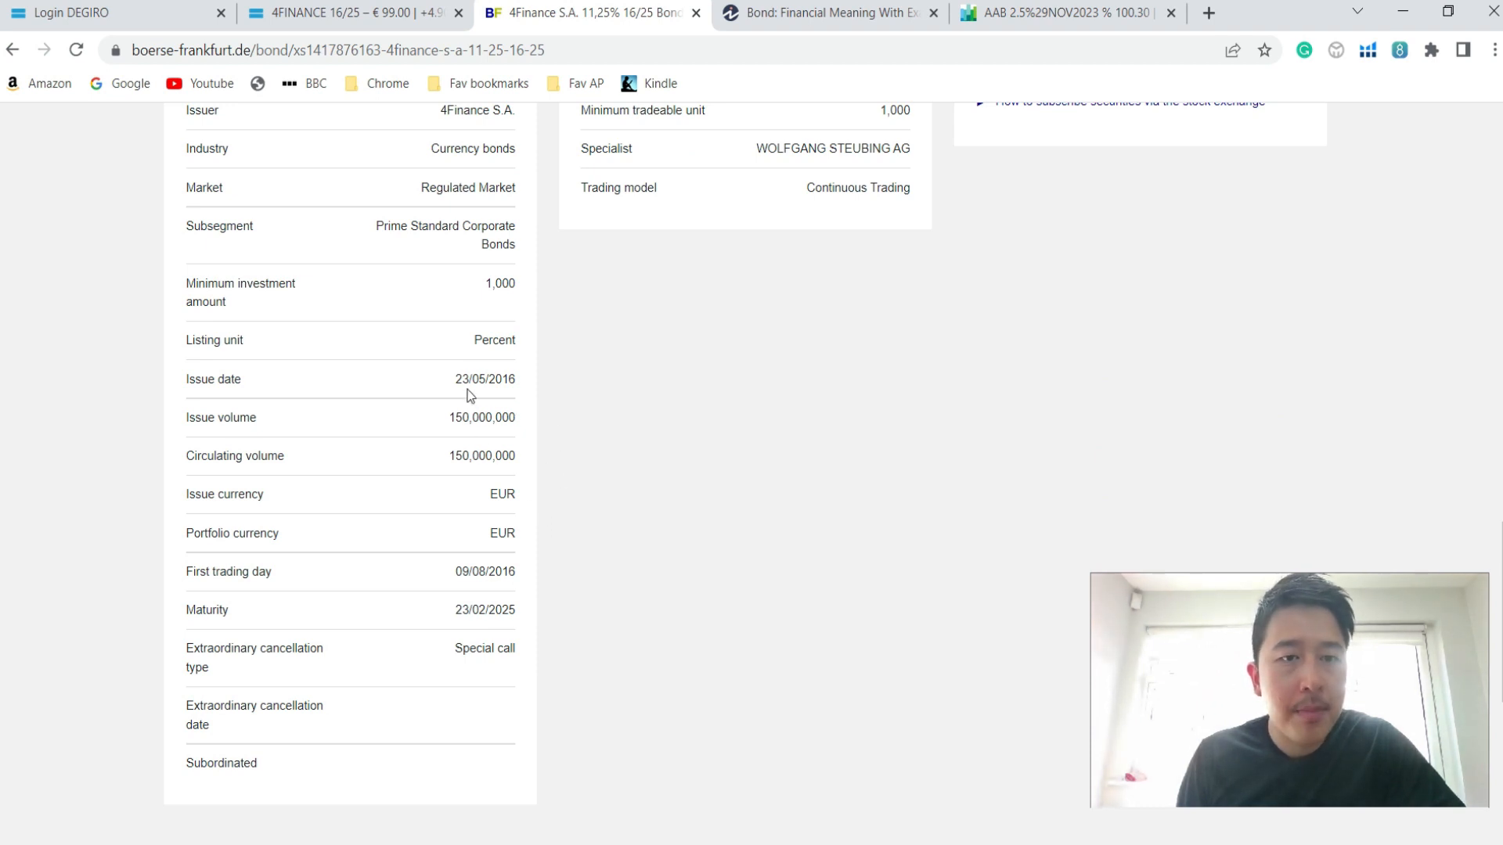
mouse_move(337, 586)
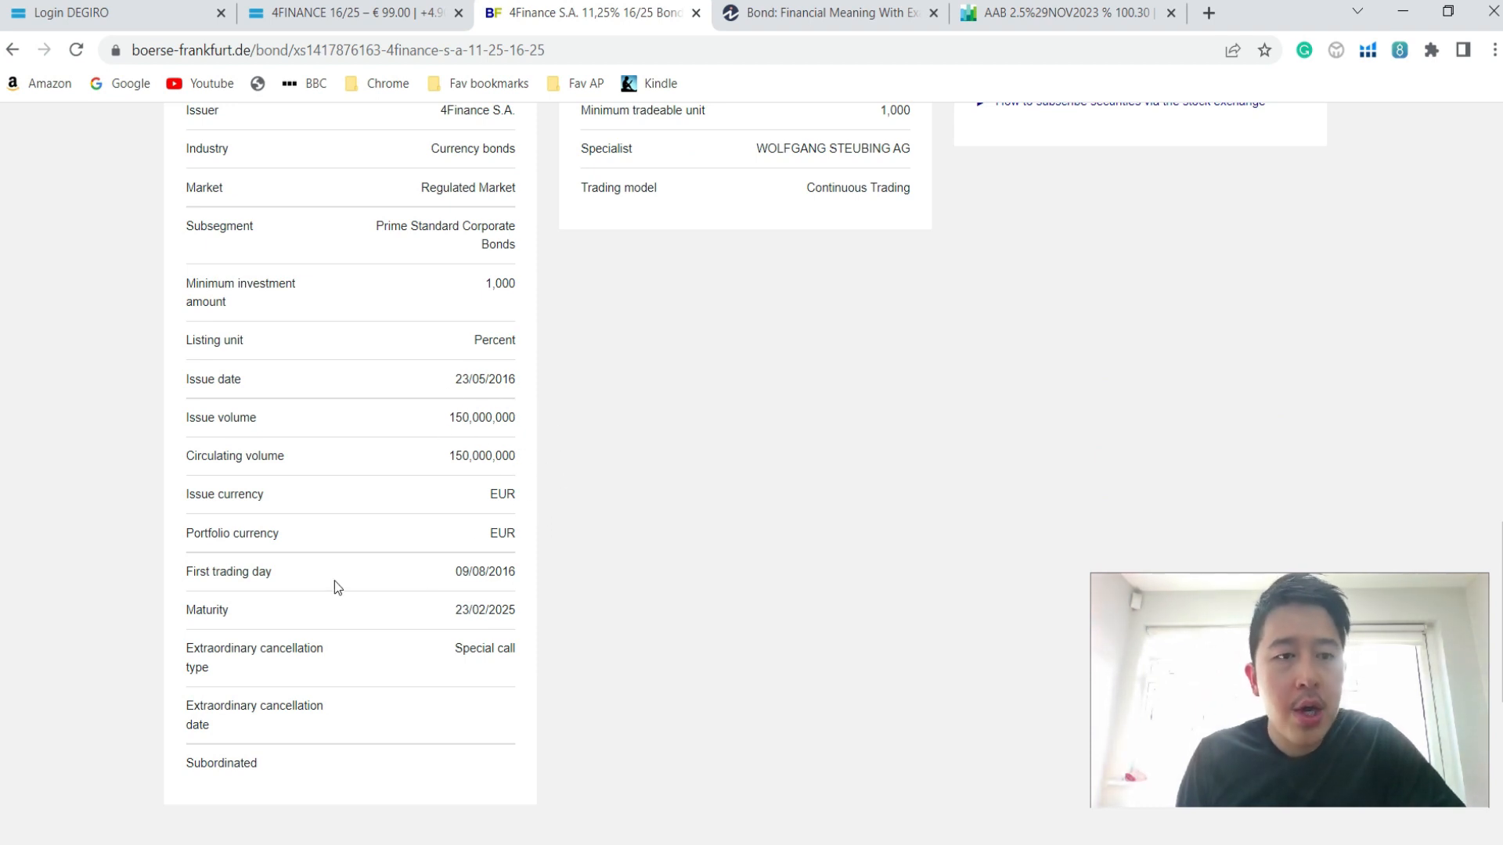
mouse_move(500, 599)
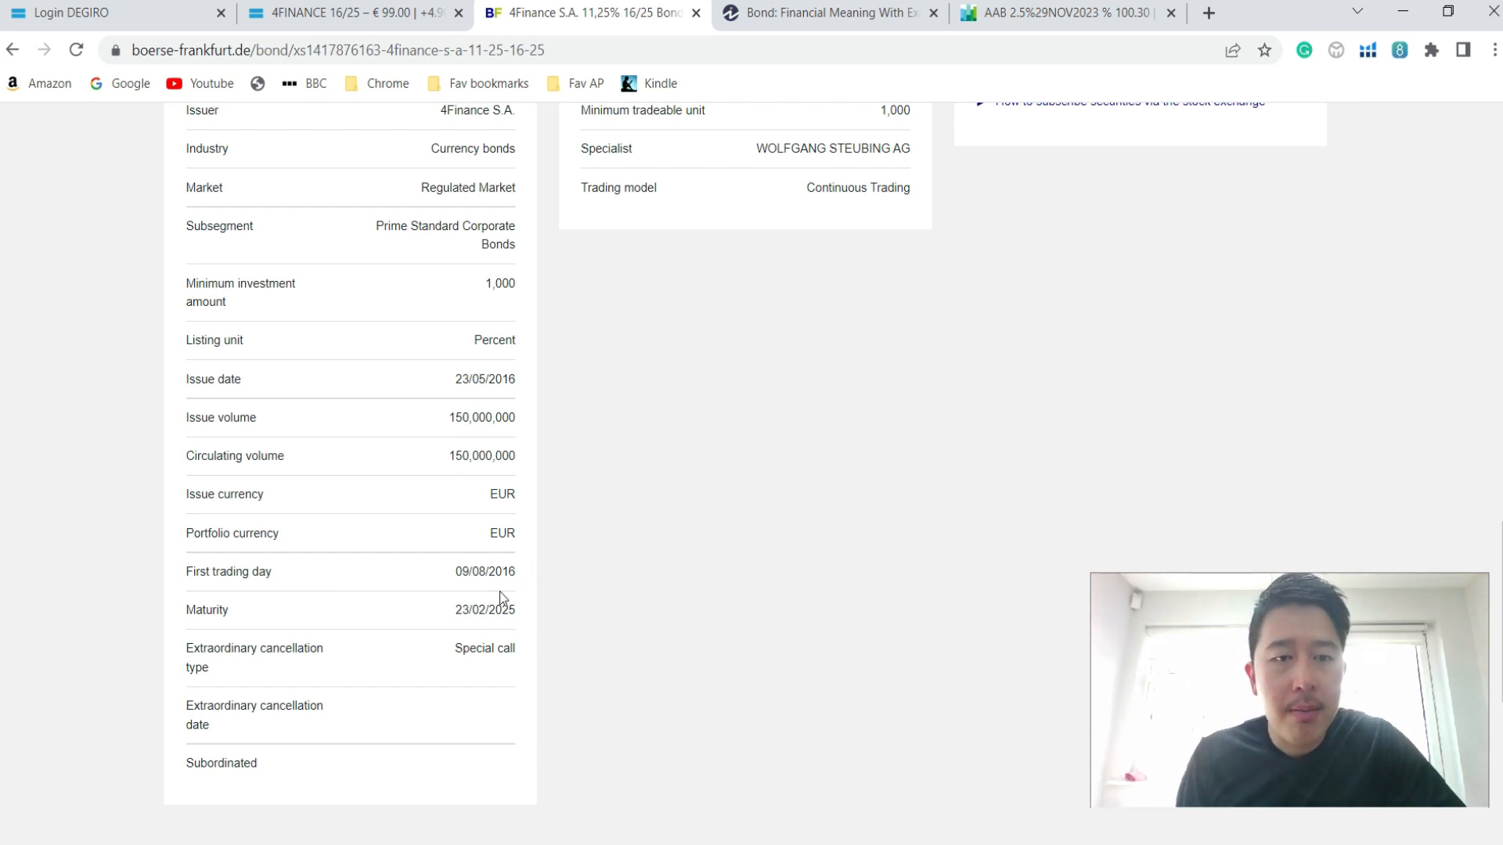
mouse_move(530, 641)
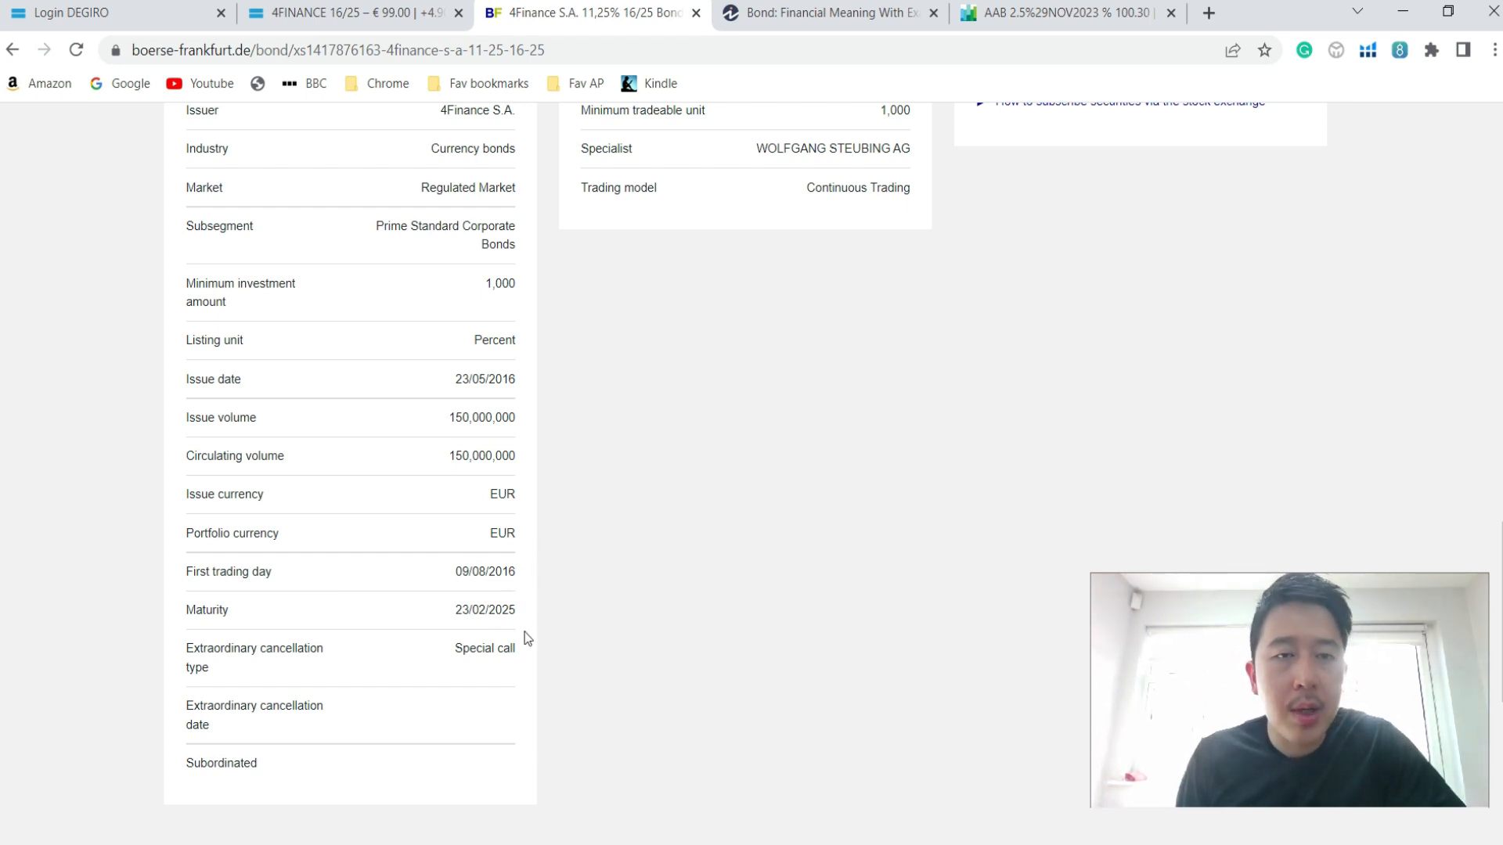
click(313, 13)
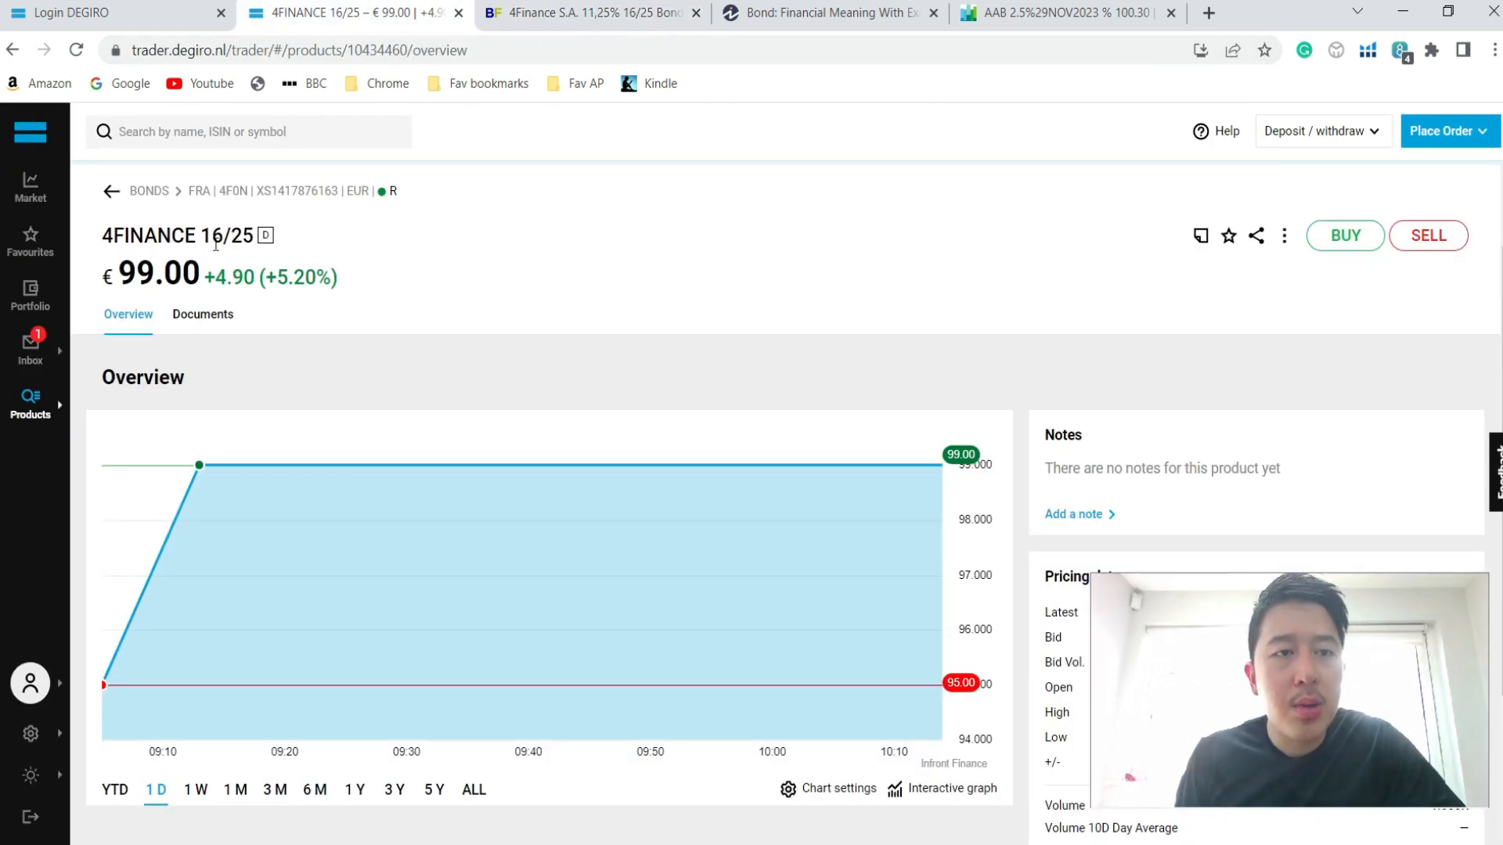
mouse_move(510, 29)
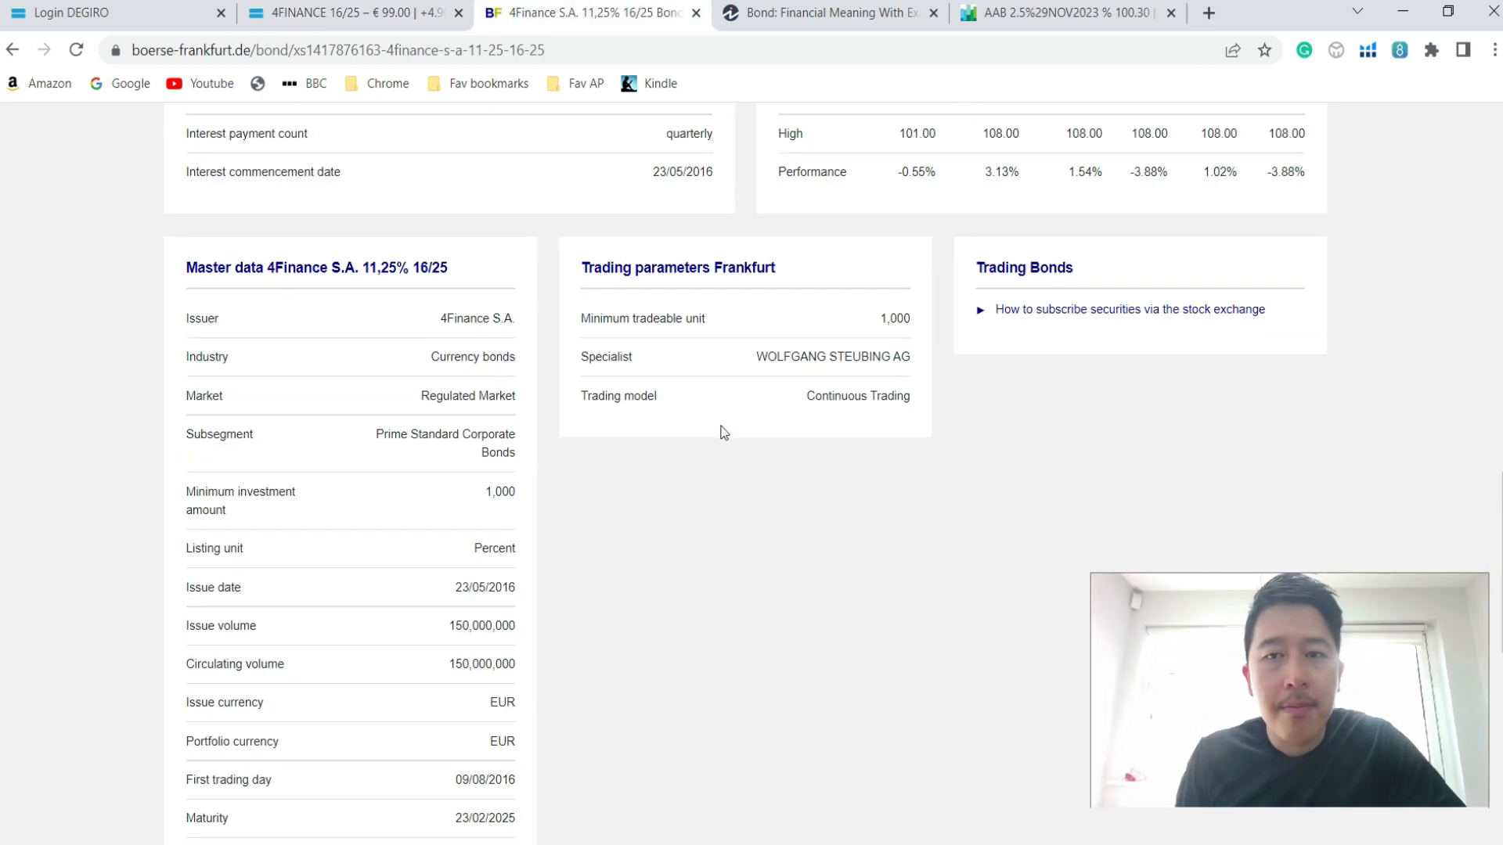
scroll(down, 3)
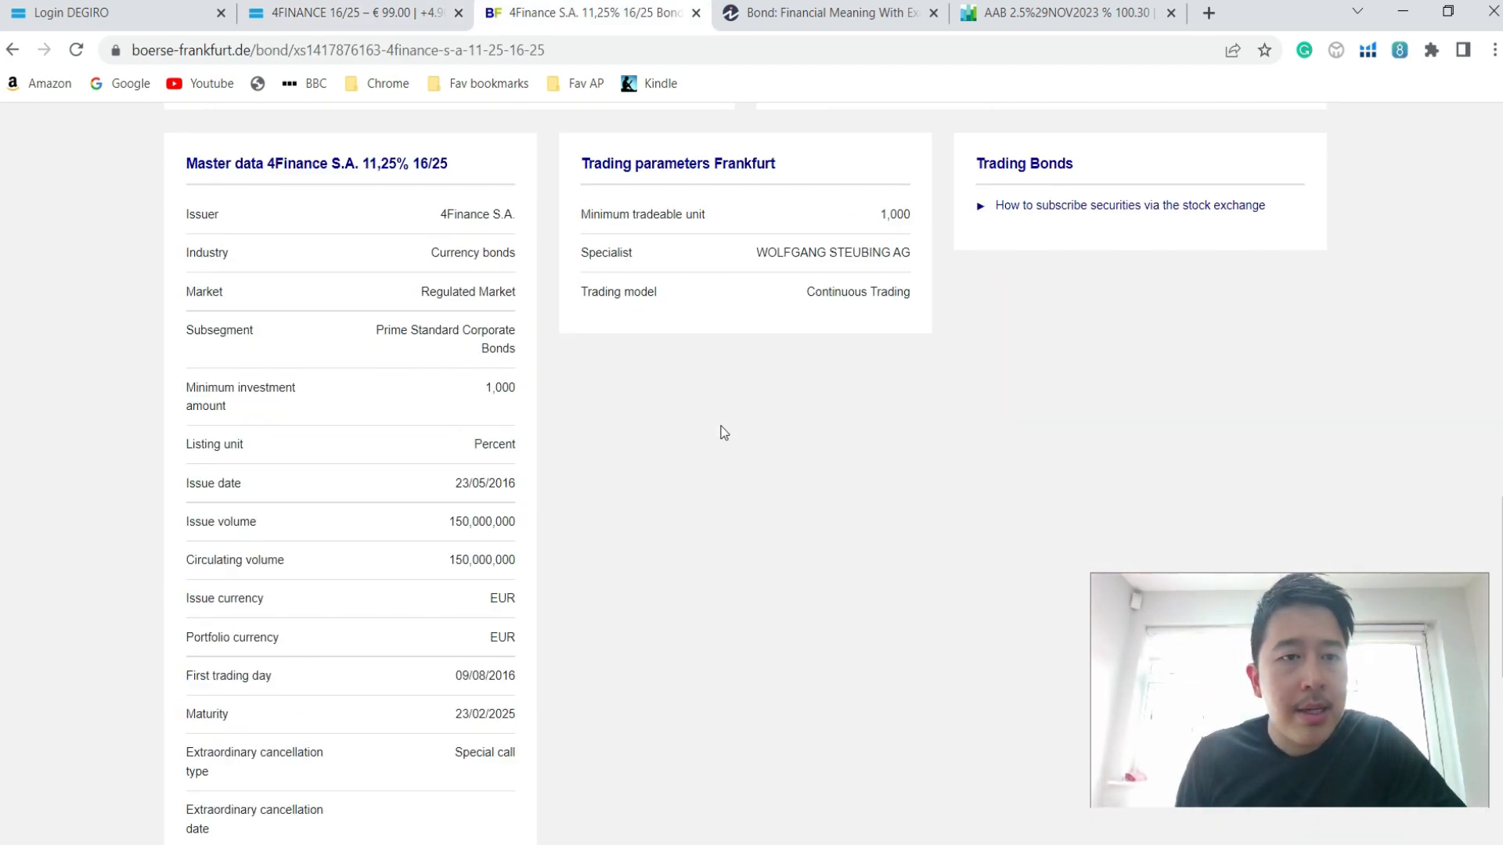
scroll(up, 3)
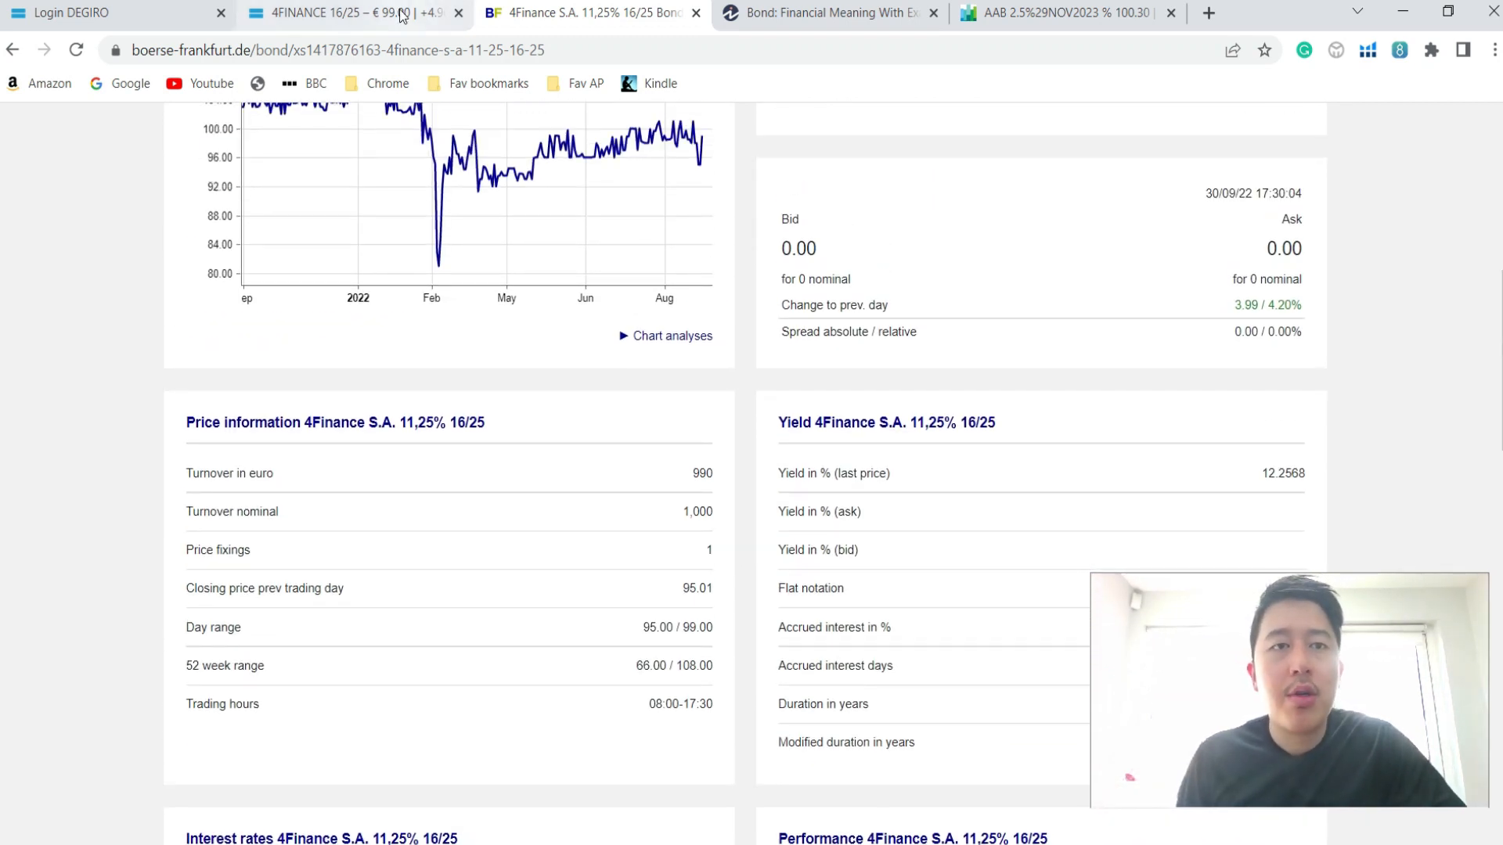
Back on the 4FINANCE 16/25 DEGIRO overview, set the chart to 3 months and view pricing data
click(341, 13)
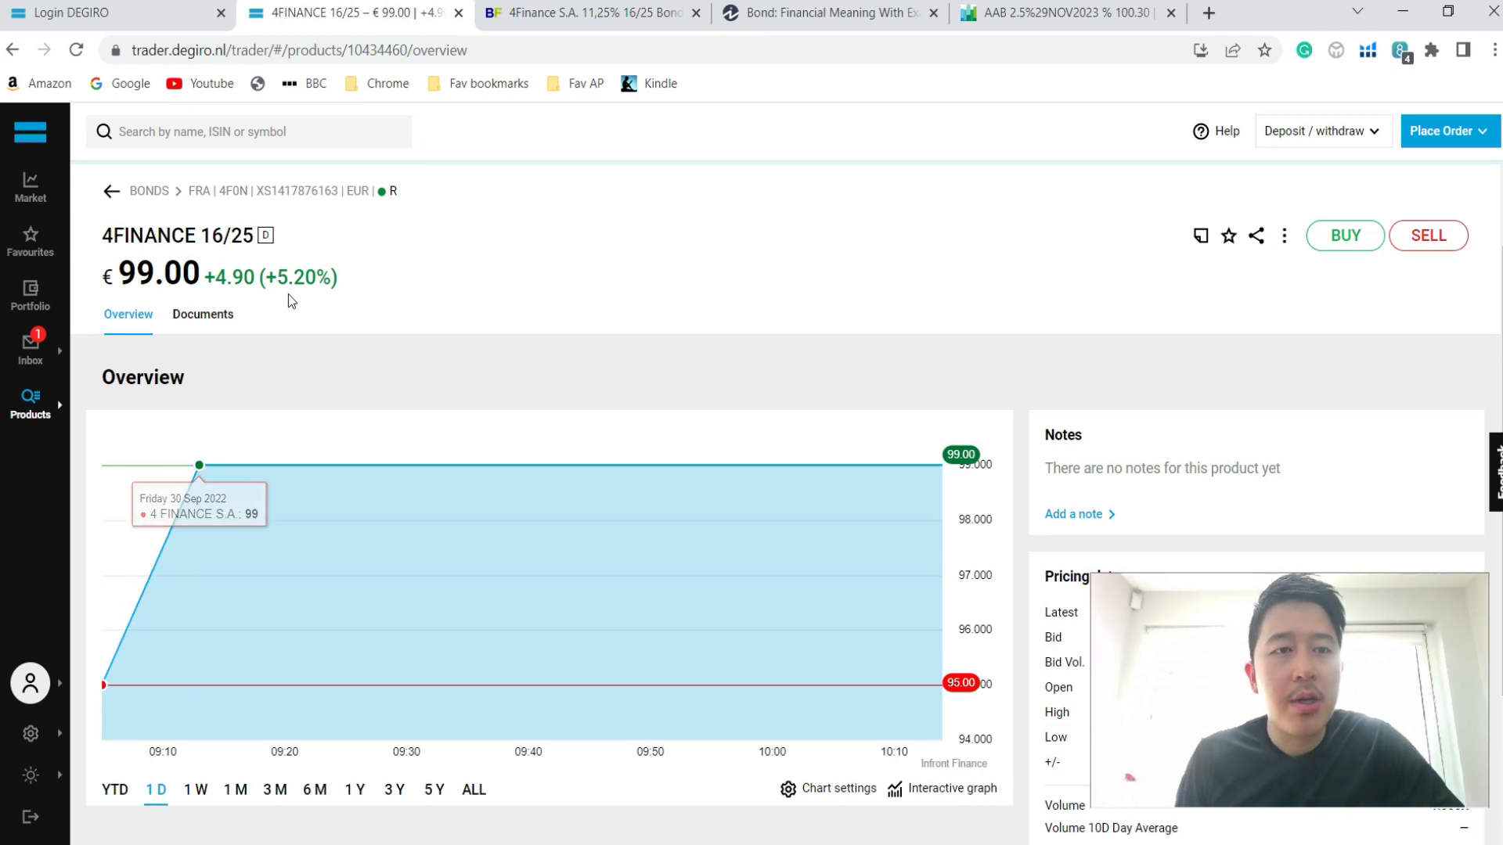
mouse_move(293, 278)
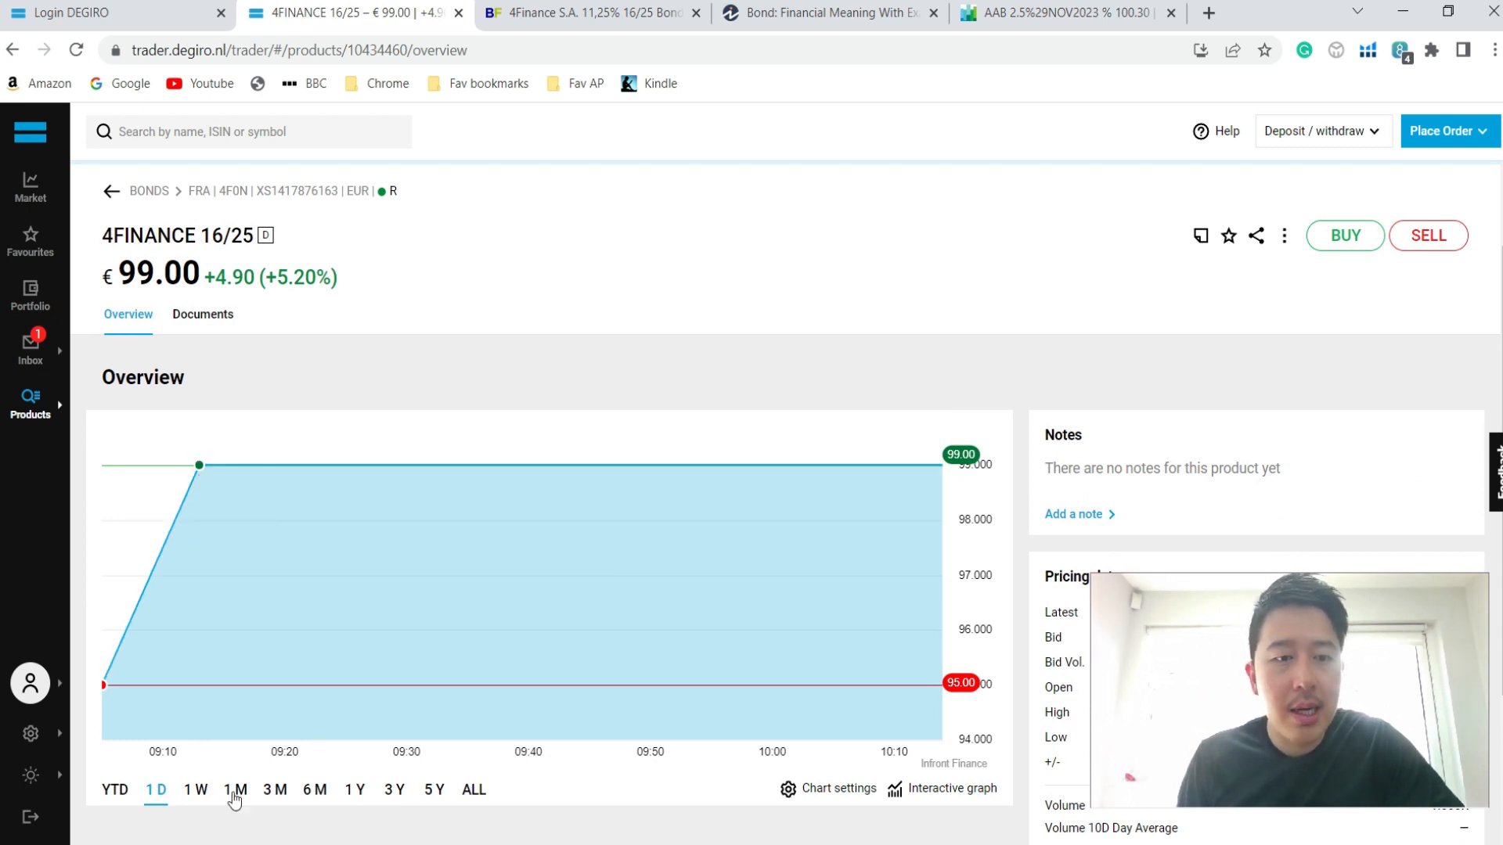
click(274, 790)
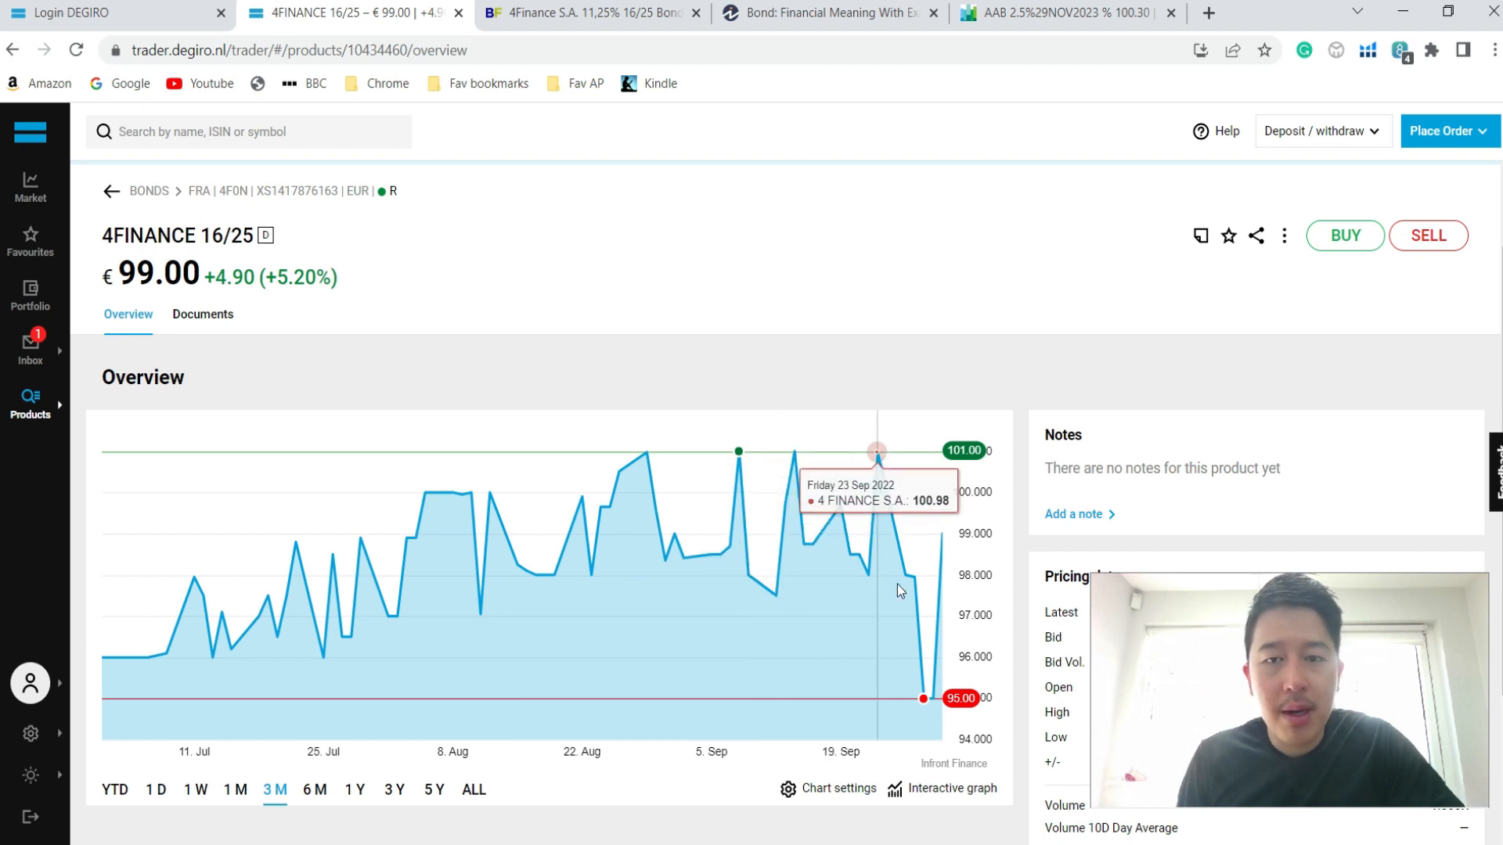
scroll(down, 3)
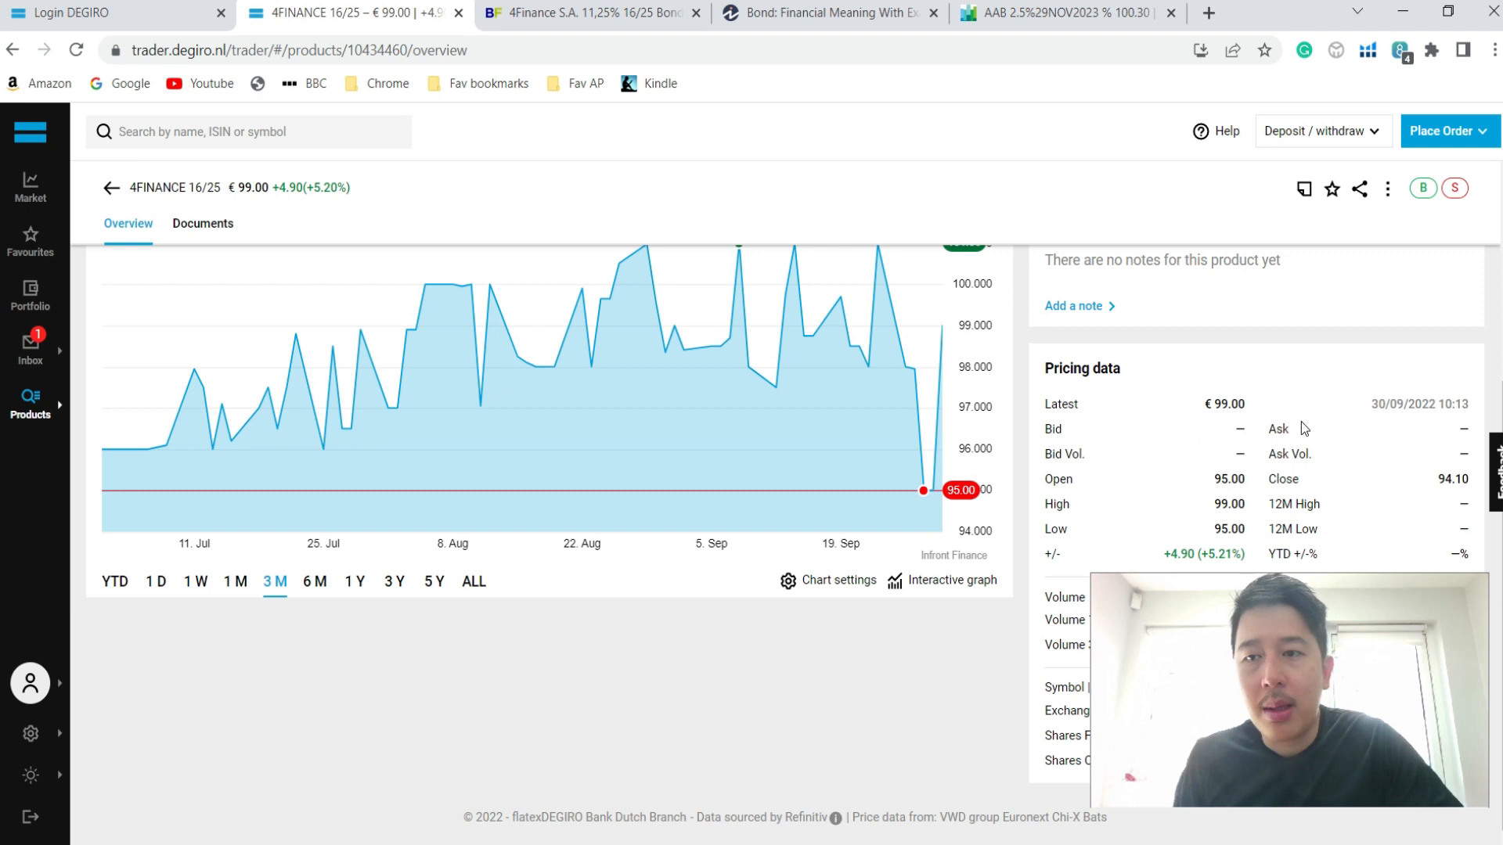
mouse_move(1252, 504)
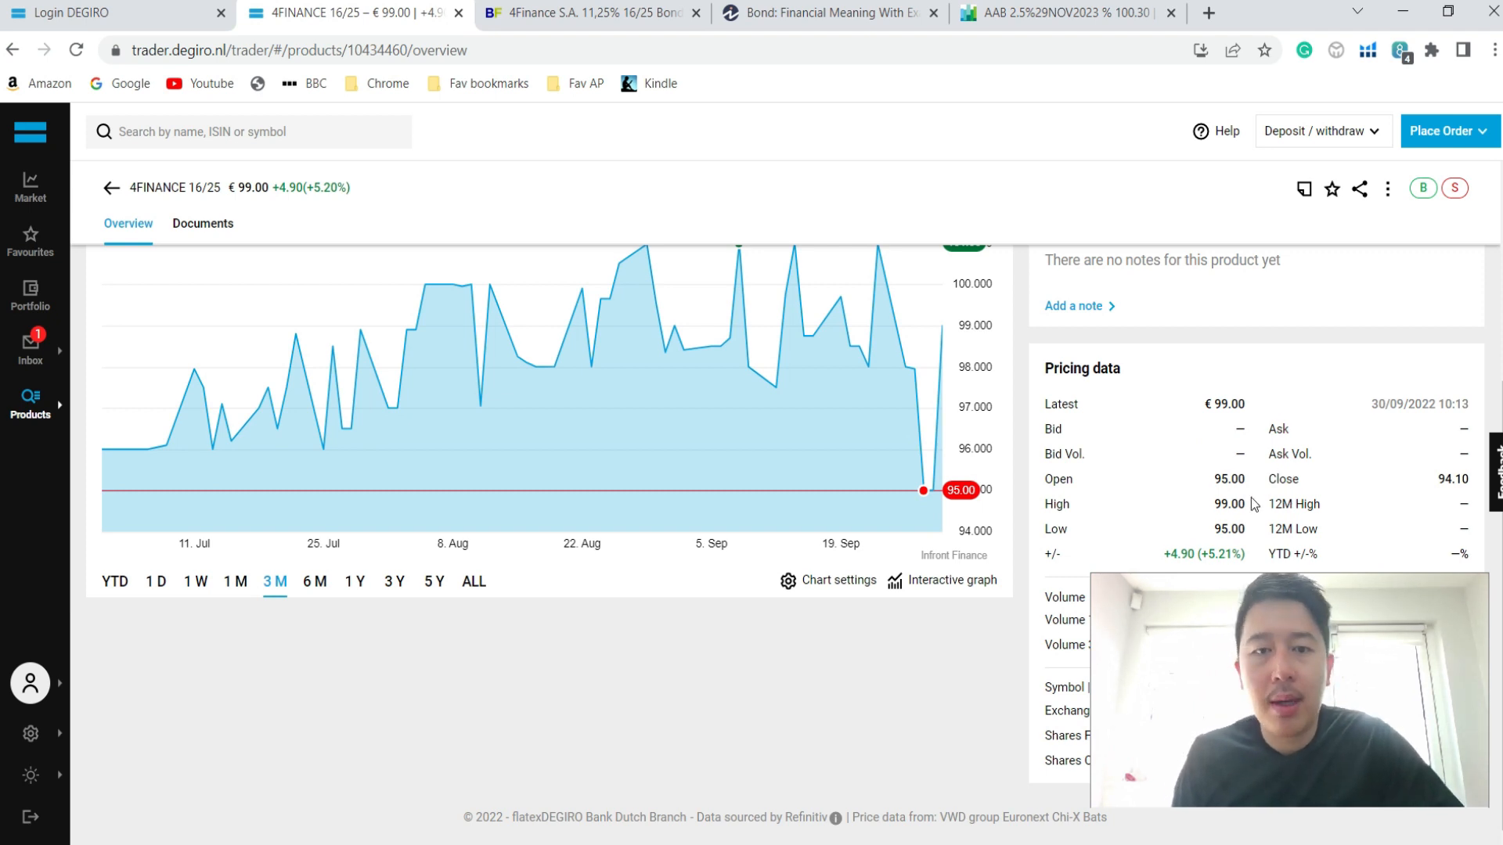
mouse_move(426, 443)
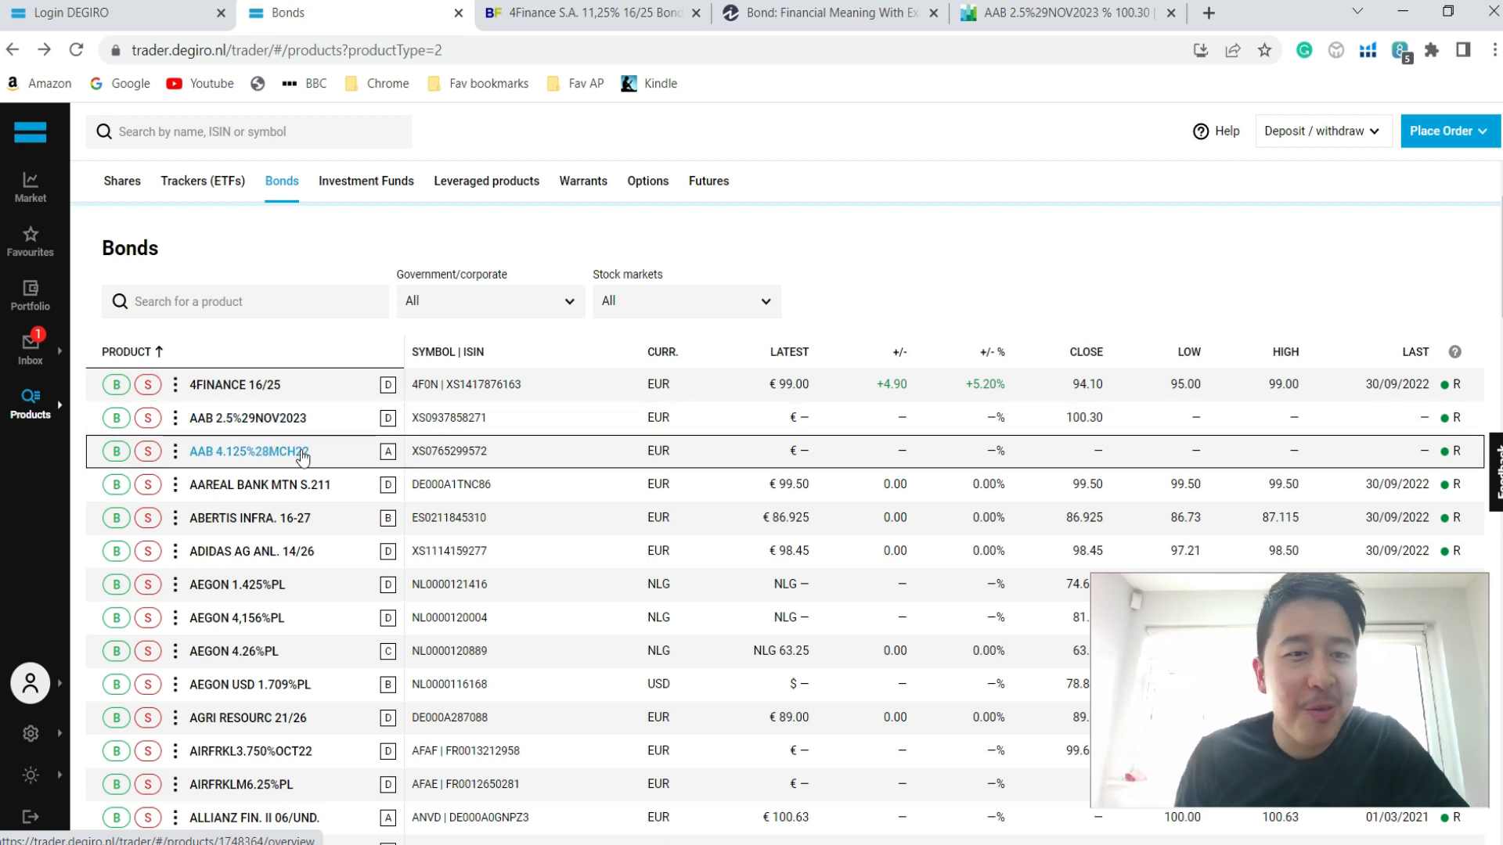
mouse_move(227, 418)
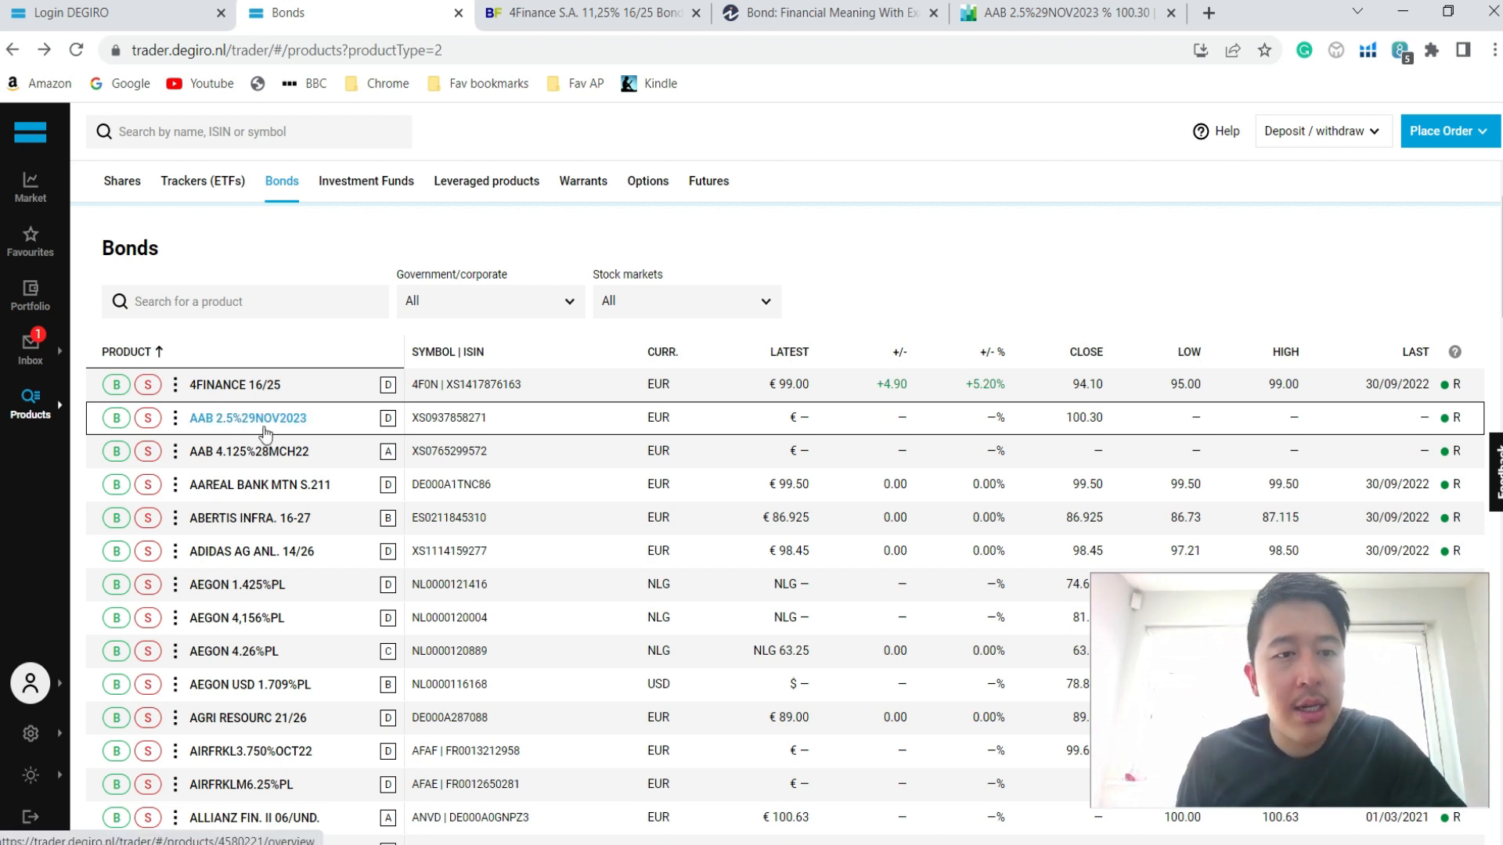
mouse_move(269, 432)
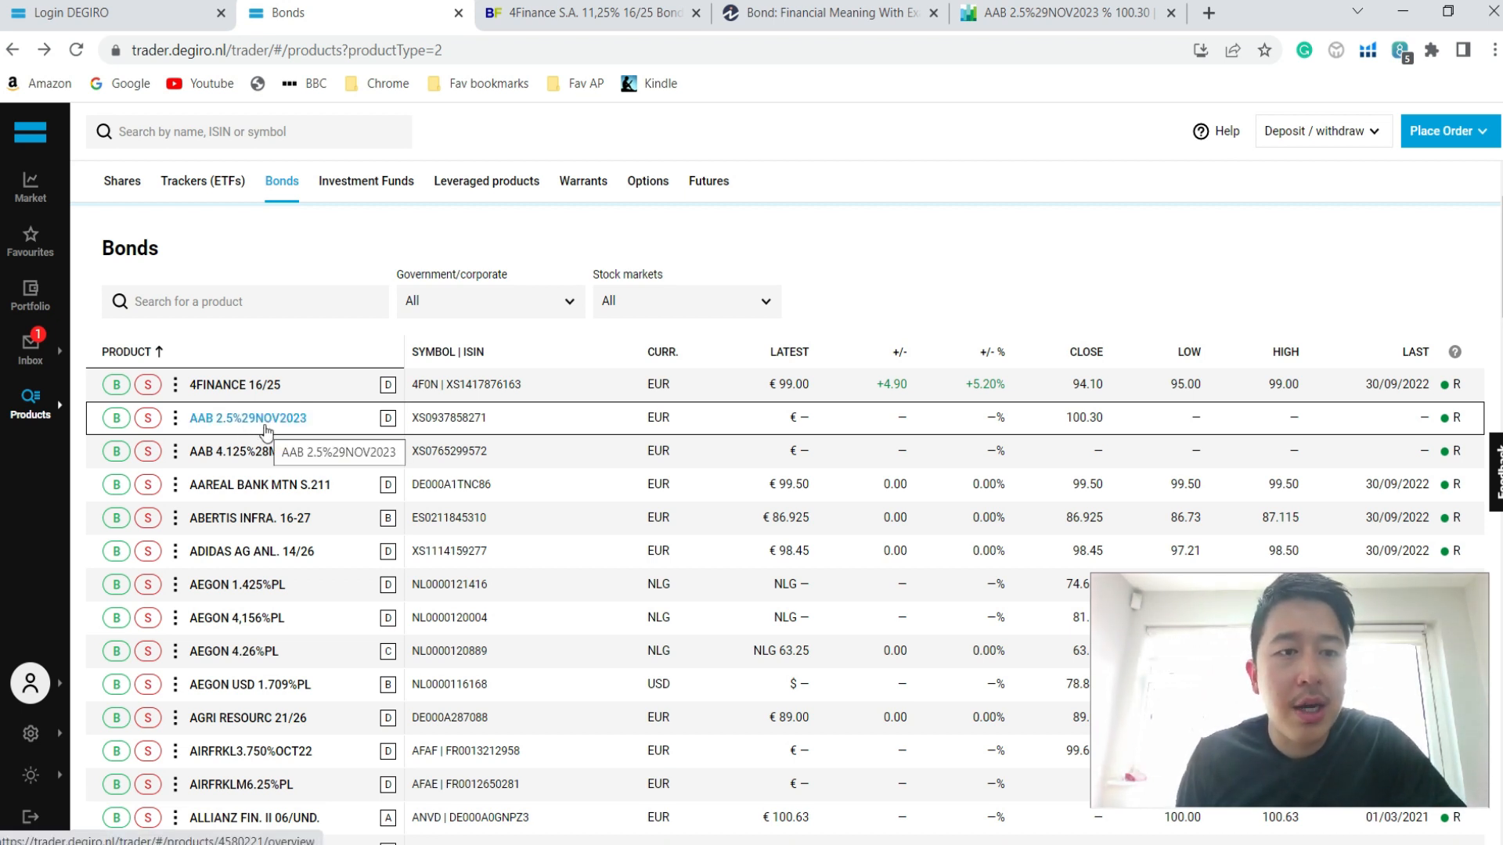
Open the AAB 2.5% 29NOV13-23 Euronext page and scroll through quotes, order book and price history
click(248, 418)
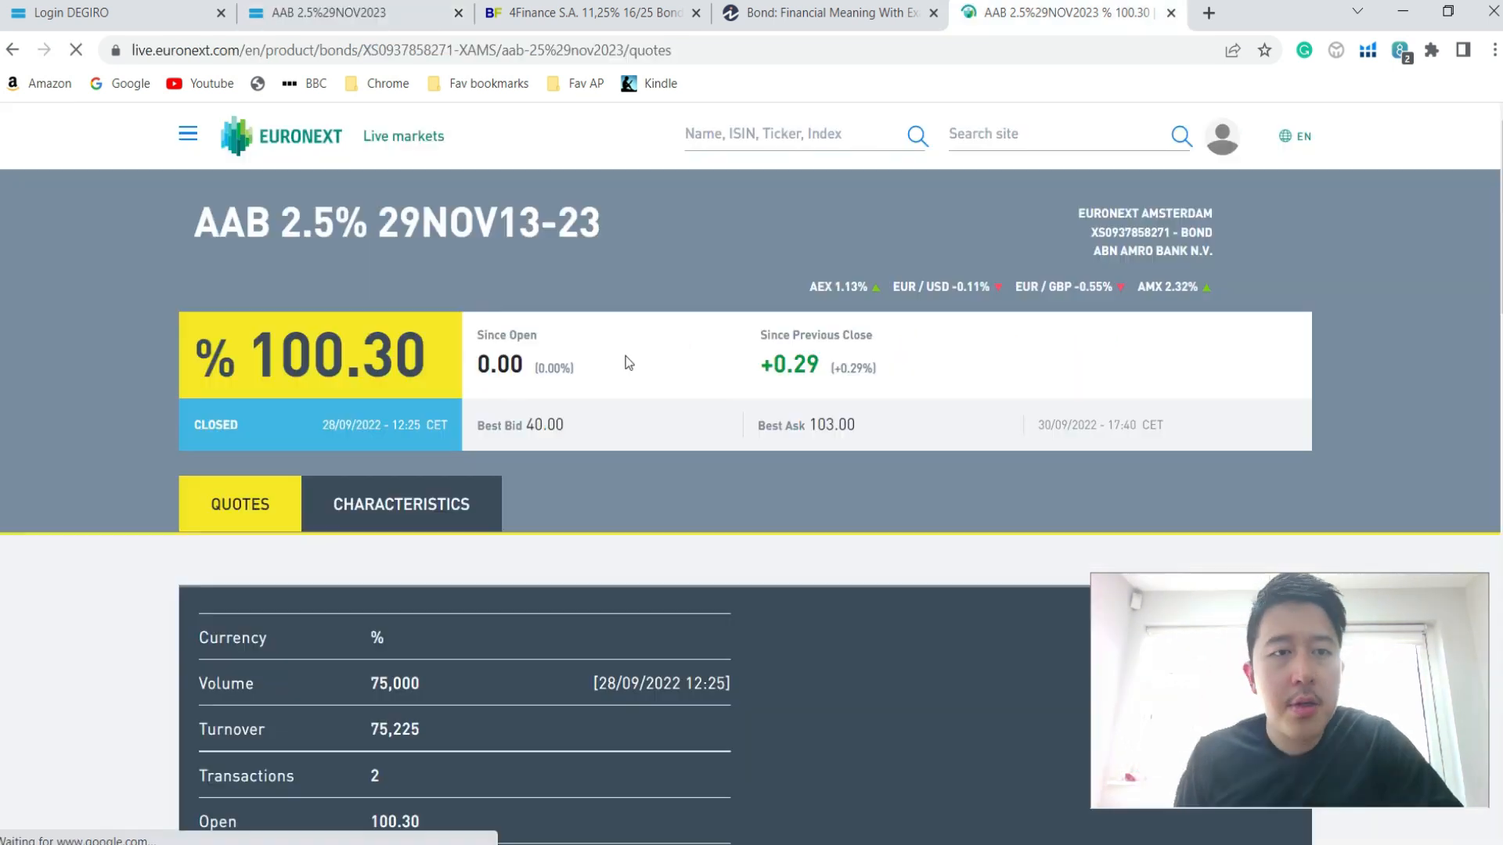
scroll(down, 3)
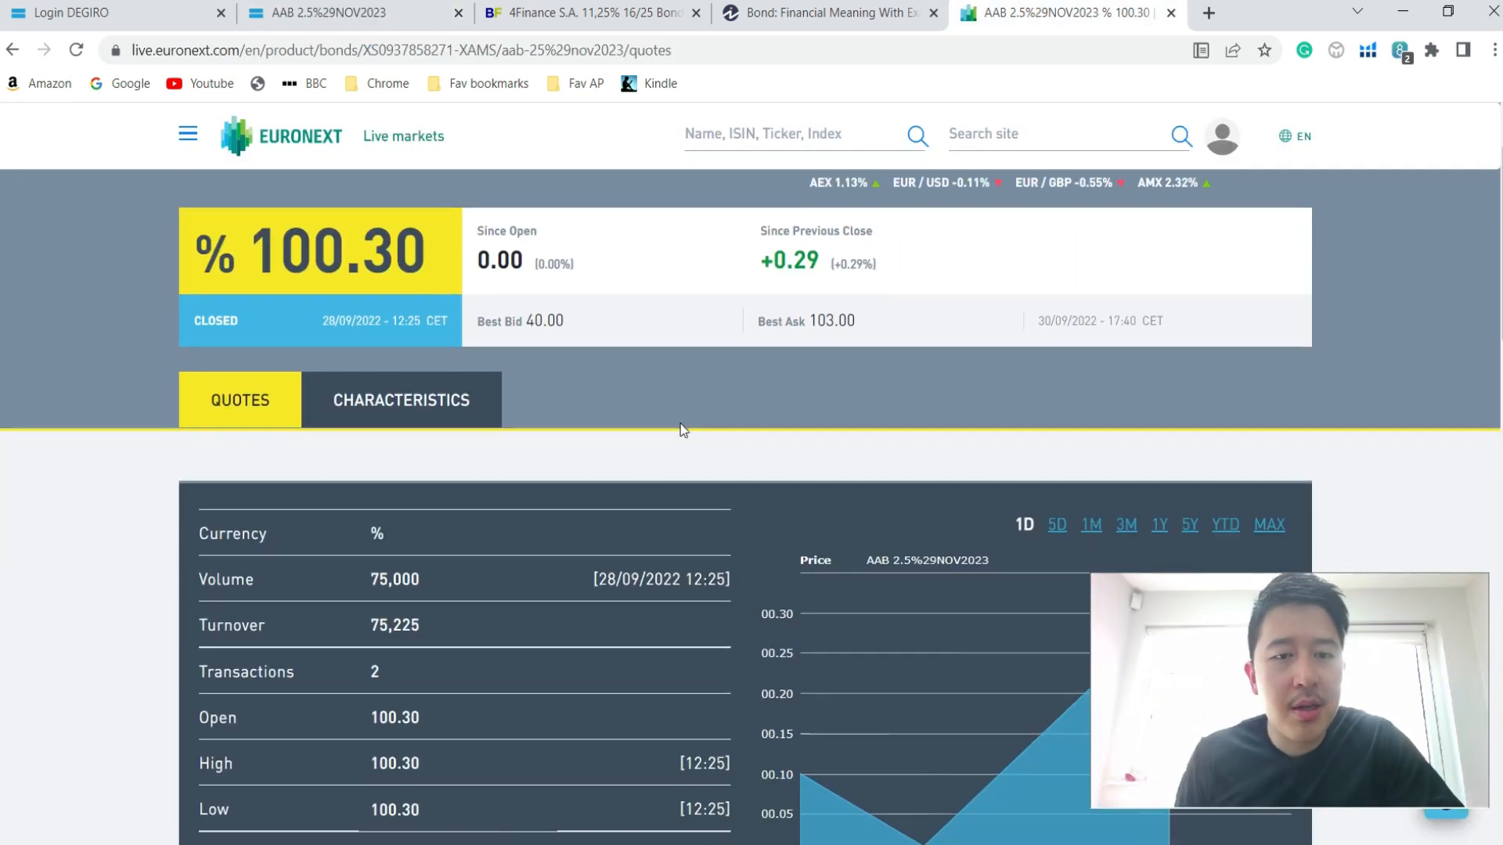
scroll(down, 3)
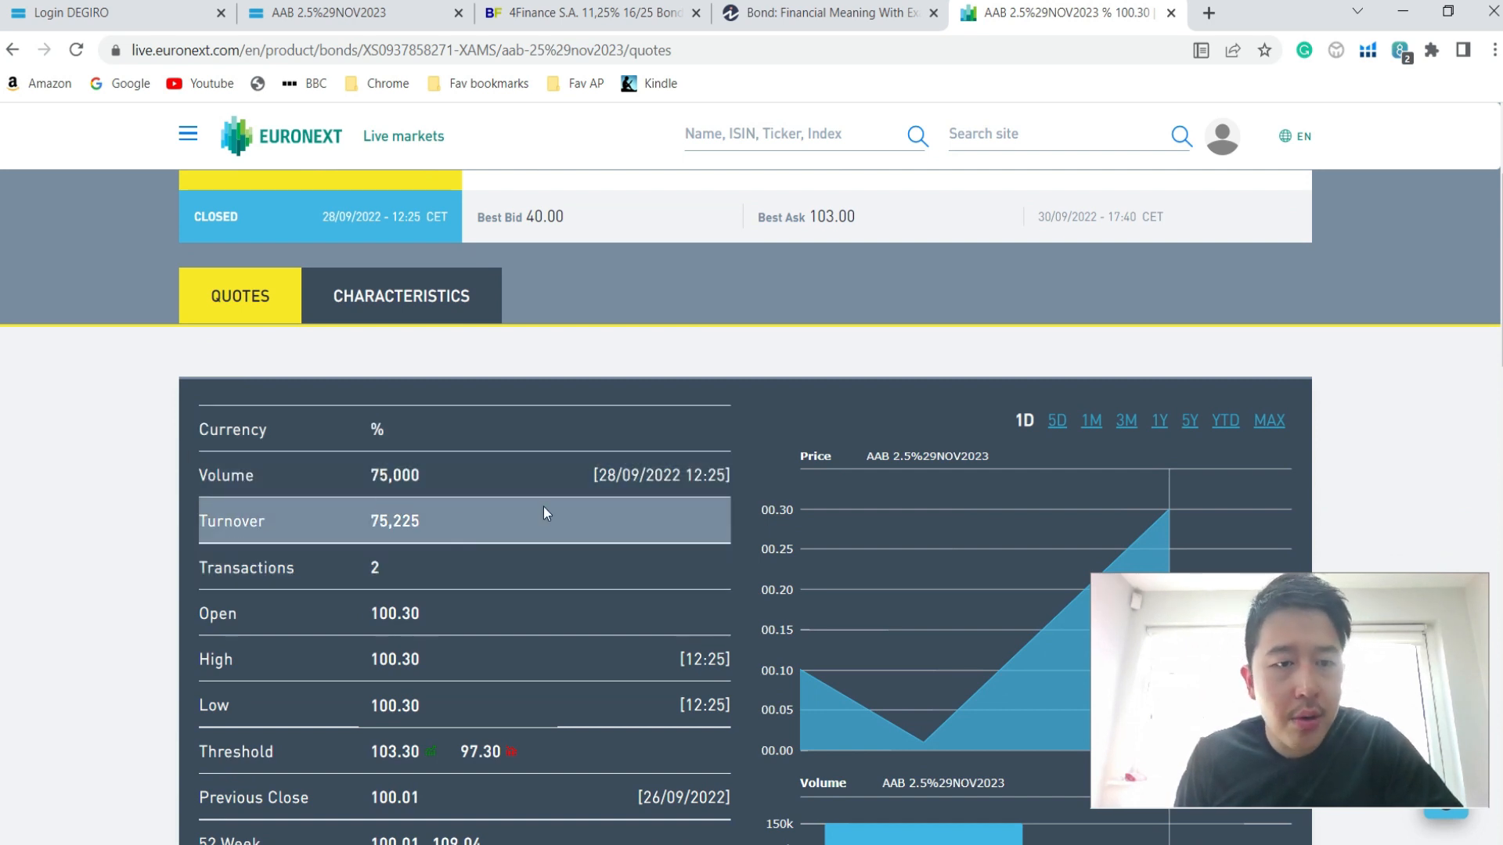
scroll(down, 3)
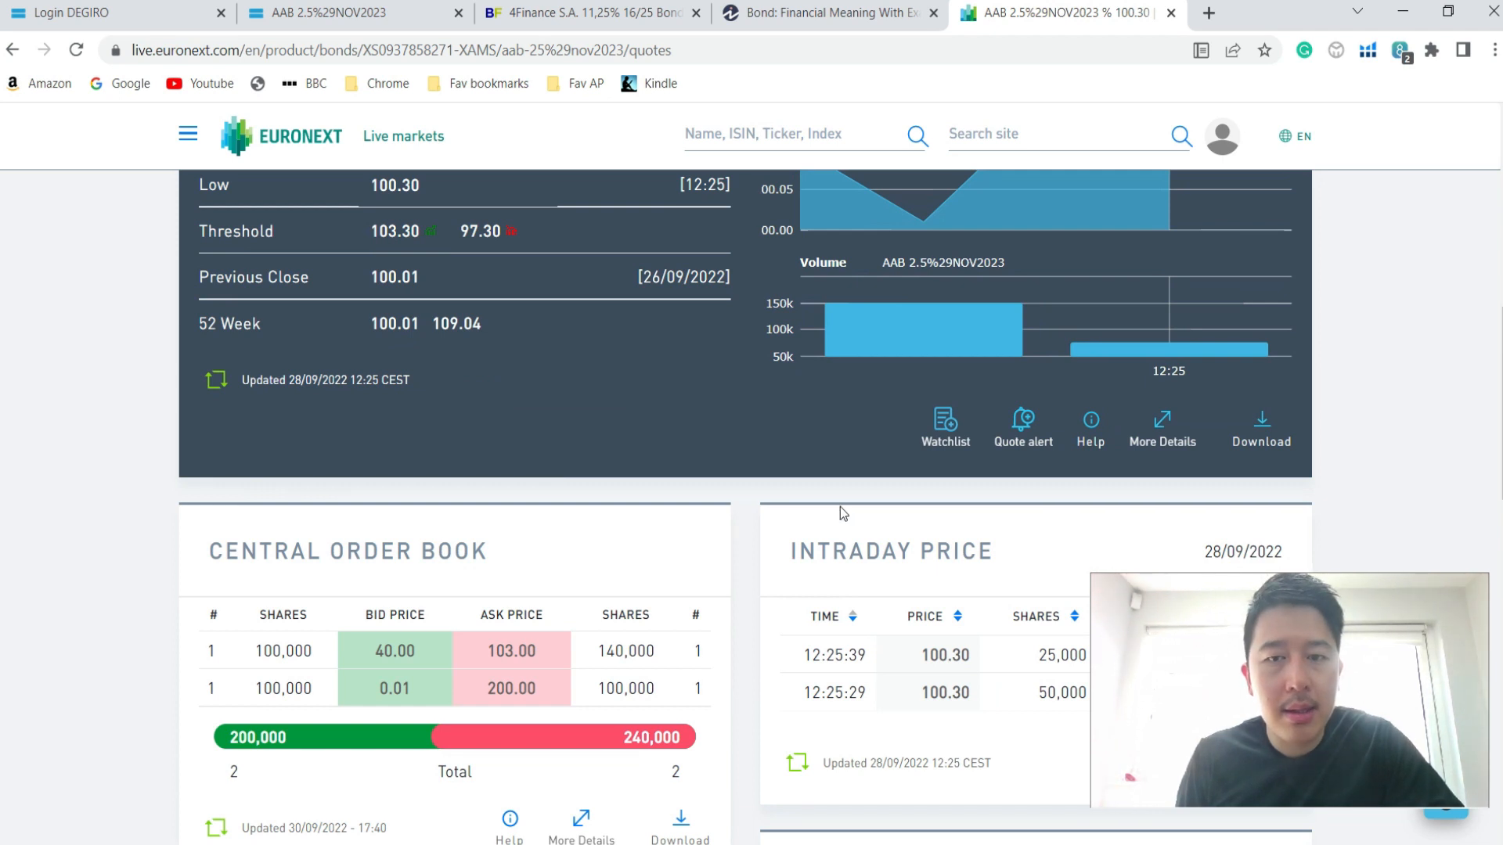
scroll(down, 3)
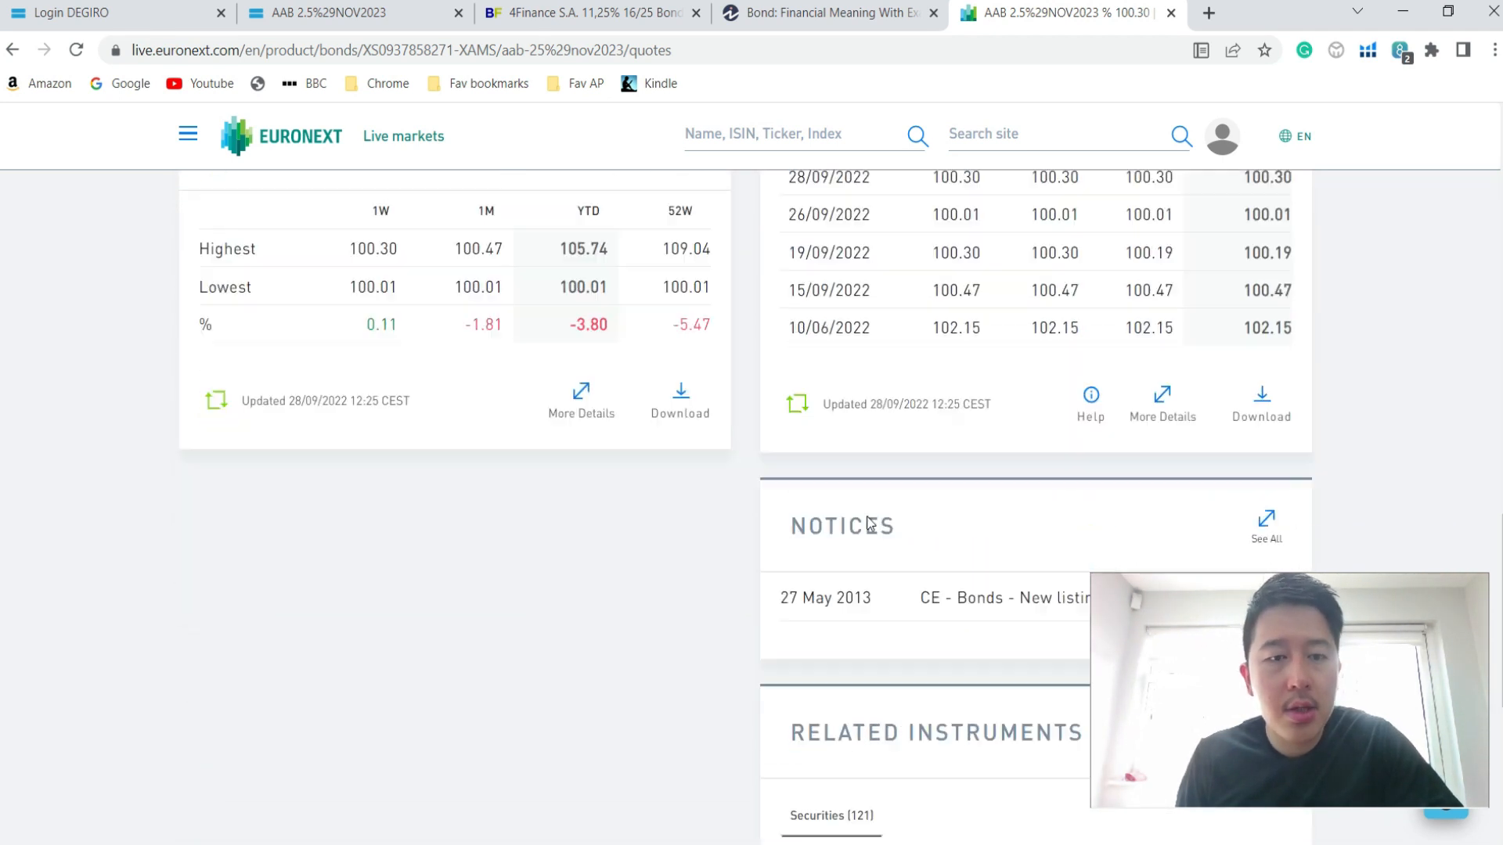
scroll(down, 3)
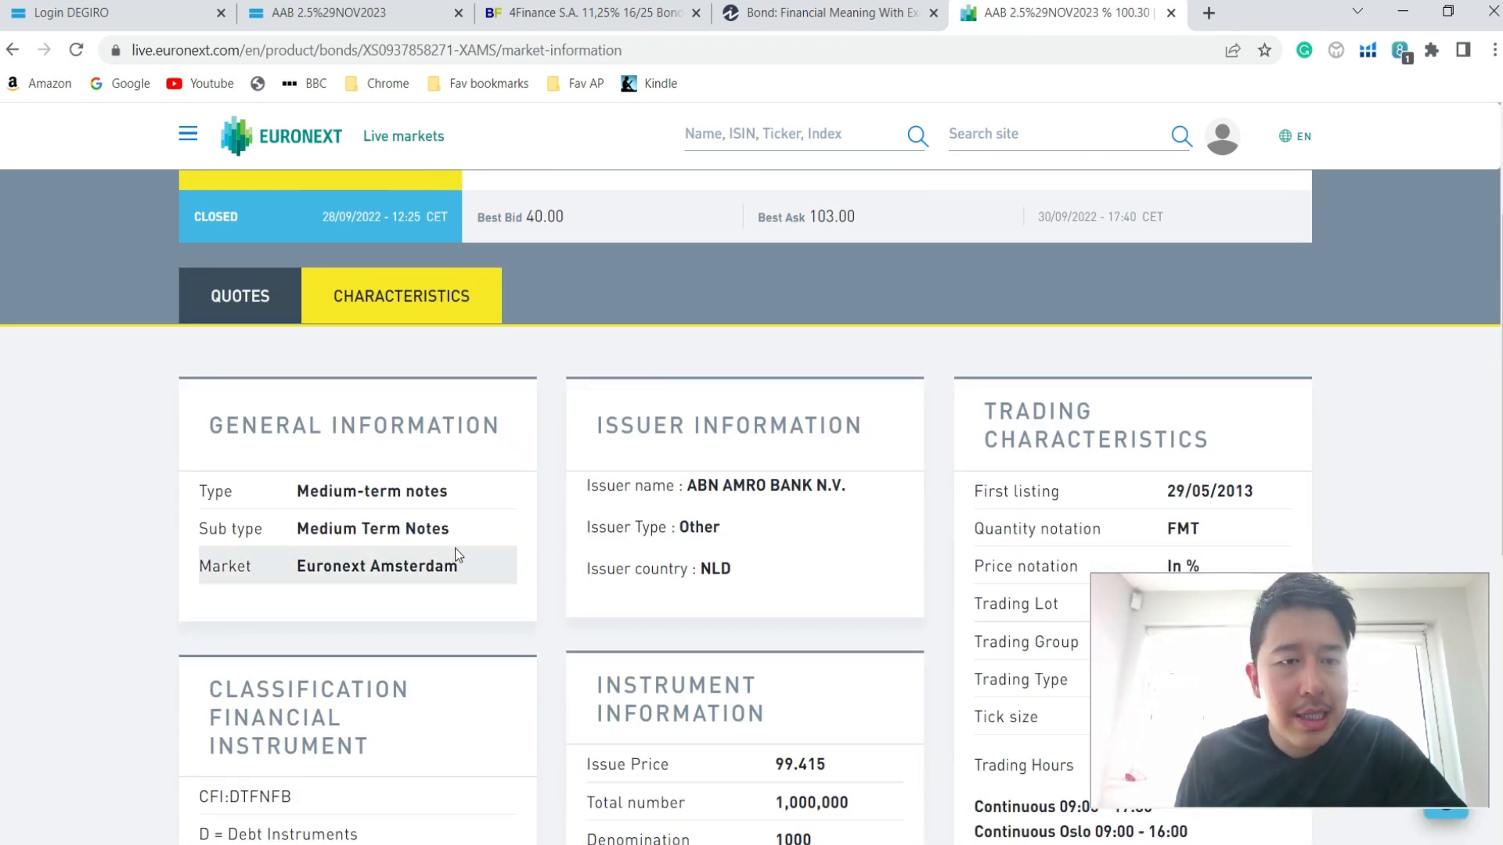
mouse_move(515, 551)
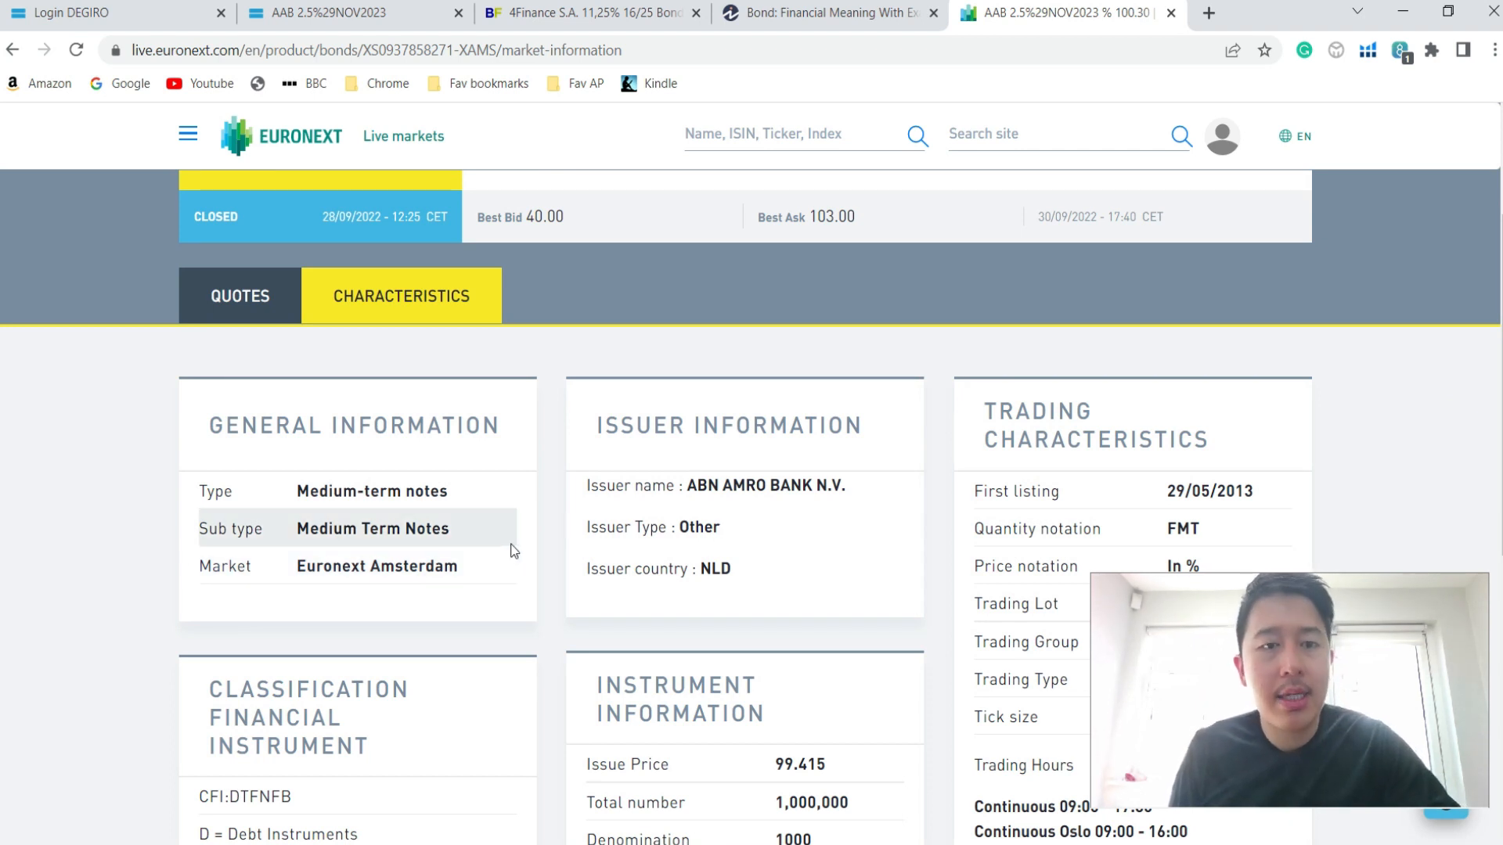
Scroll the AAB bond's characteristics, trading hours and repayment terms, then return to its DEGIRO page
scroll(down, 3)
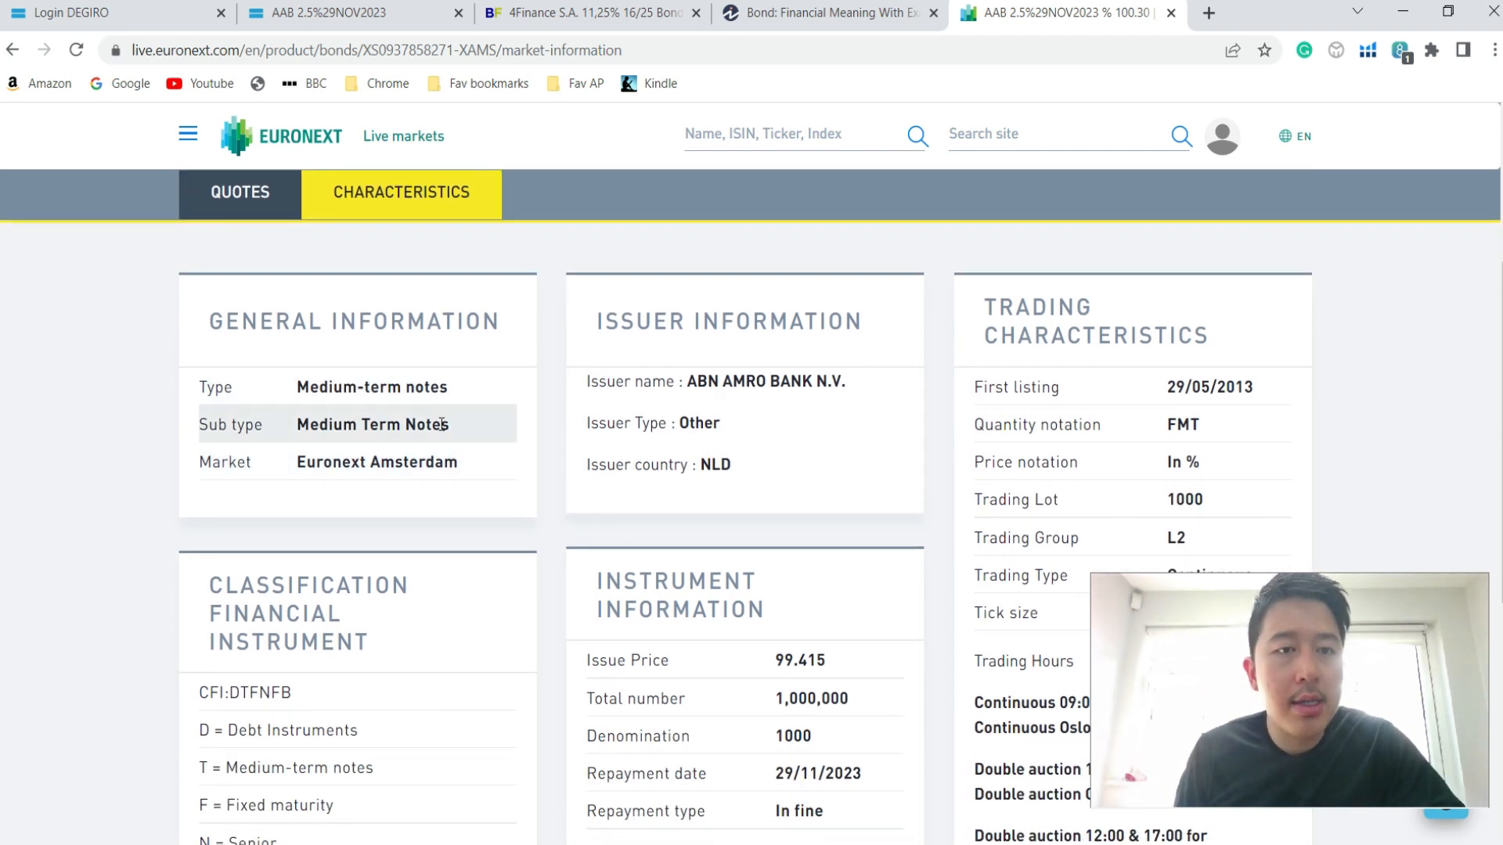
scroll(down, 3)
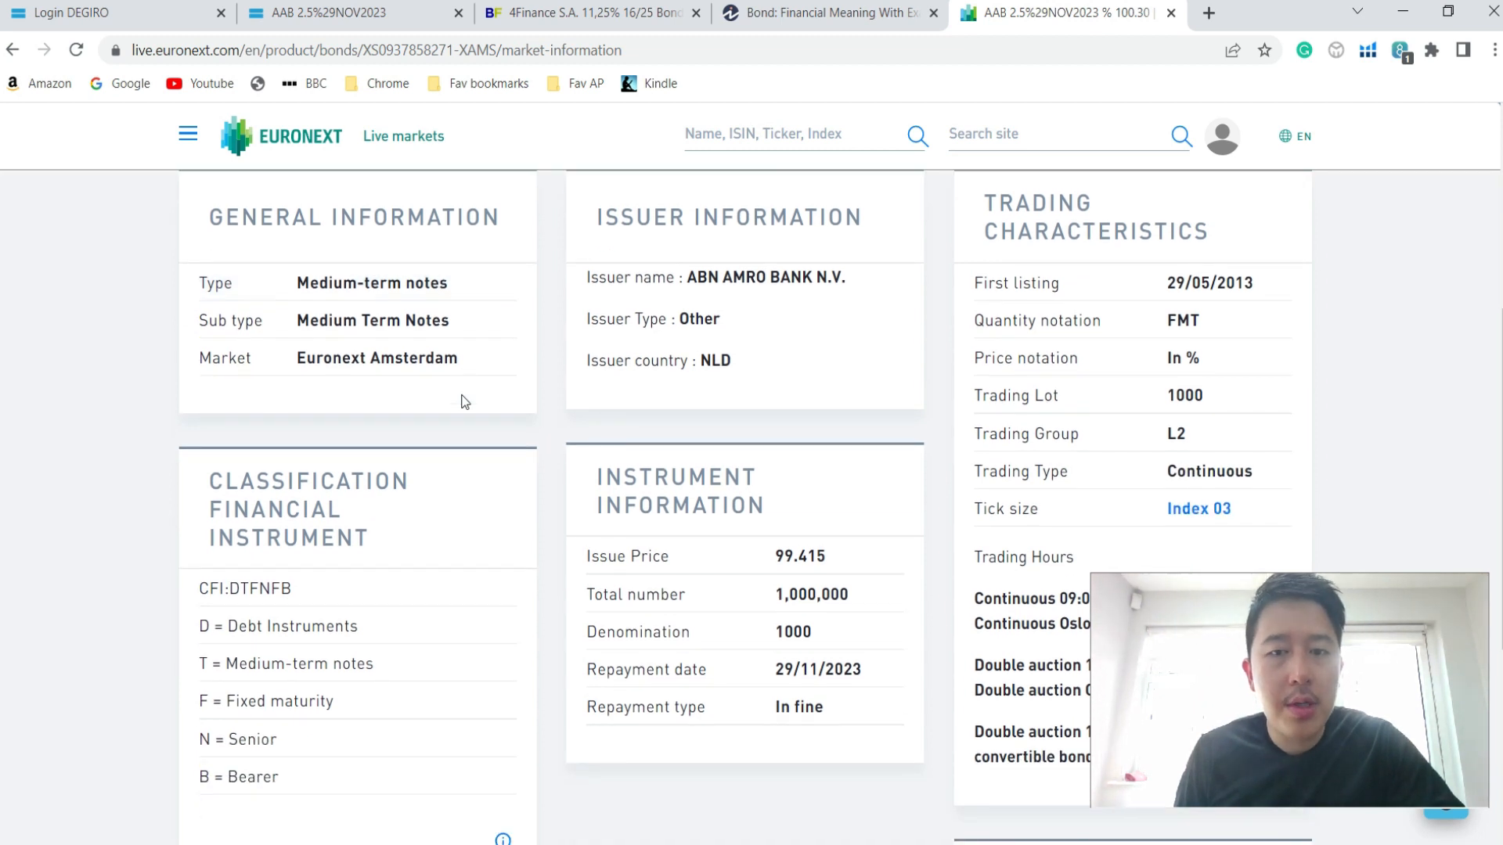
scroll(down, 3)
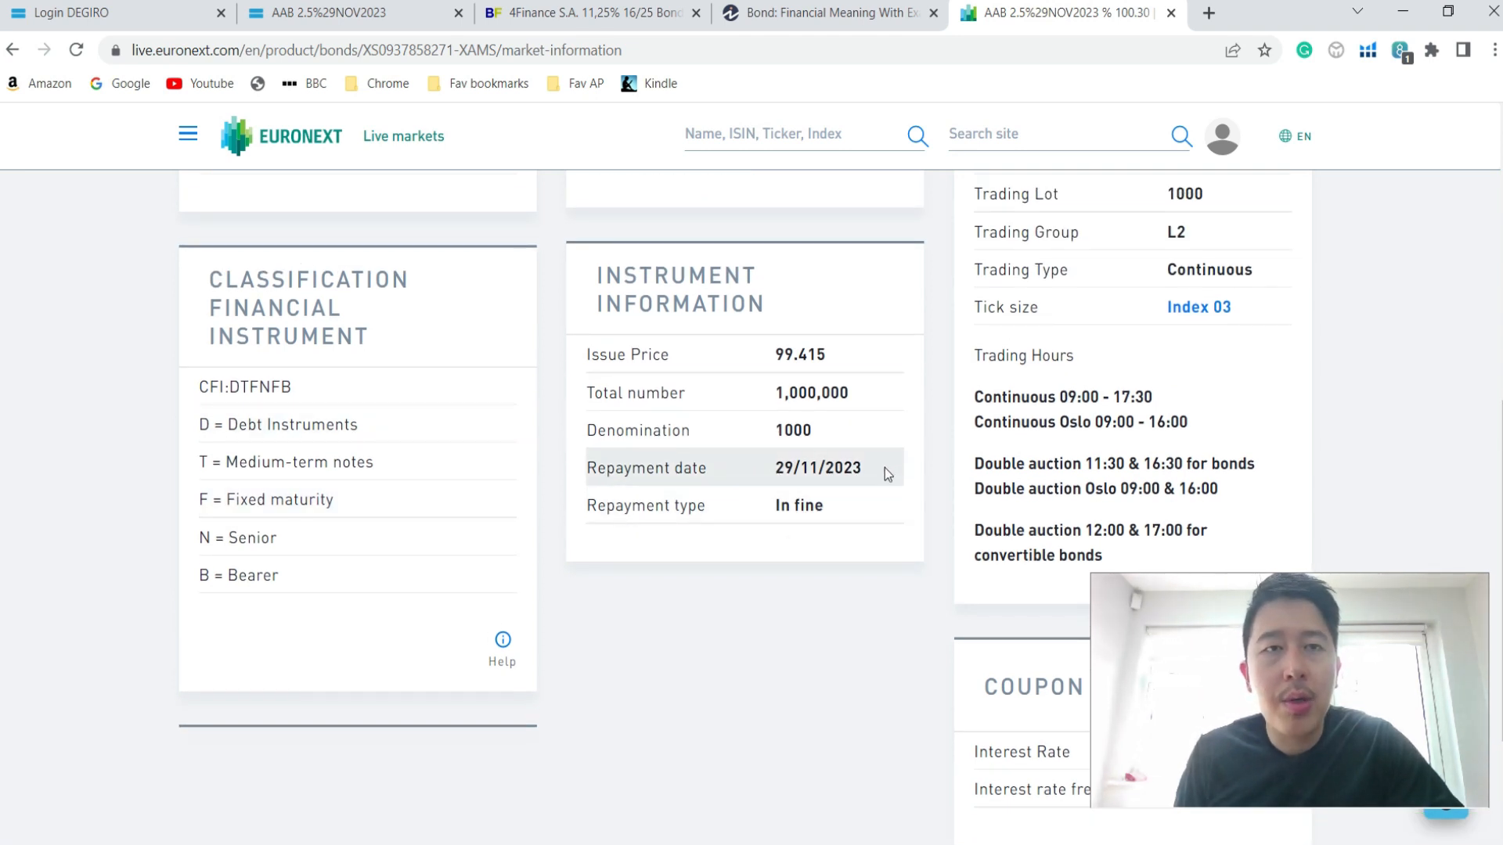
click(326, 14)
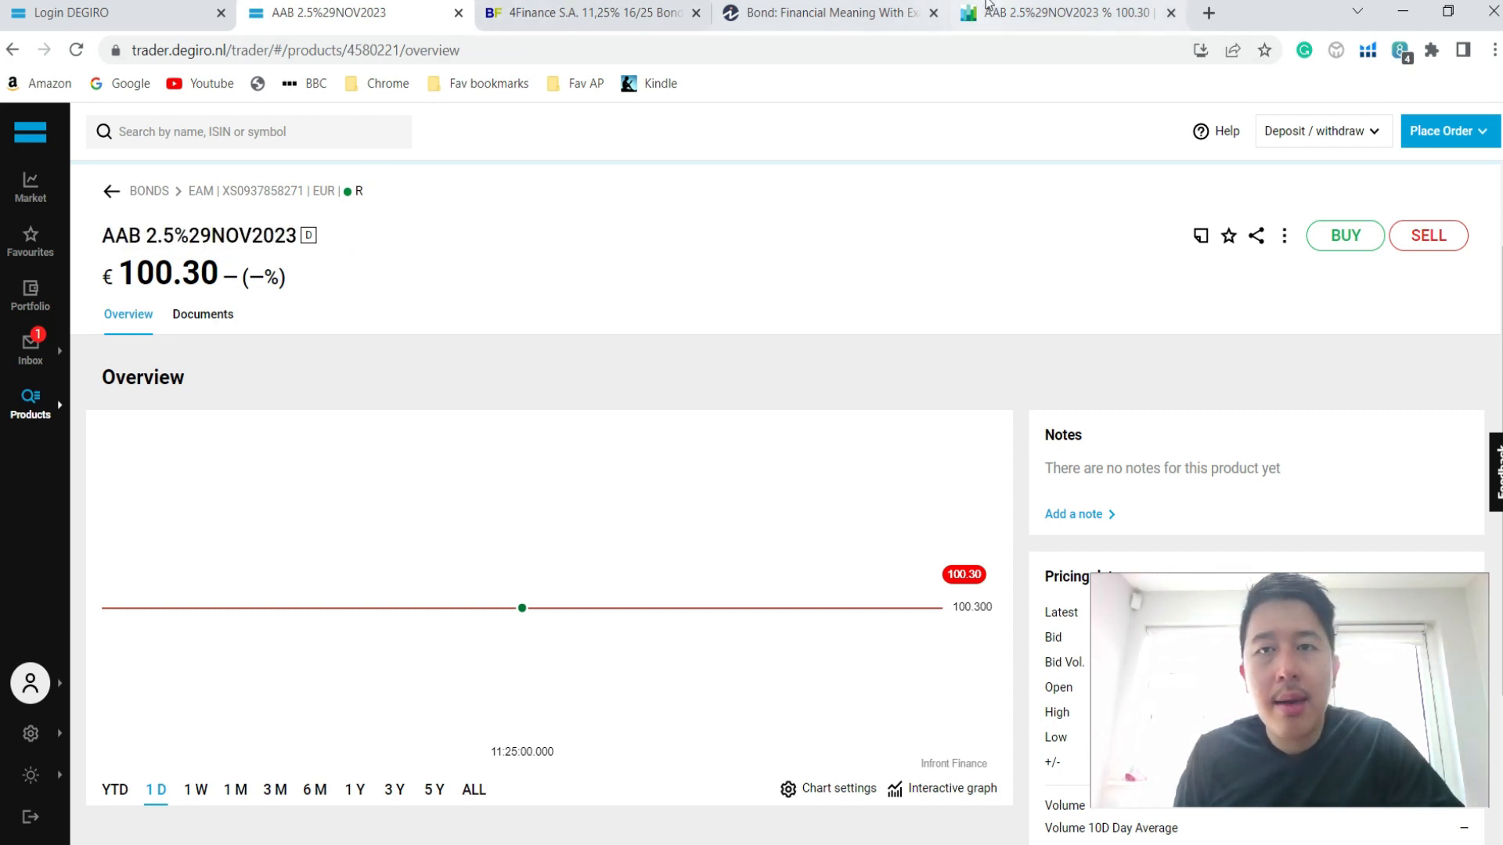
click(1066, 13)
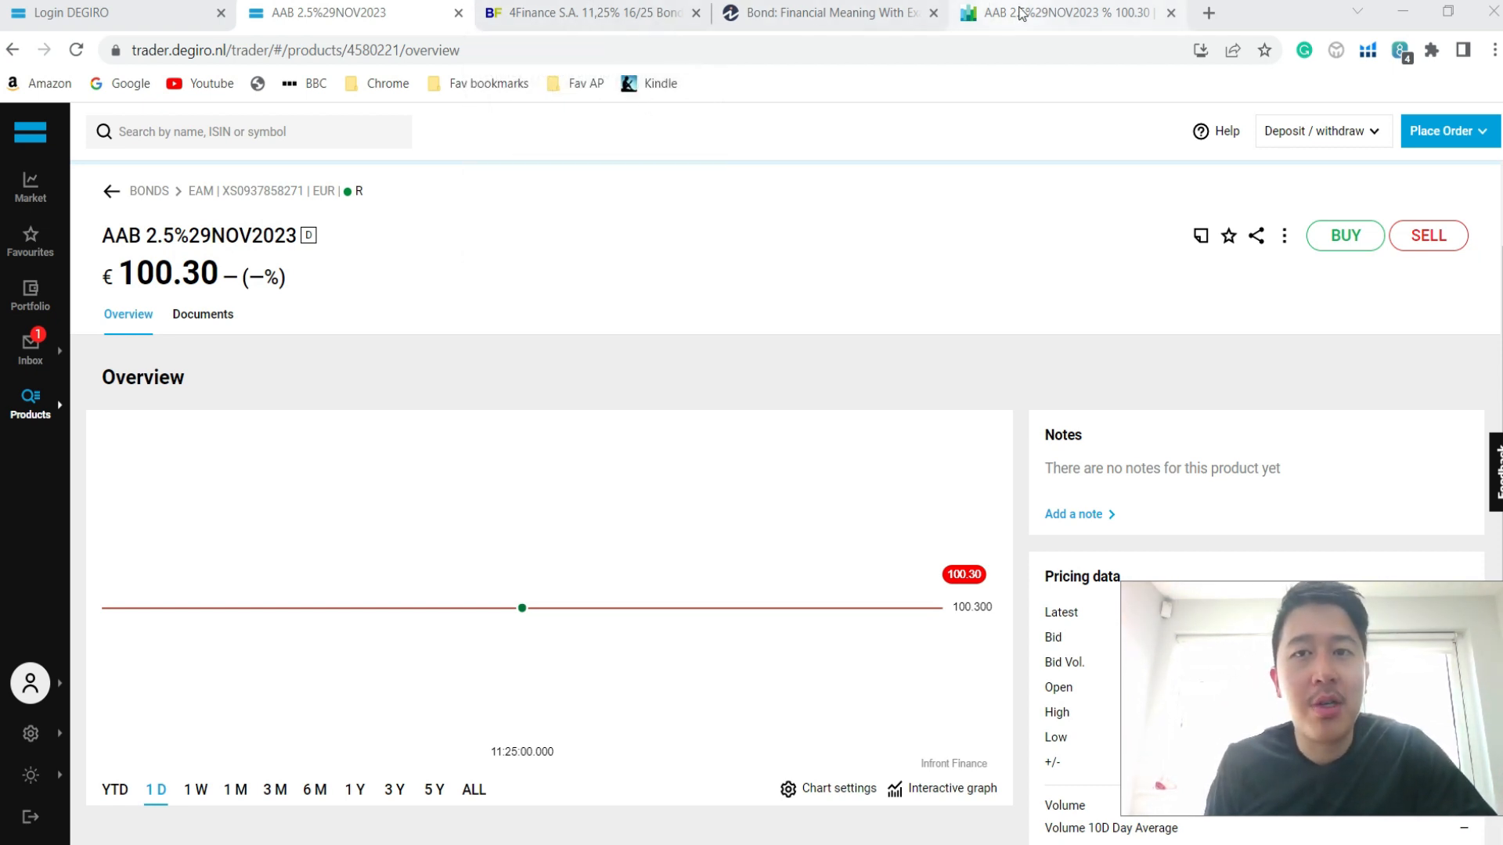
mouse_move(1034, 14)
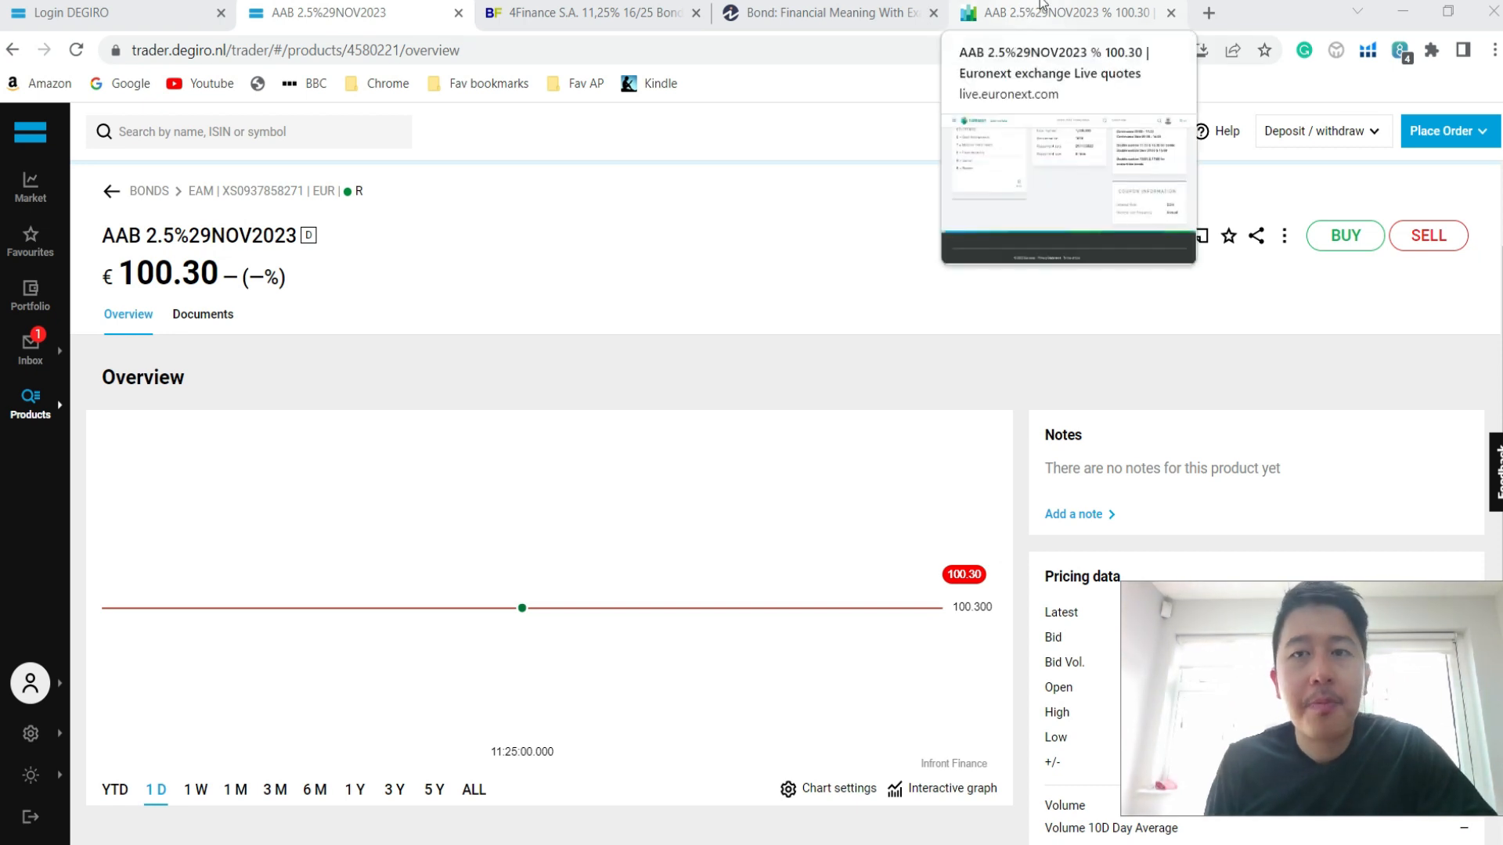
click(1062, 14)
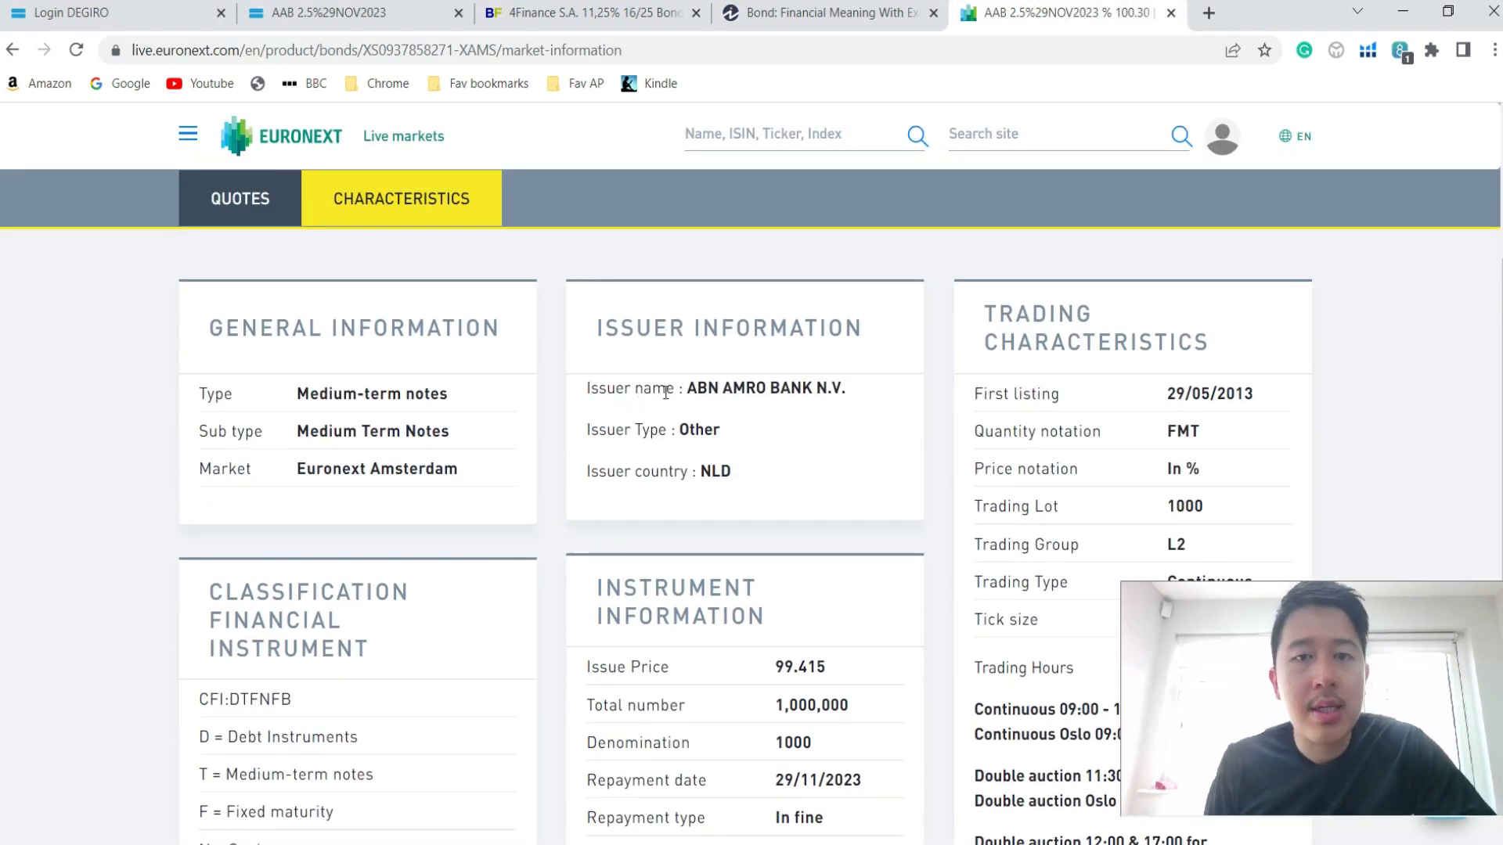
mouse_move(719, 412)
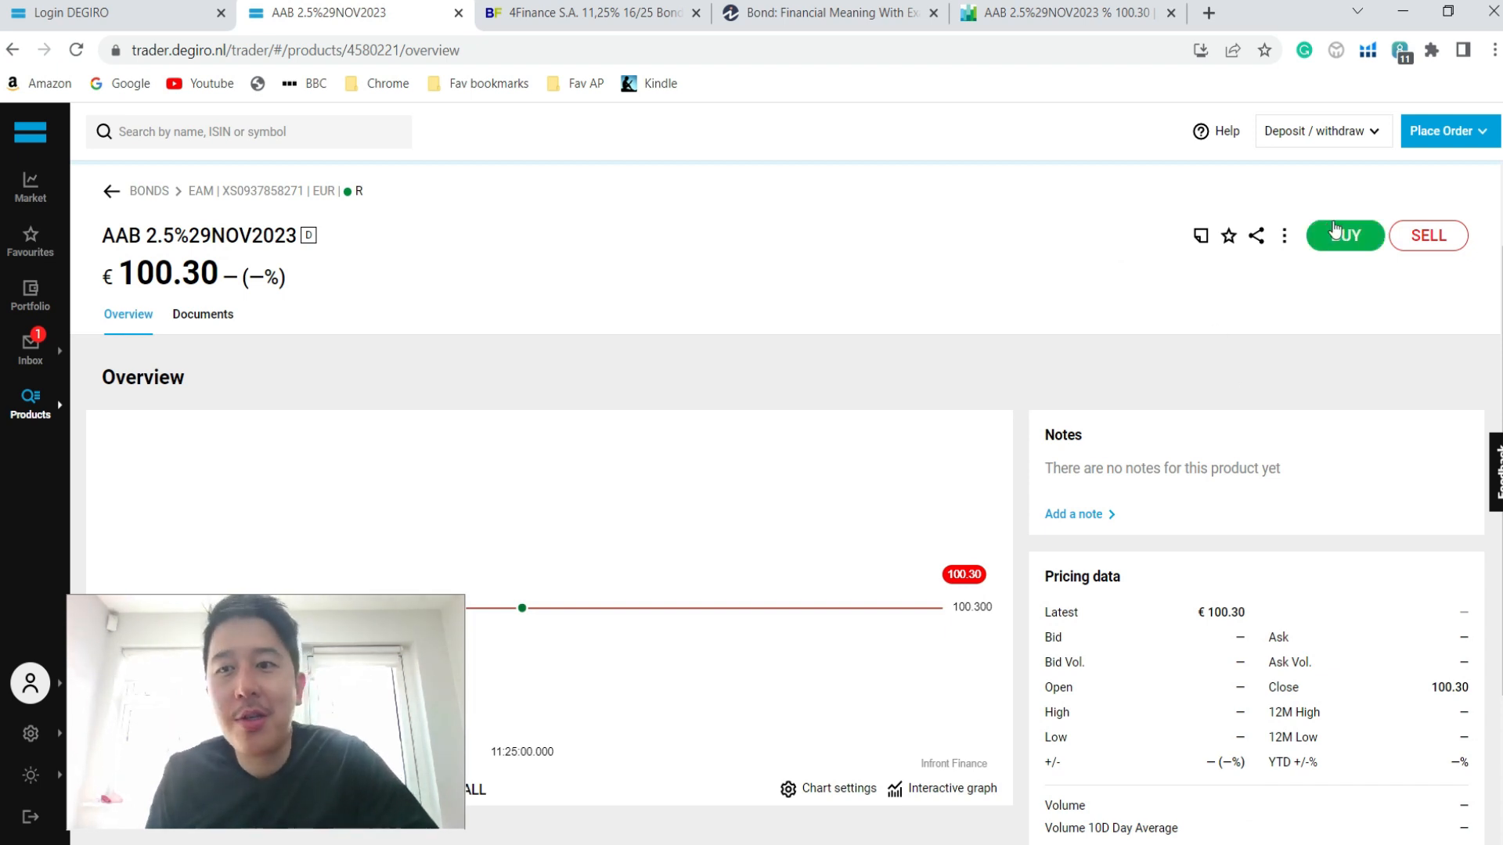
Start a BUY order for AAB 2.5%29NOV2023, review Limit and Day options, then go to the degiro.ie homepage
click(1344, 235)
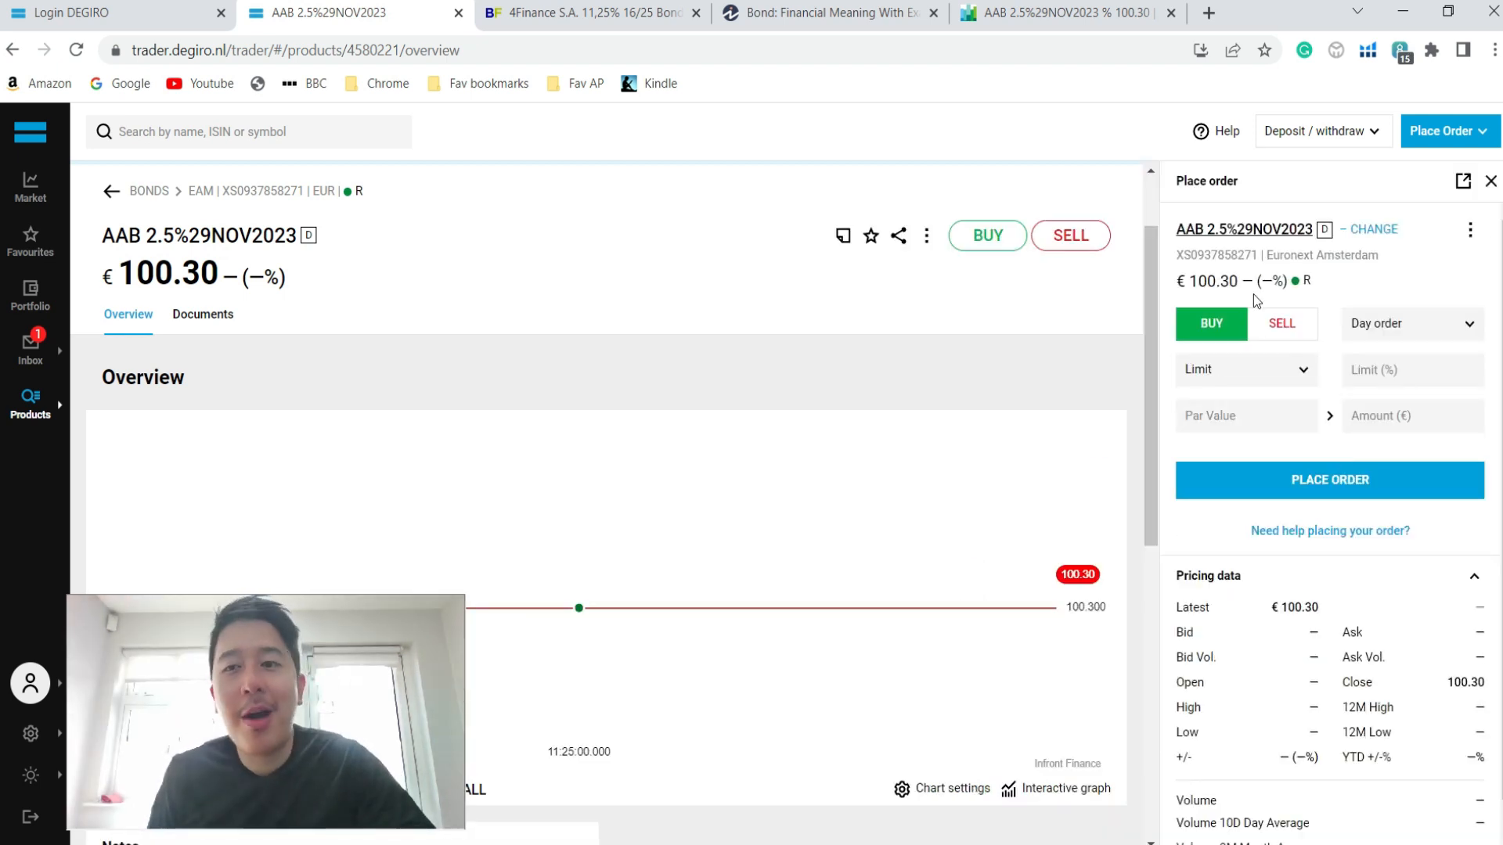
click(1247, 370)
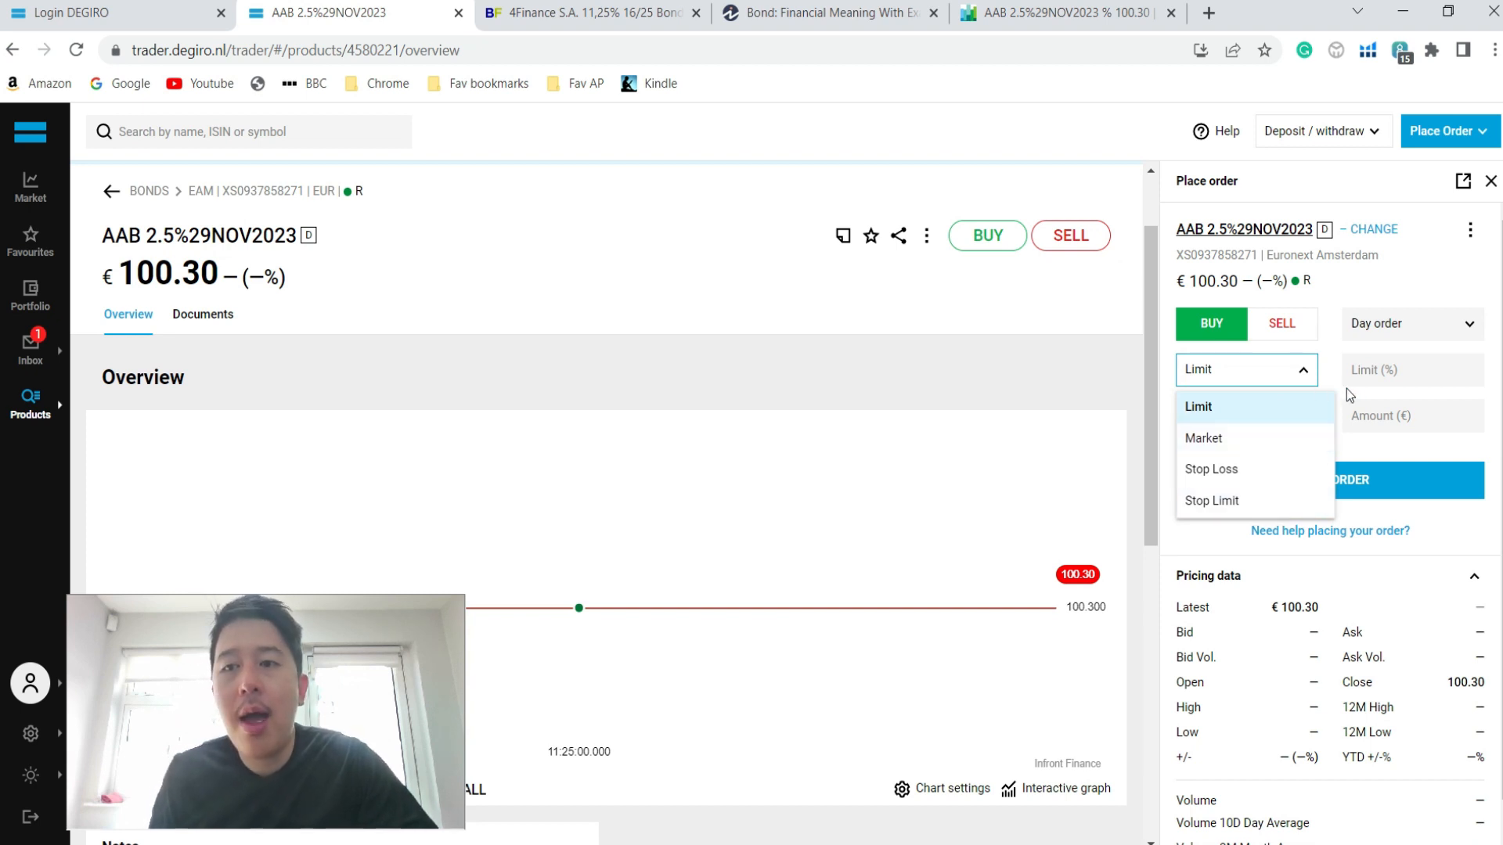
click(1412, 324)
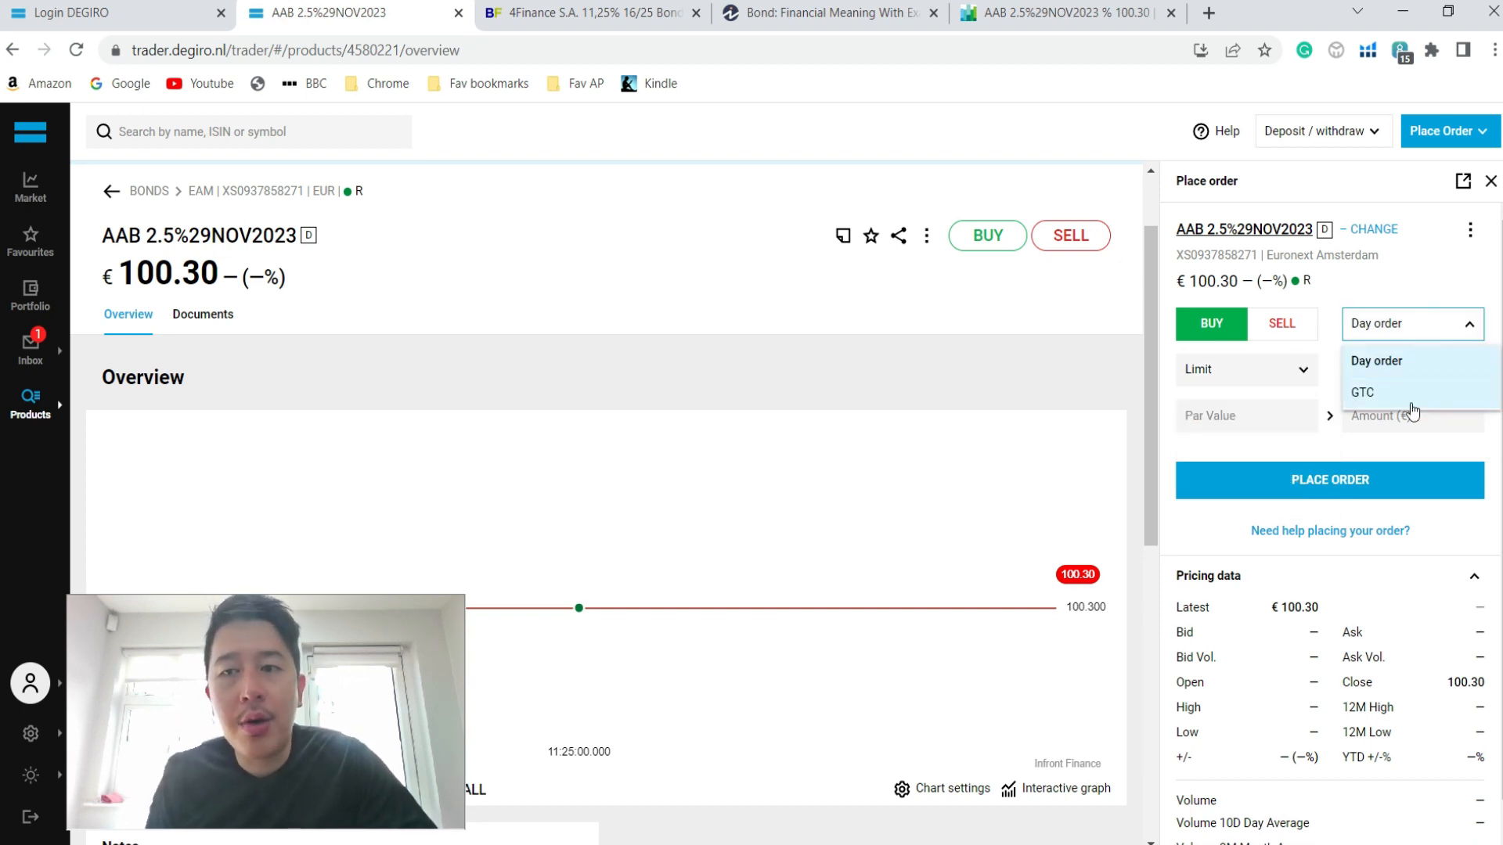
click(1376, 361)
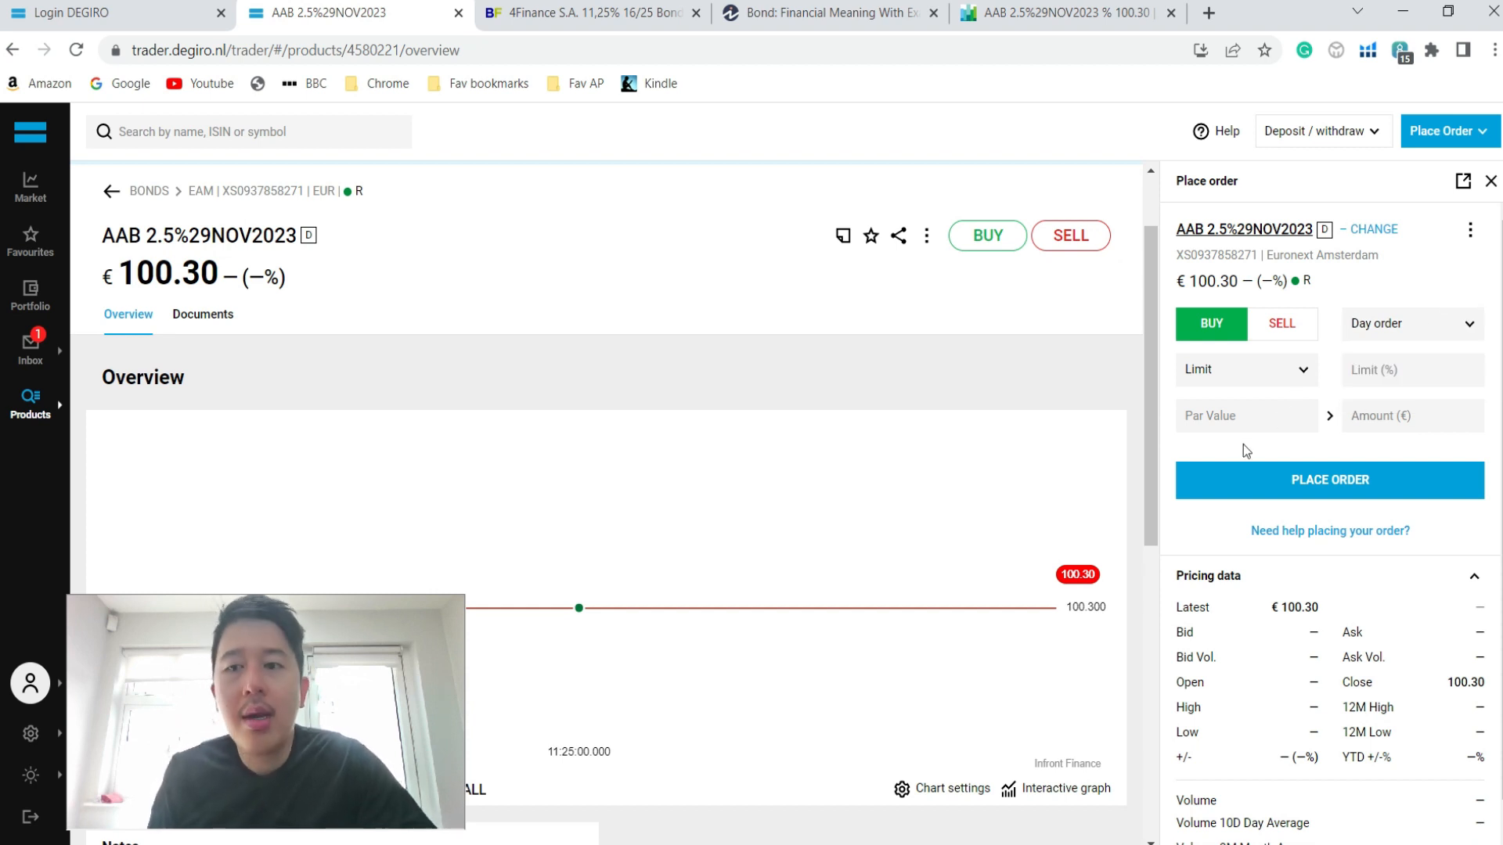
mouse_move(1293, 487)
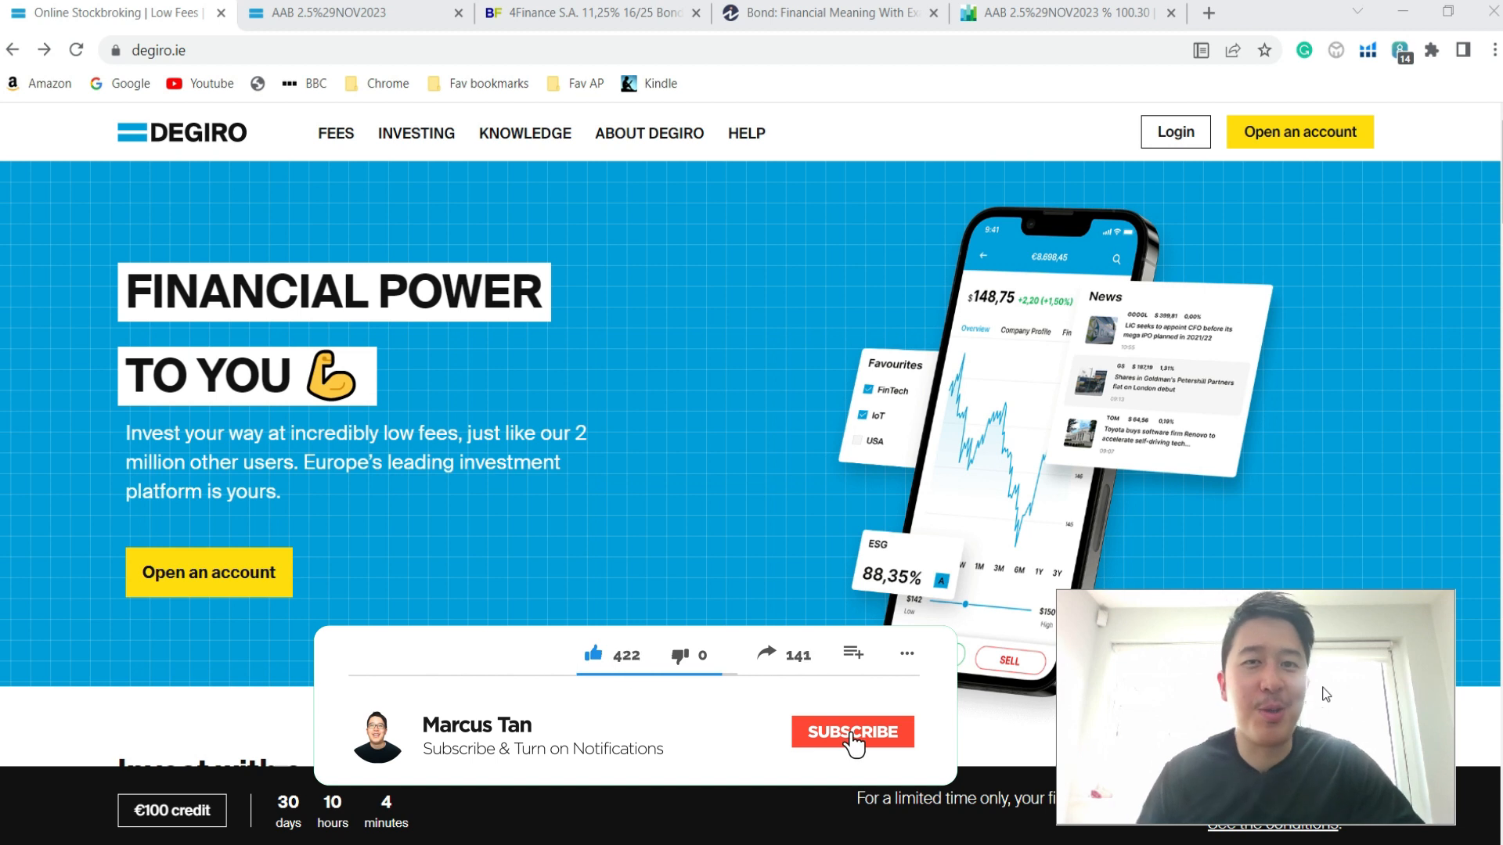
click(853, 732)
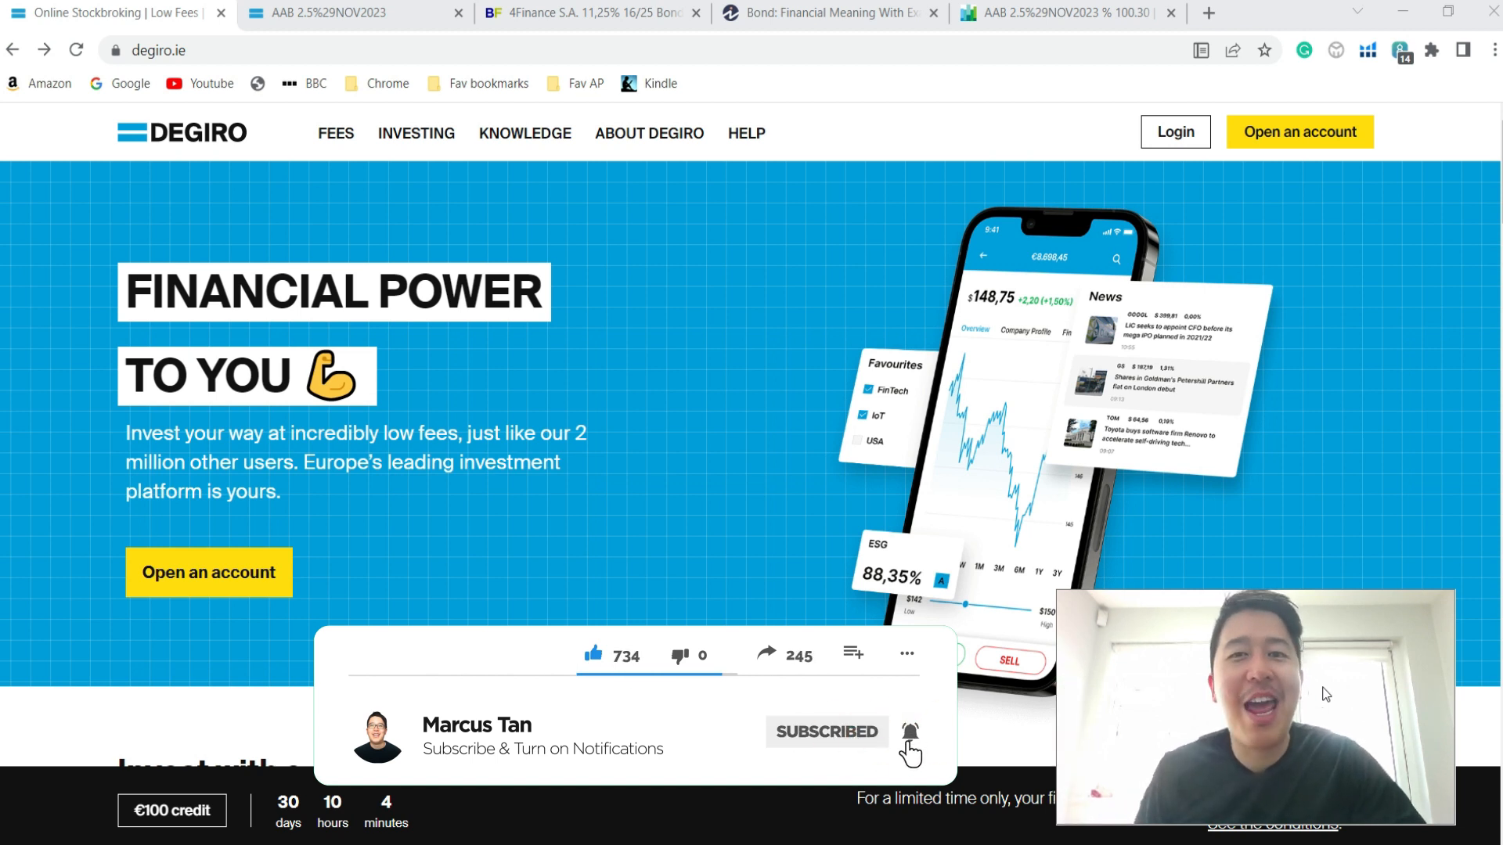